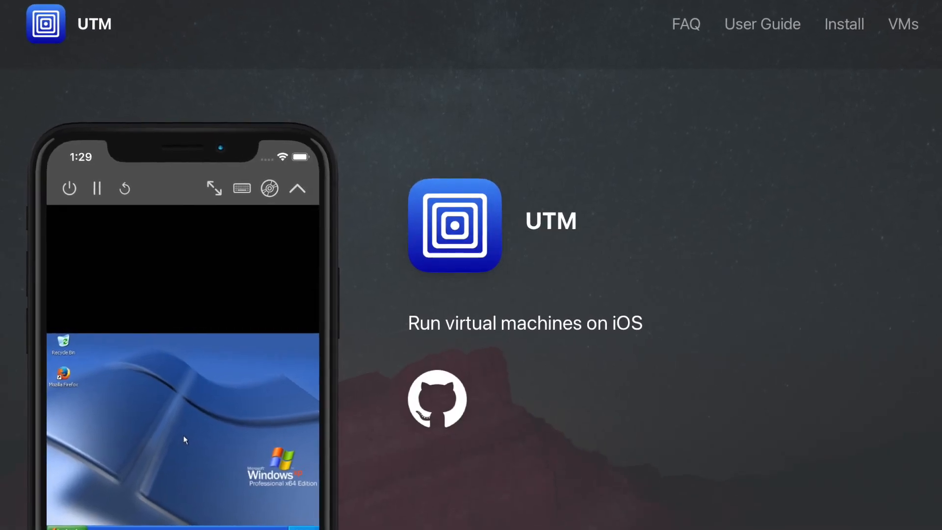
Open the UTM GitHub releases page in a new tab and download UTM.dmg, allowing github.com downloads
scroll(down, 3)
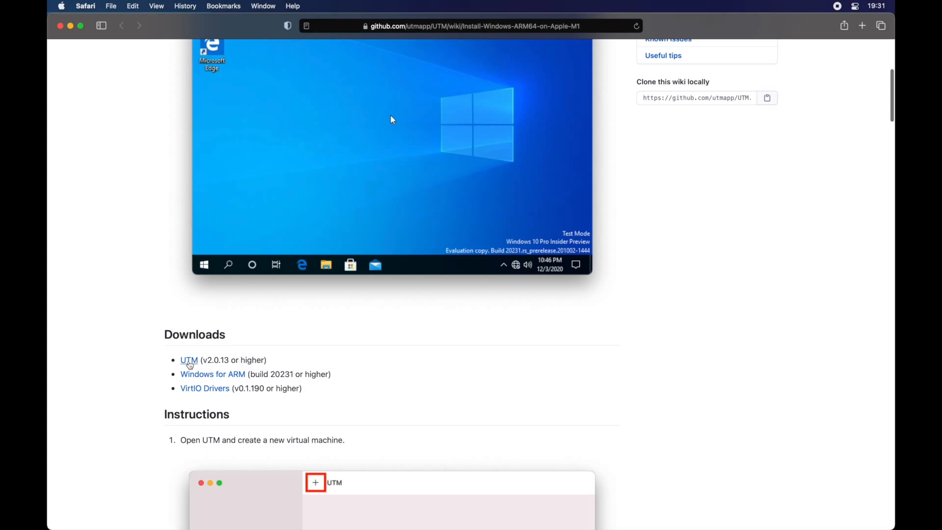
right_click(189, 360)
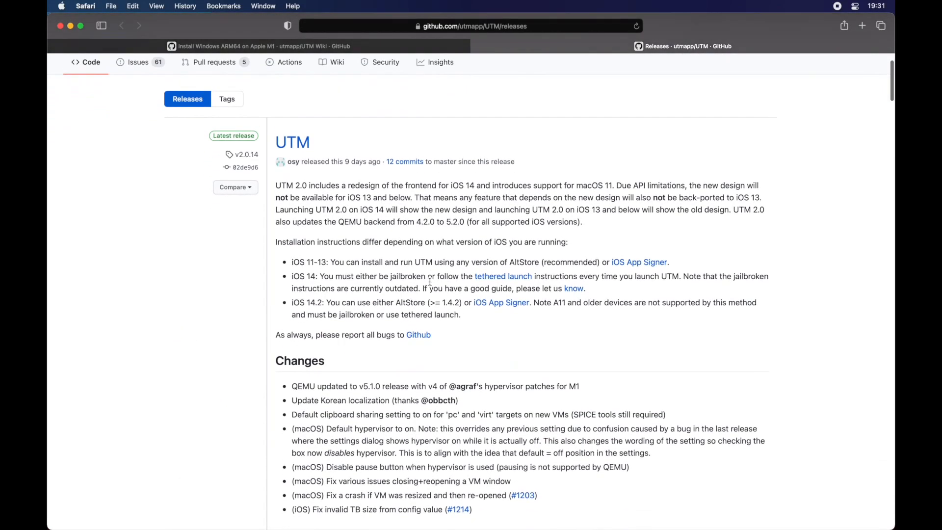
scroll(down, 3)
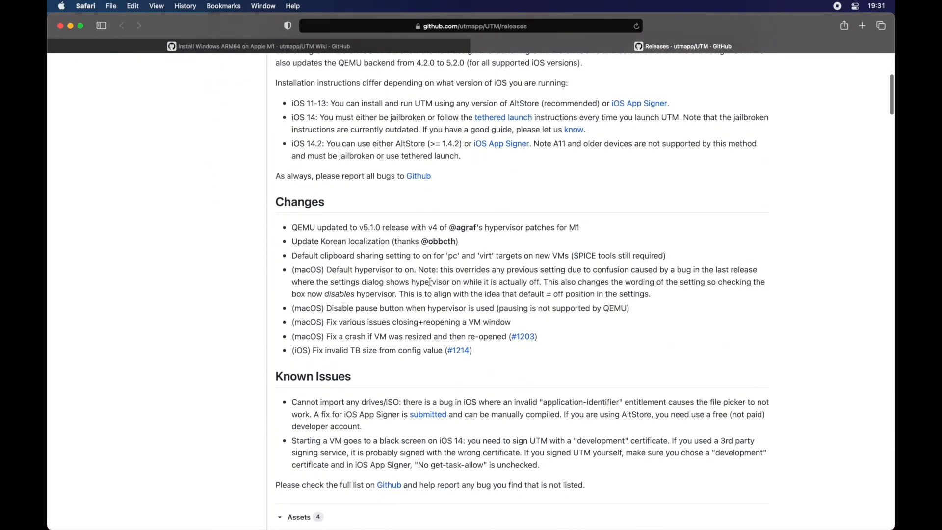
scroll(down, 3)
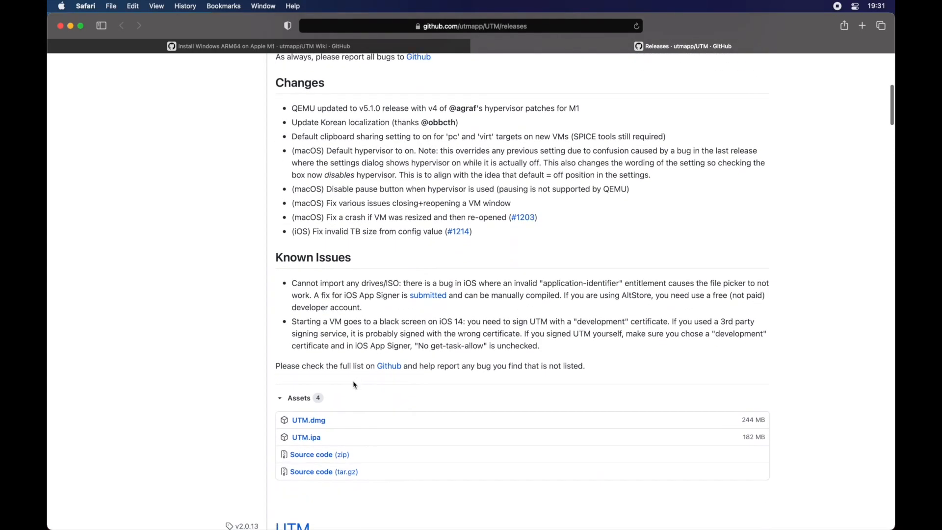
click(308, 418)
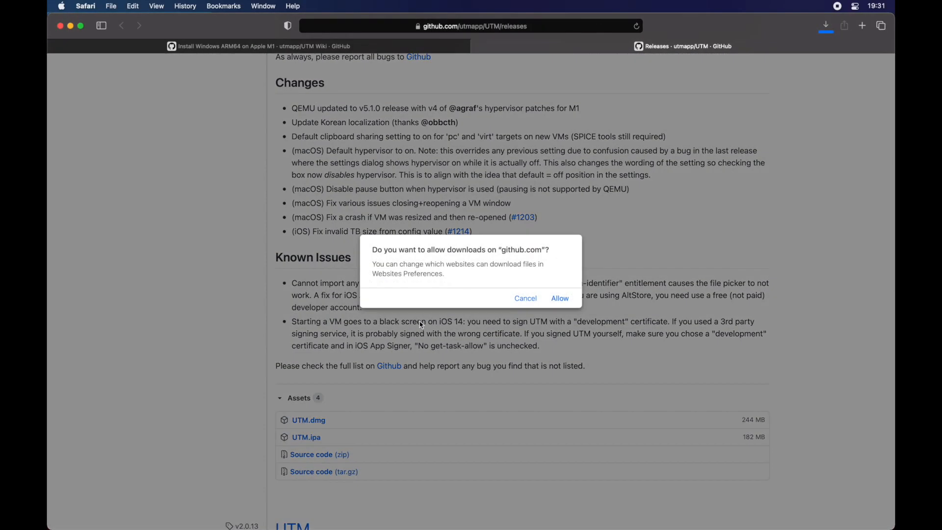
click(558, 298)
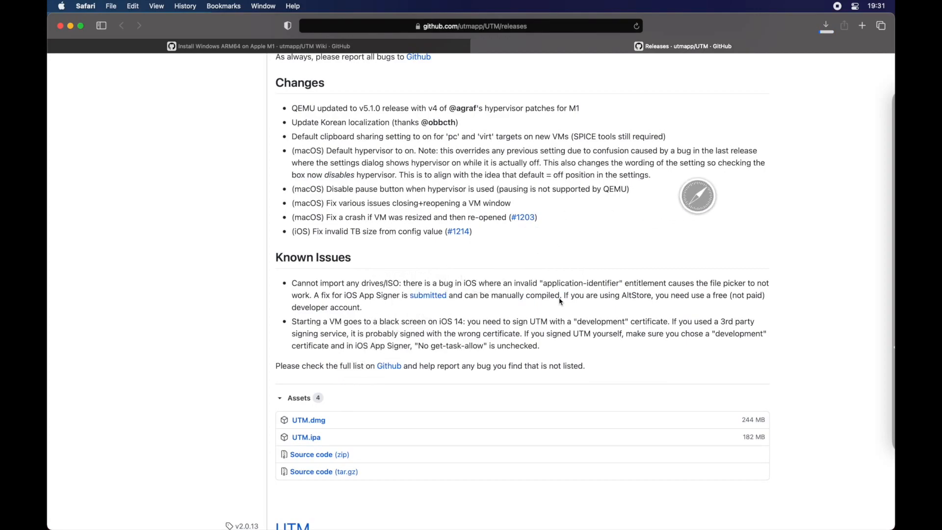
Open the Windows for ARM link in a new tab and sign in to the Microsoft account
right_click(204, 389)
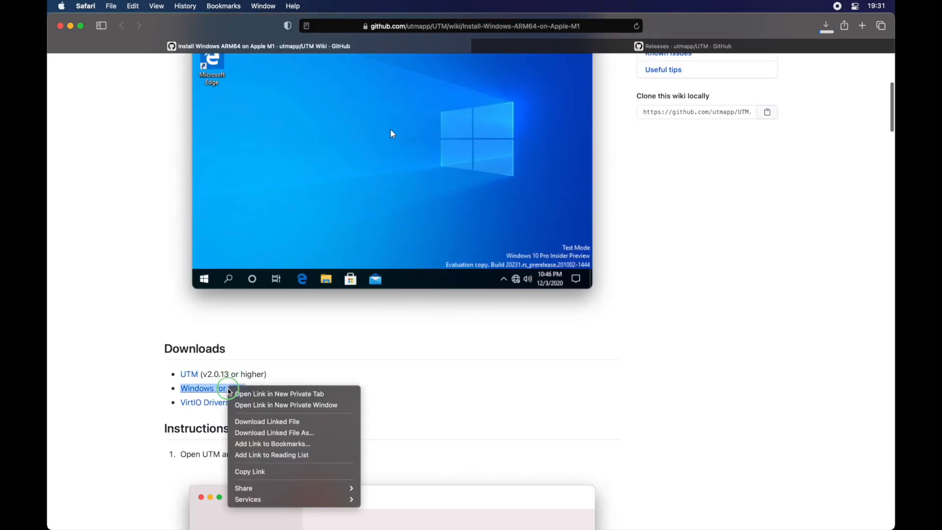
click(279, 393)
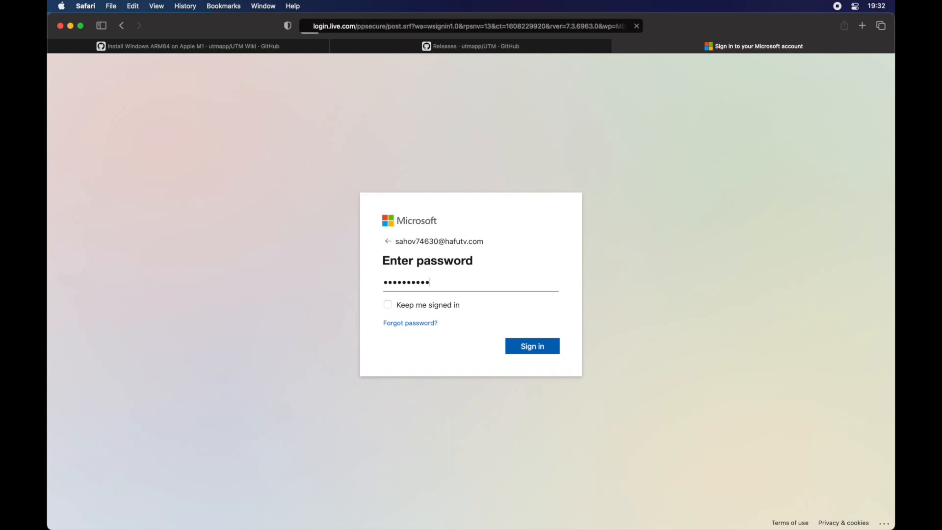
click(531, 346)
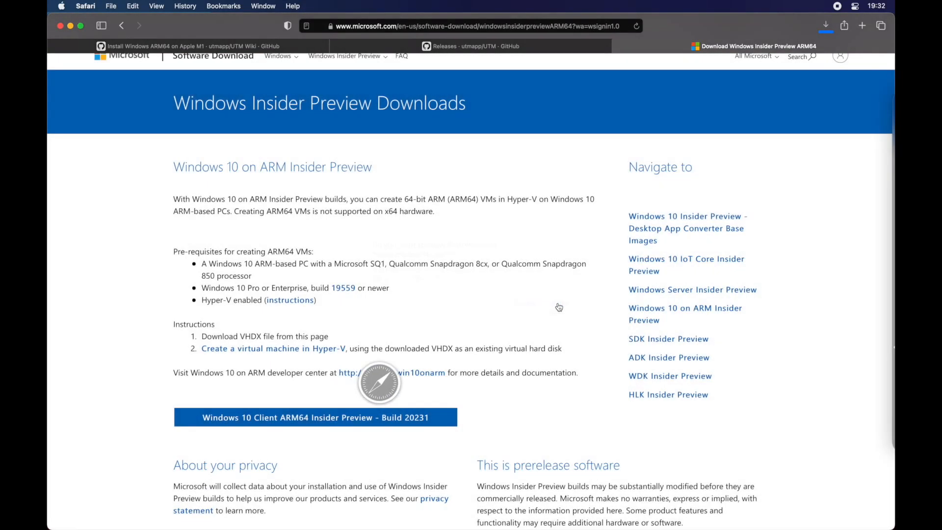
Download the VirtIO ARM64 driver ISO from the wiki link and check the Downloads list
right_click(199, 403)
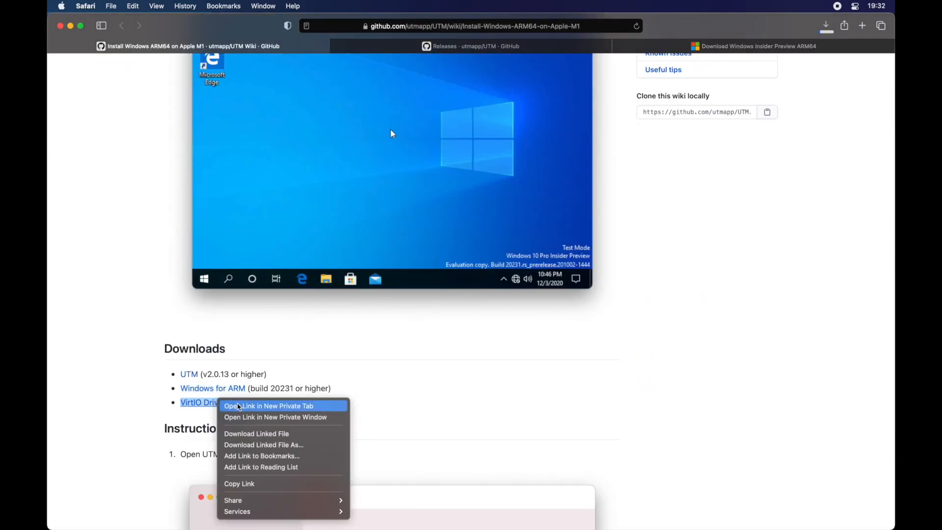
click(268, 405)
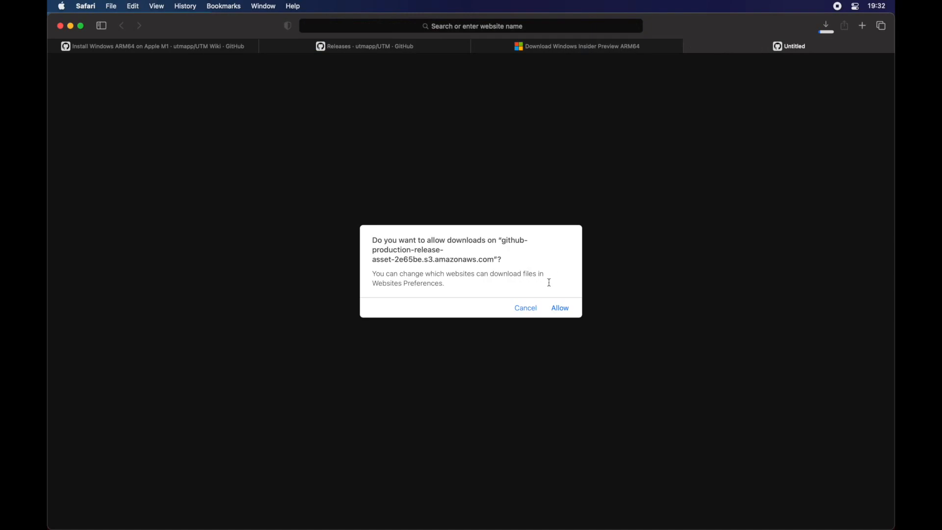
click(559, 307)
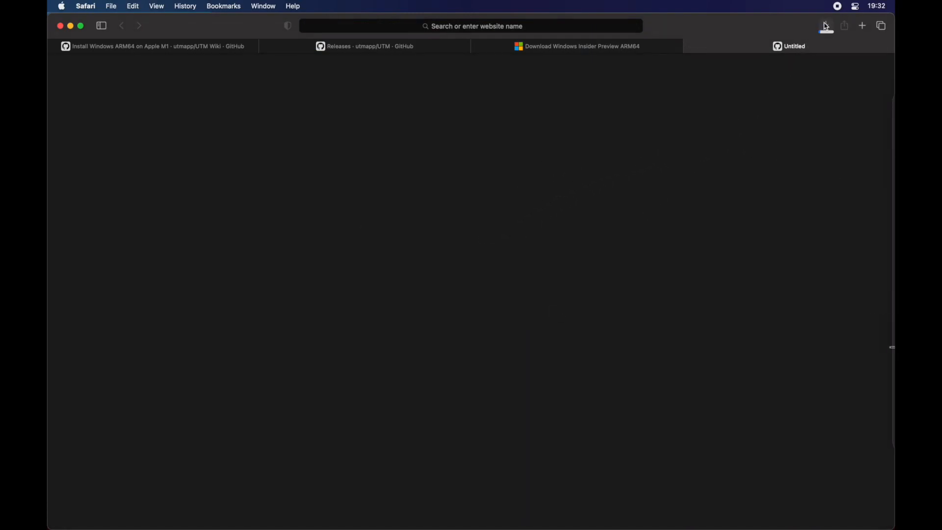
click(825, 25)
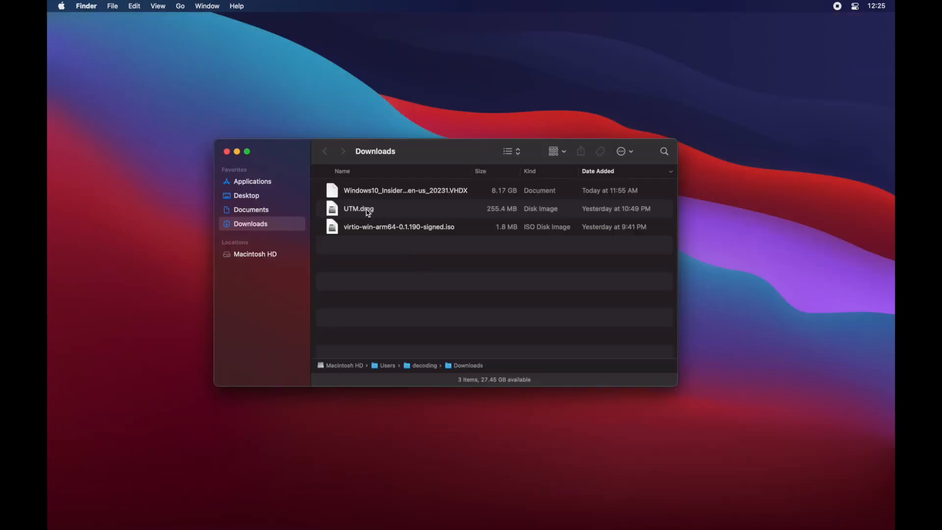
Mount UTM.dmg from Downloads and launch UTM.app past the Gatekeeper warning
double_click(358, 208)
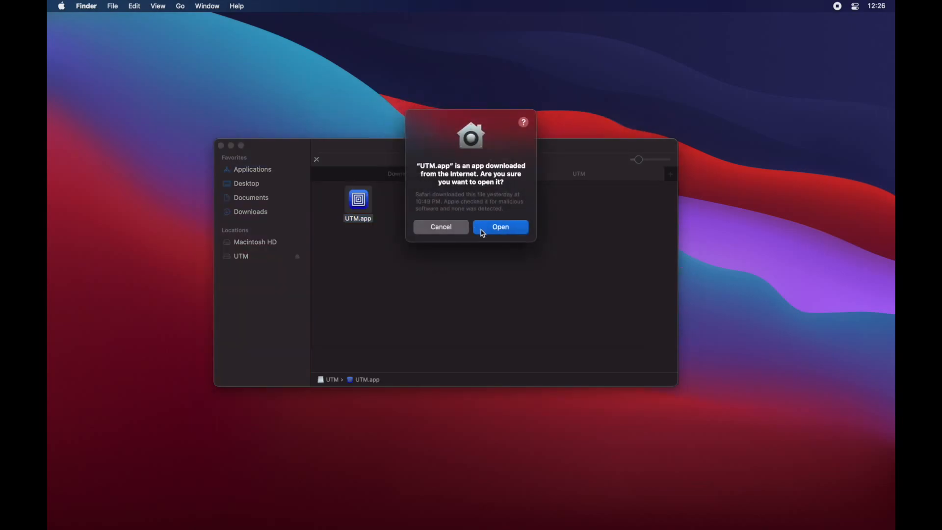
click(500, 227)
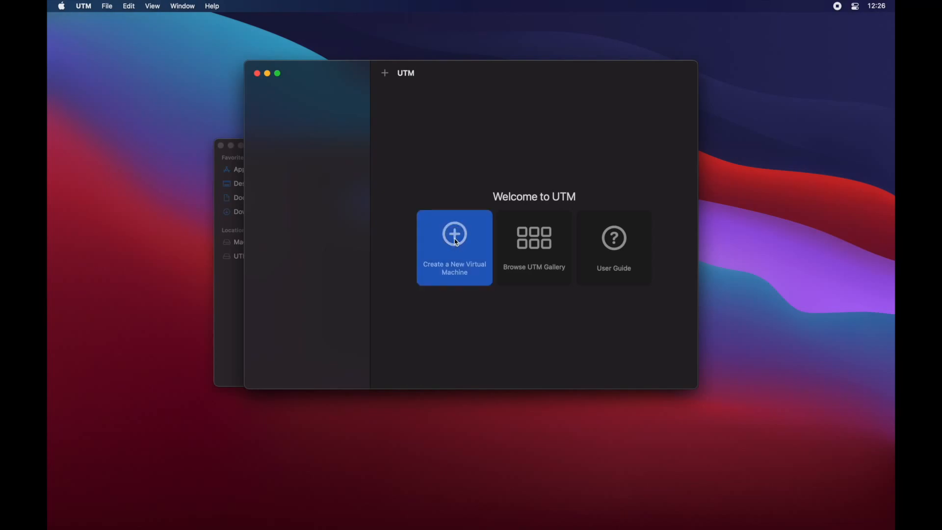
Create a new virtual machine named 'Windows 10' with the Windows operating-system logo as its icon
click(454, 247)
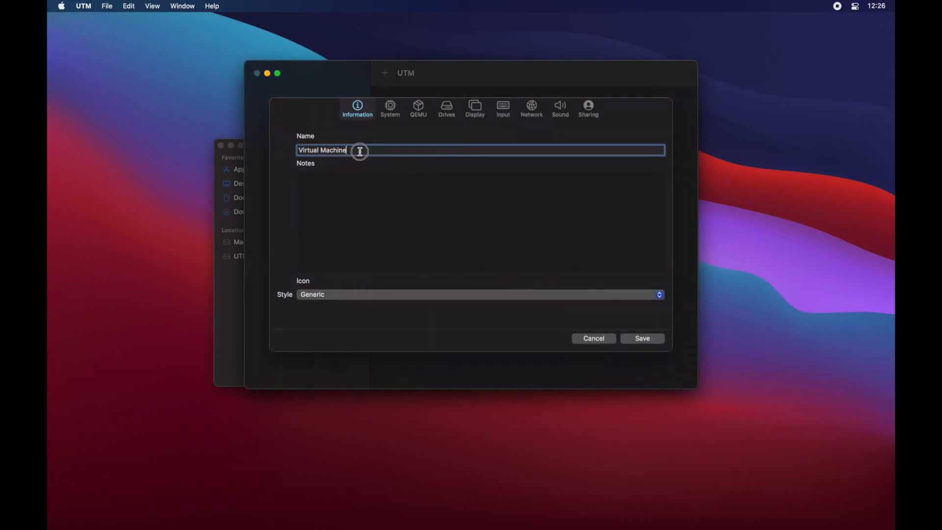
text(Windows 10)
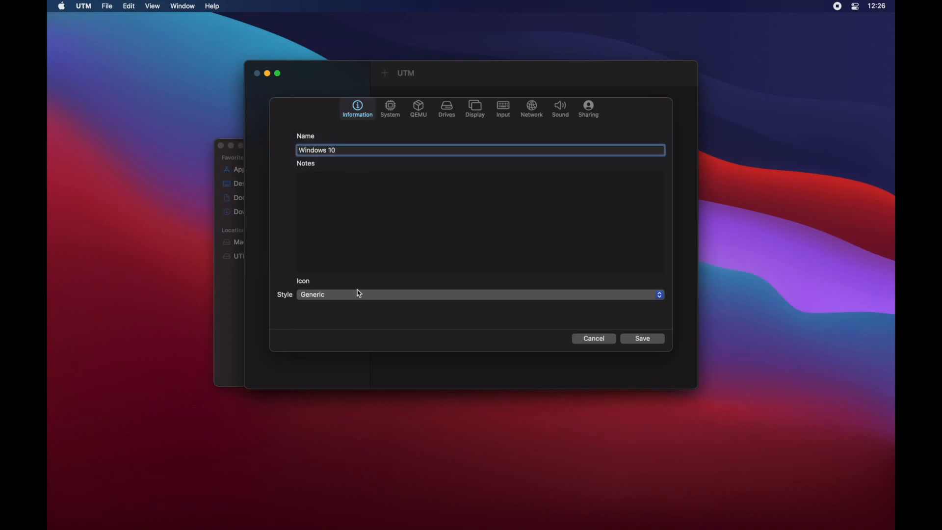
mouse_move(379, 298)
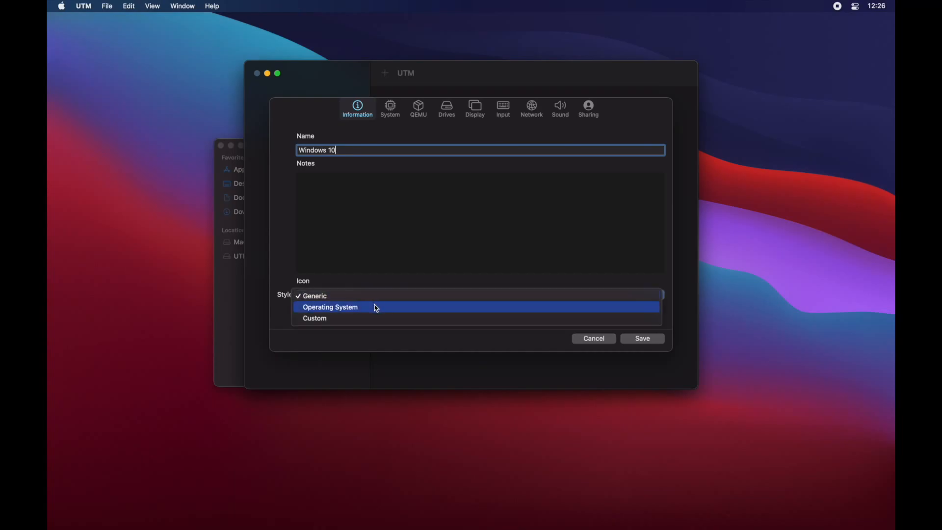
click(330, 307)
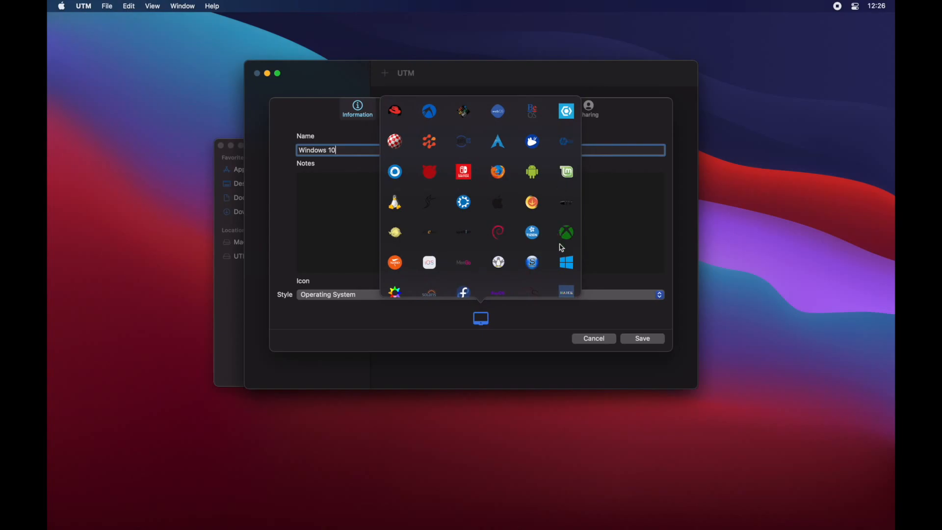
click(565, 262)
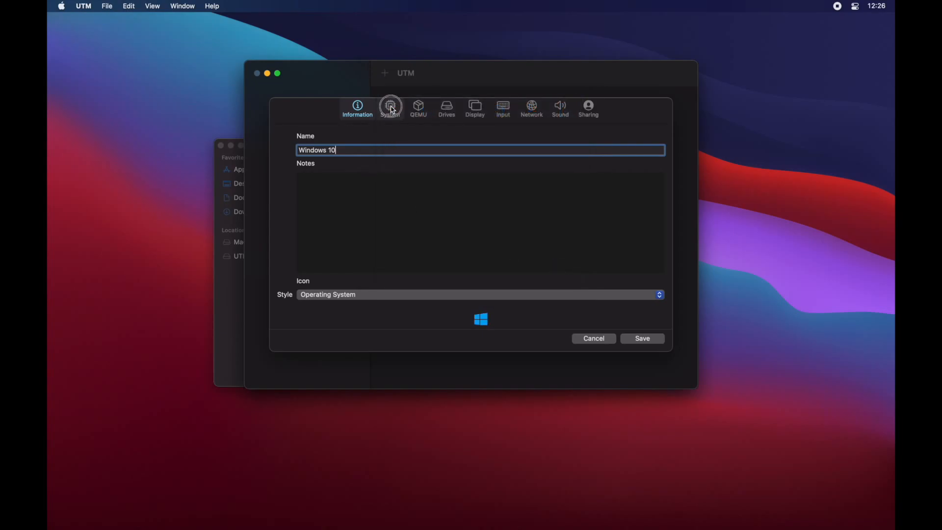
Set the VM system to ARM64 (aarch64), 4096 MB memory and 4 CPU cores via advanced settings
click(390, 106)
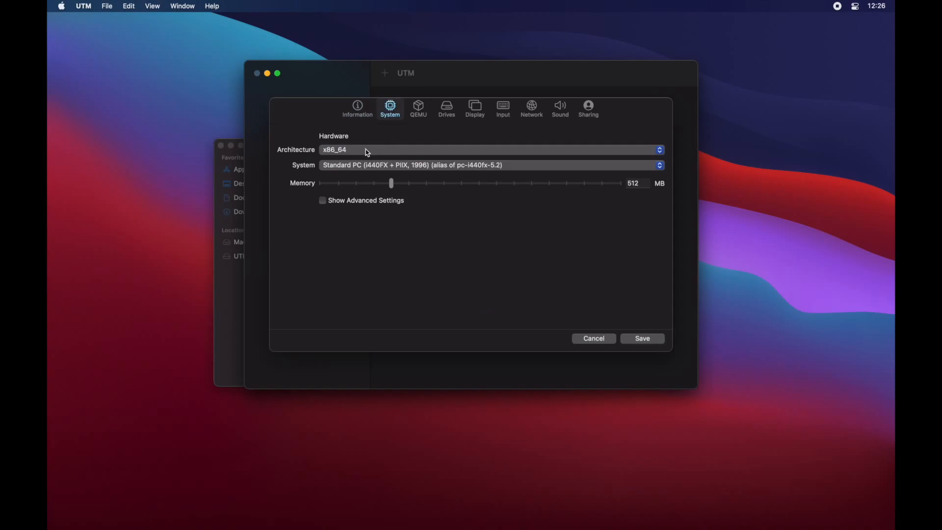
click(490, 149)
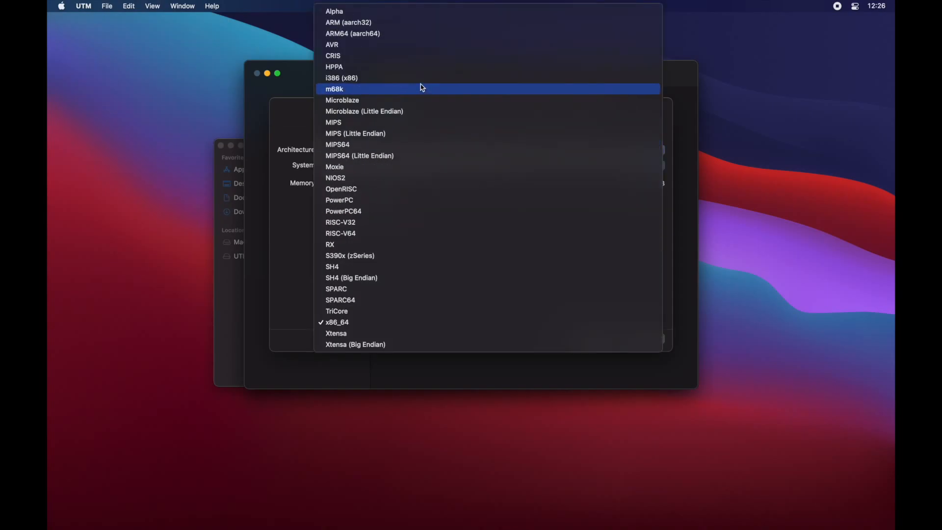
click(352, 33)
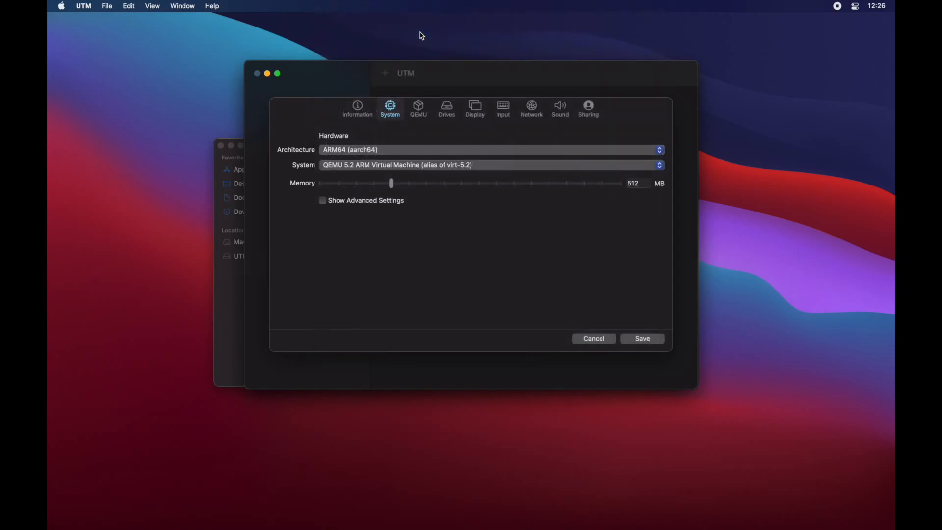
mouse_move(646, 183)
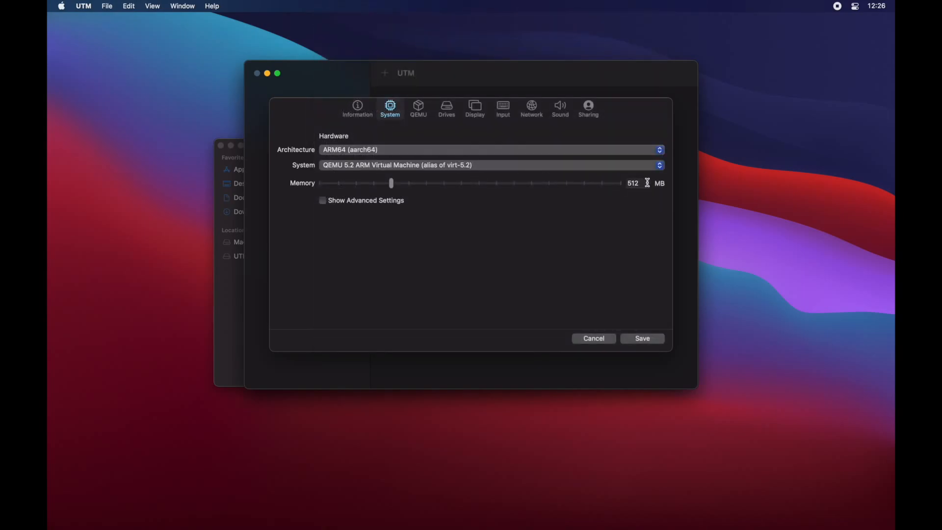
click(633, 183)
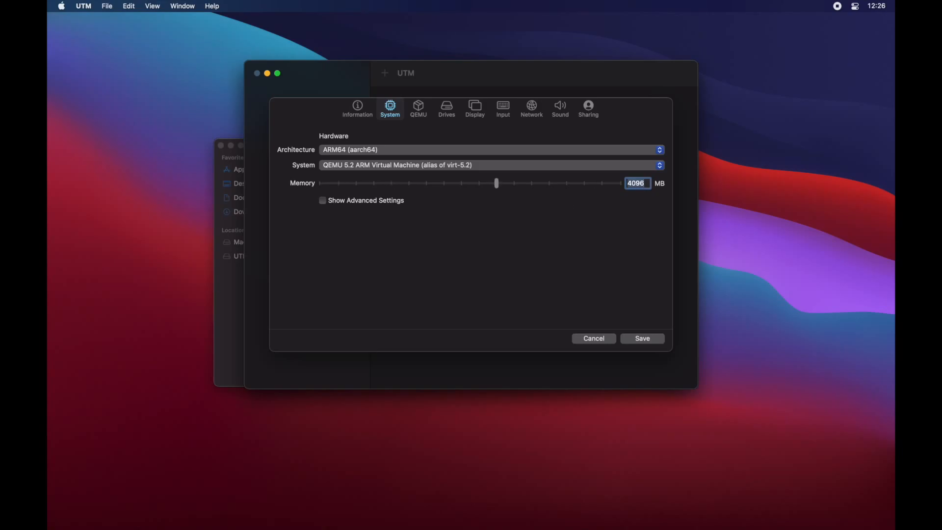
mouse_move(381, 202)
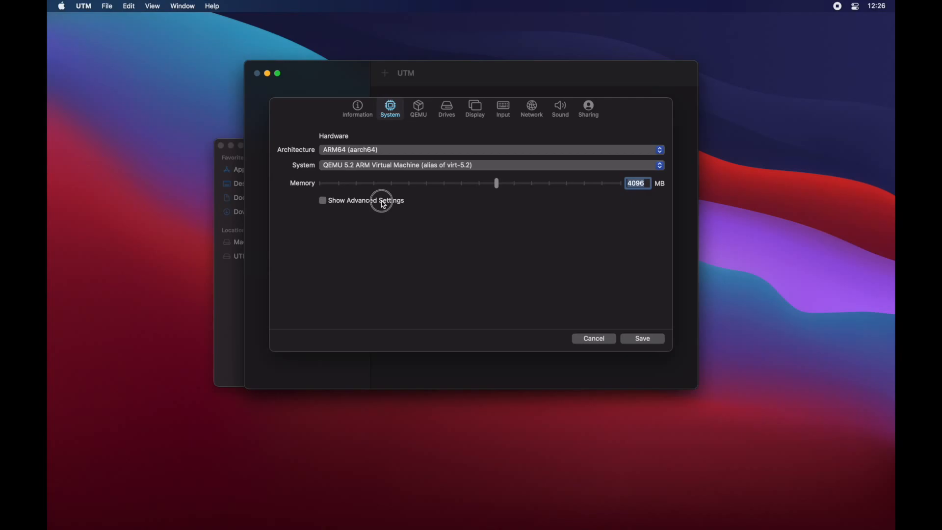
click(322, 200)
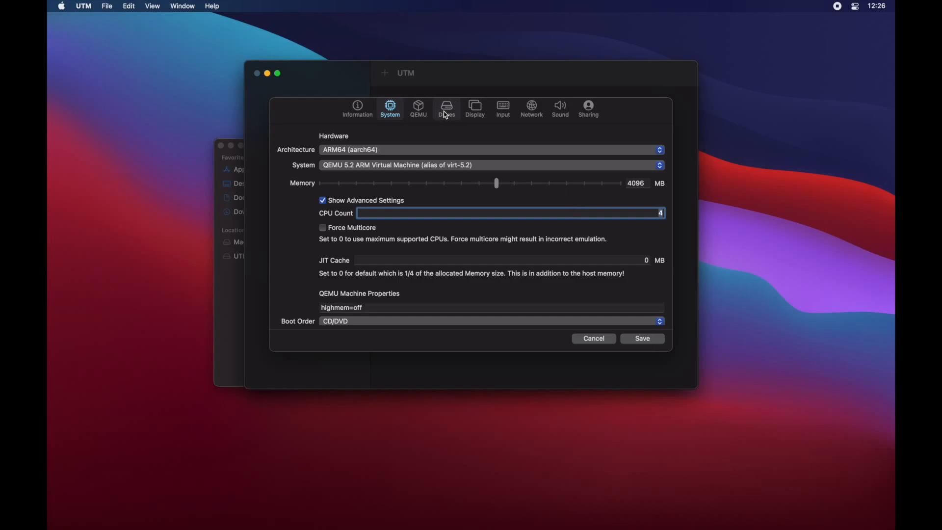
Import the Windows 10 Insider Preview VHDX as a drive with the NVMe interface
click(446, 109)
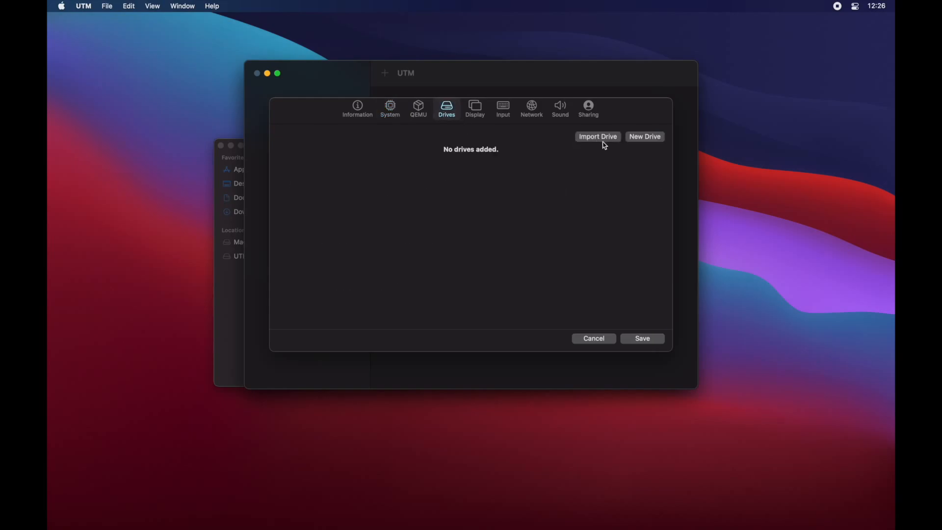
mouse_move(609, 145)
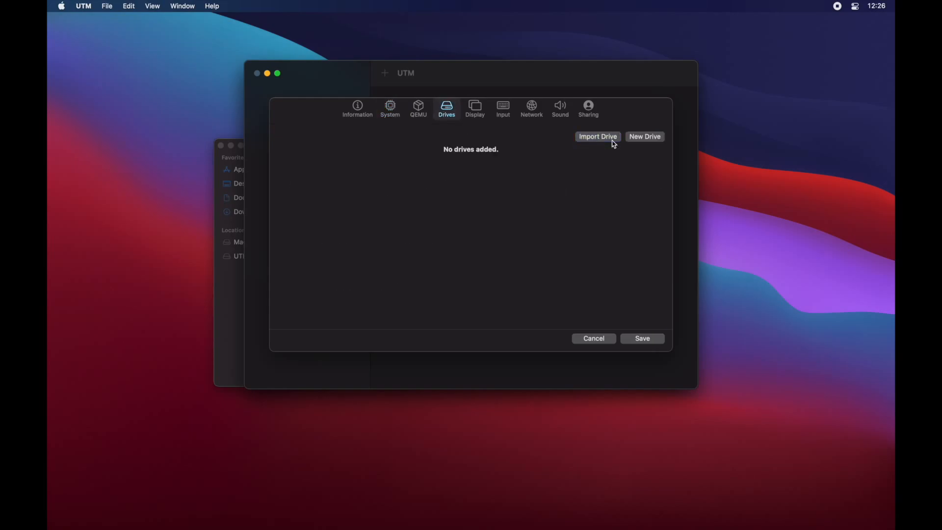
click(597, 136)
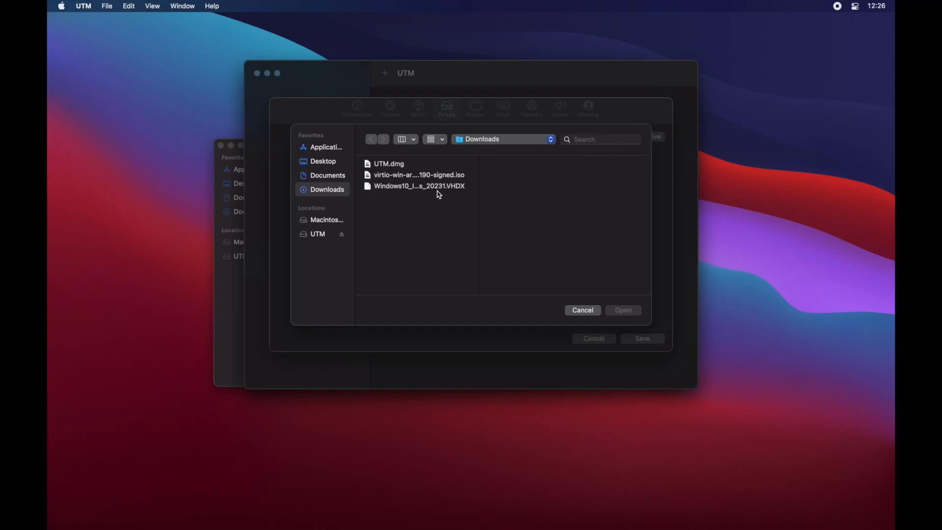
click(419, 185)
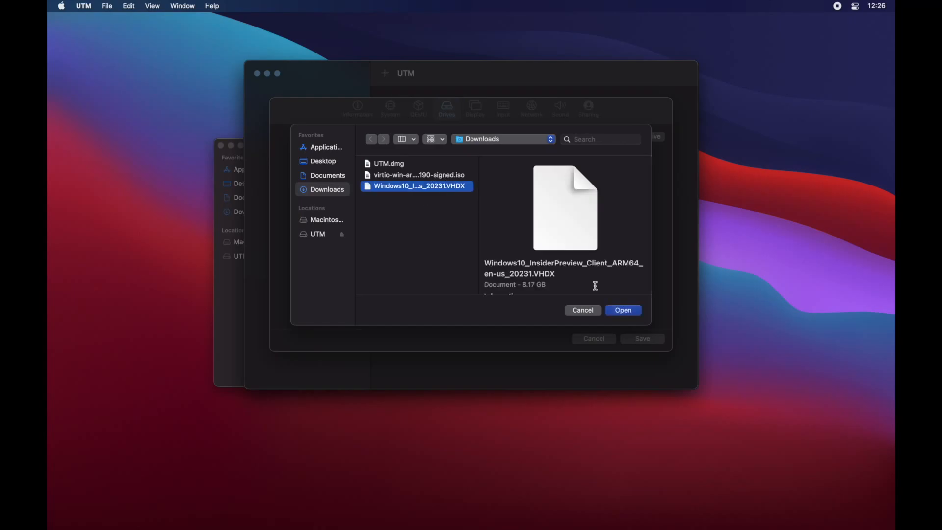
click(623, 310)
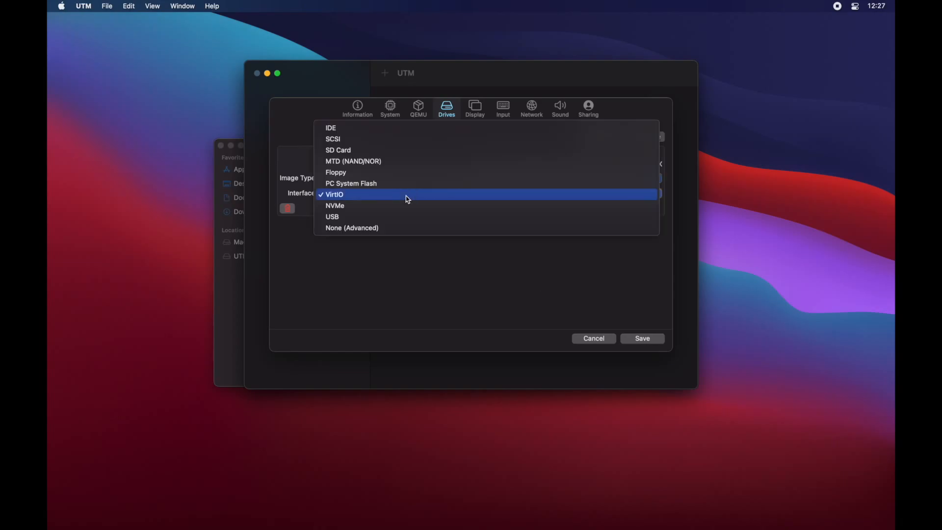
click(334, 206)
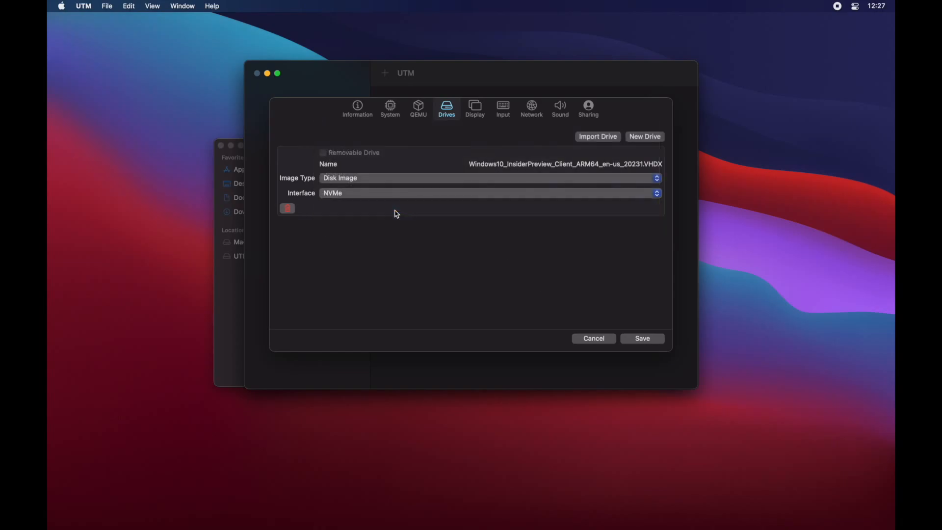
Add a new removable drive using the USB interface for CD/DVD images
click(644, 137)
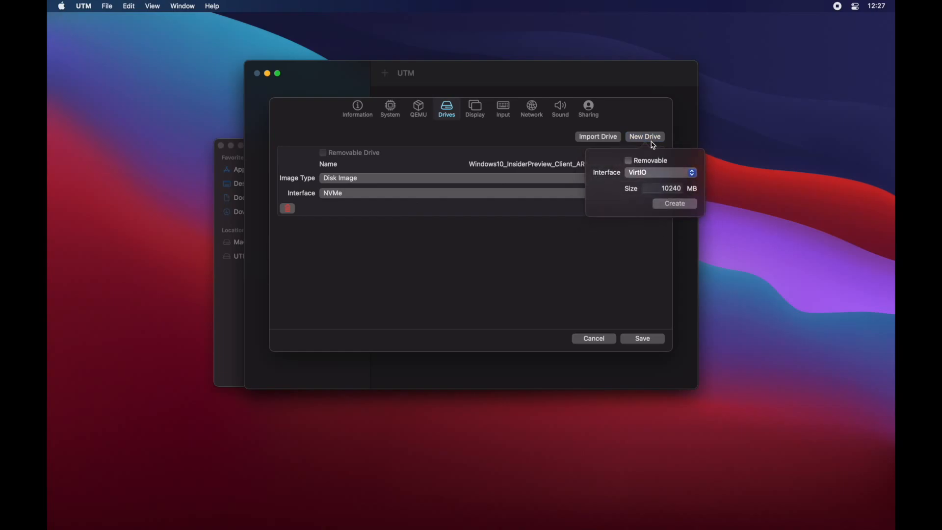
mouse_move(648, 162)
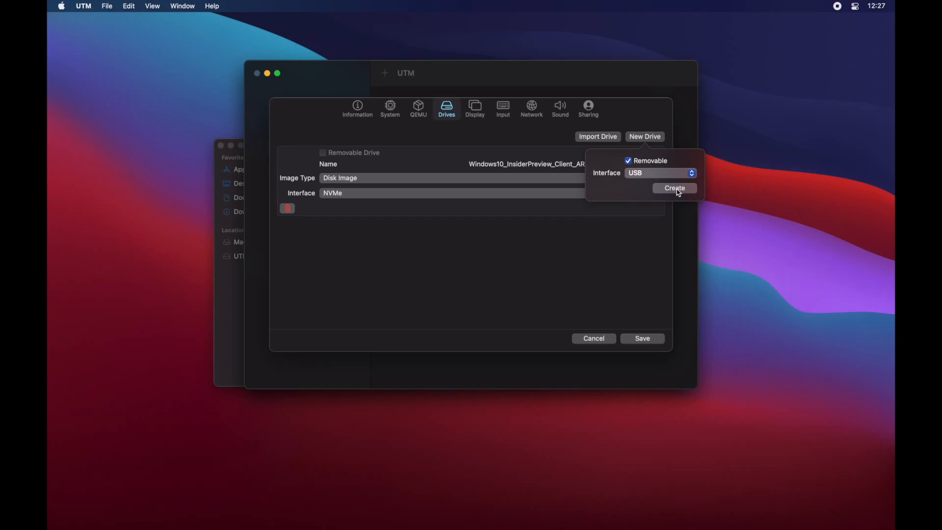
click(674, 189)
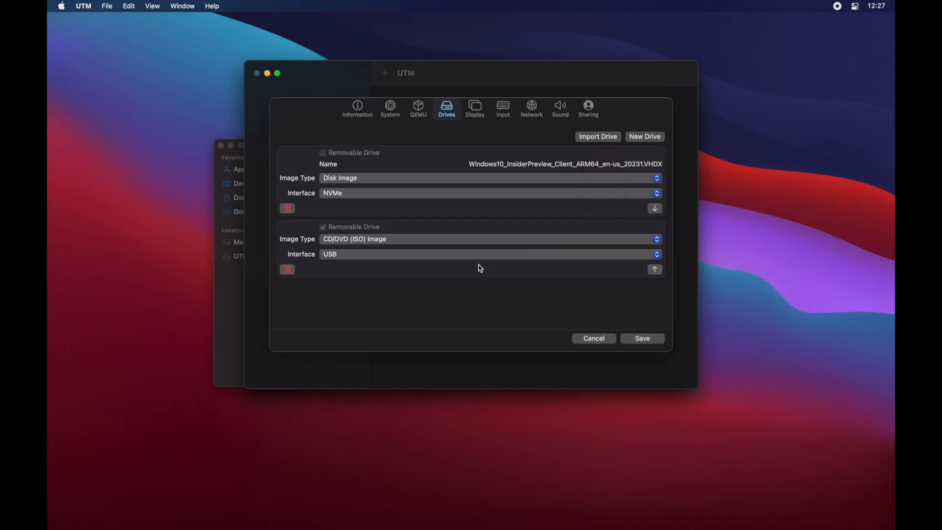
mouse_move(531, 109)
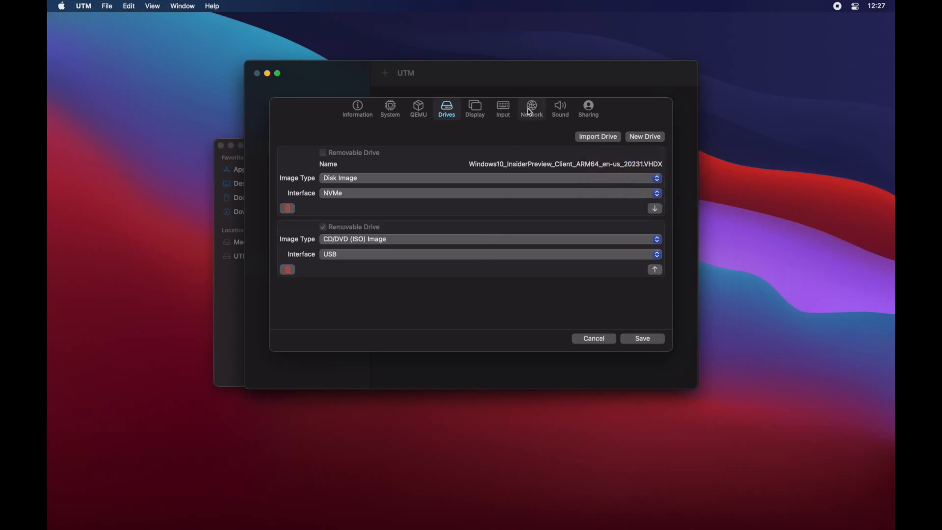
Add a TCP port forward with guest and host port 3389 in Network settings and save the VM
click(531, 108)
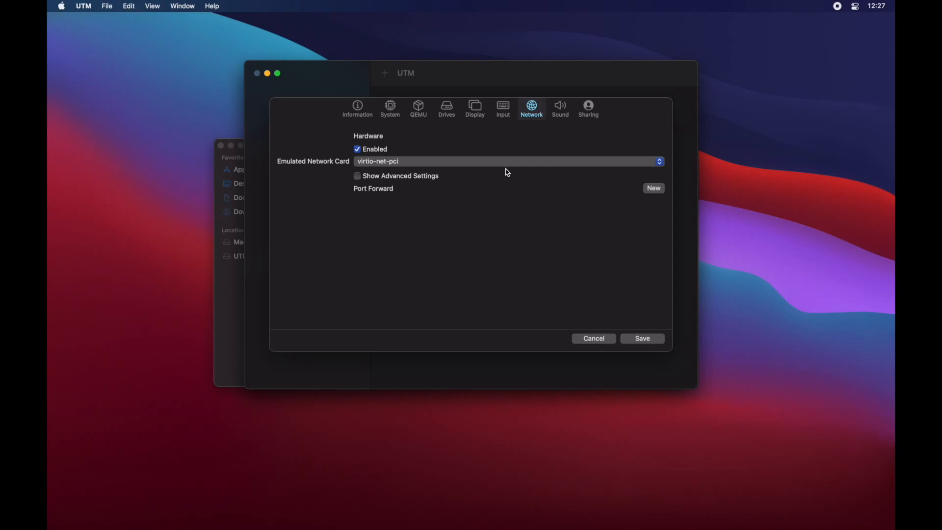
mouse_move(631, 185)
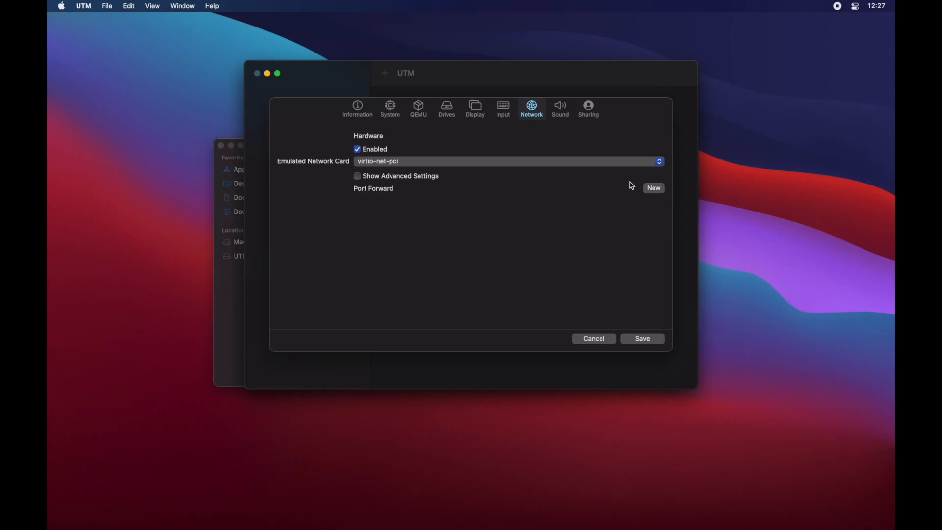
click(654, 189)
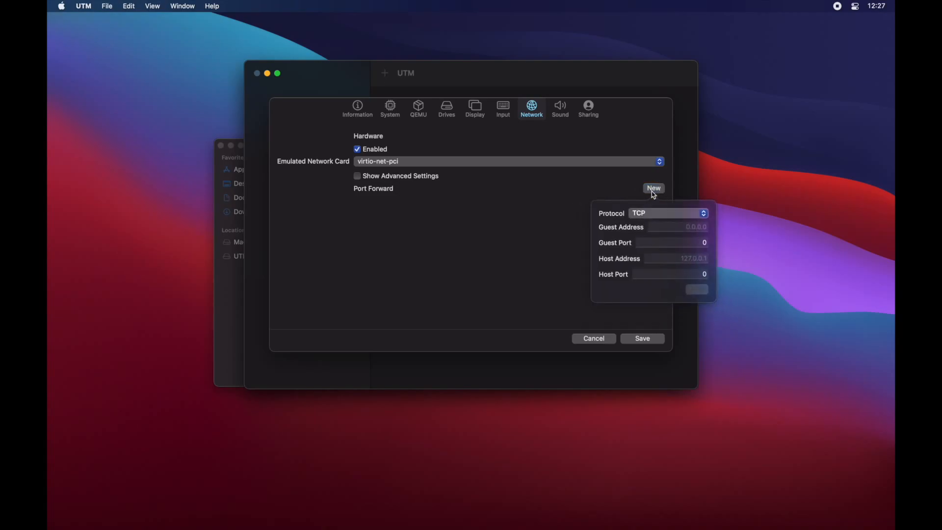
click(667, 243)
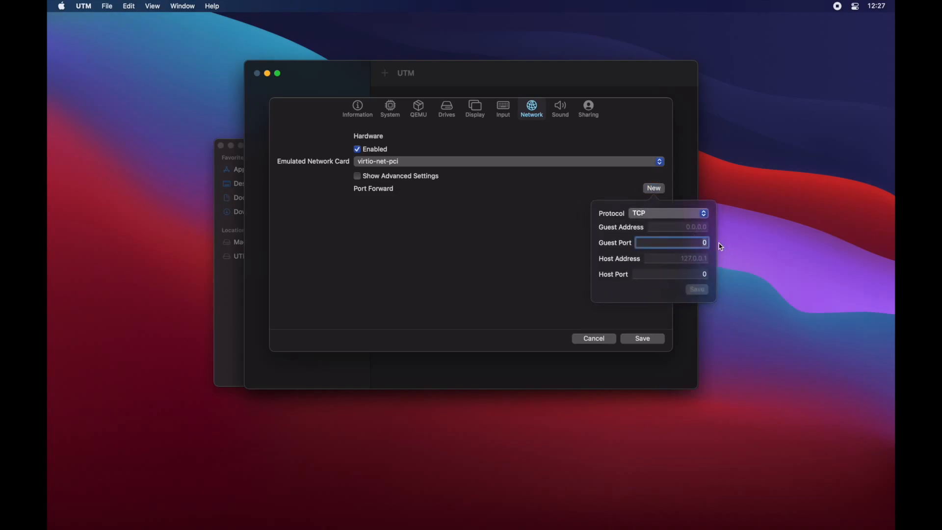
text(3)
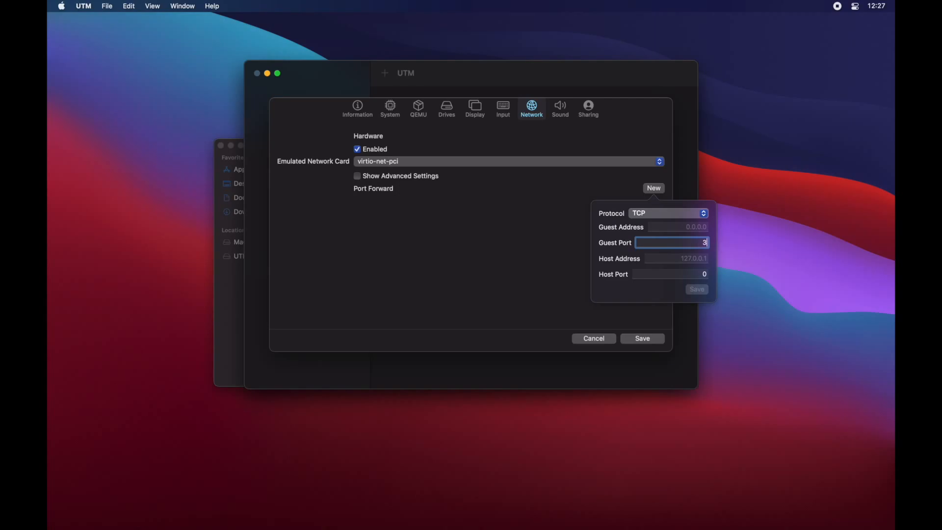
text(389)
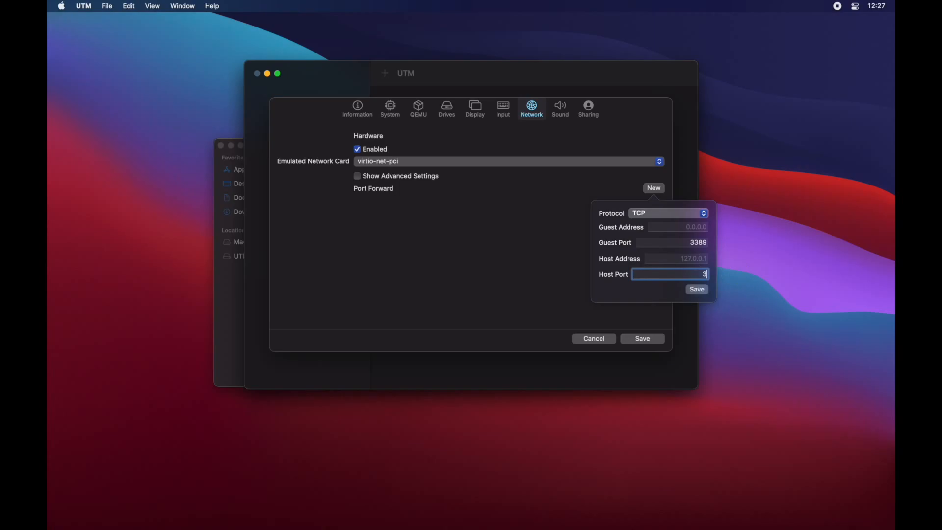
text(389)
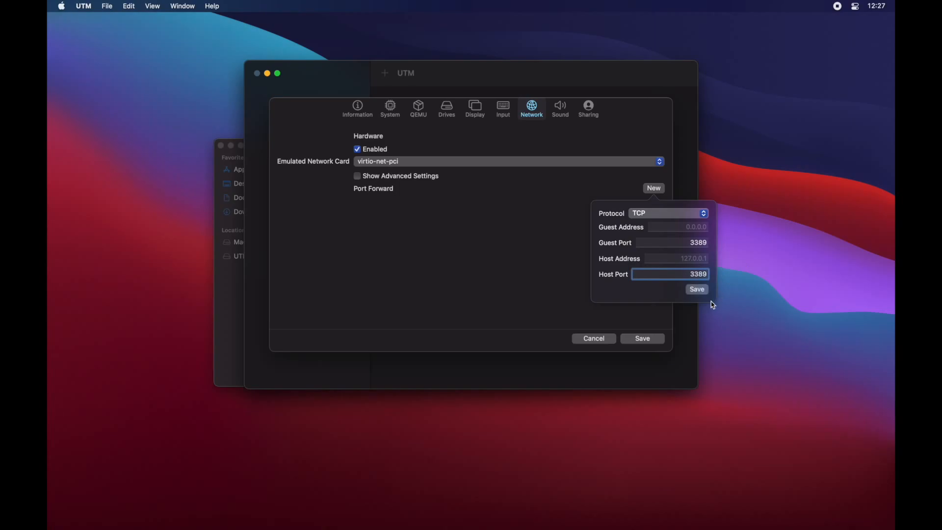
click(697, 288)
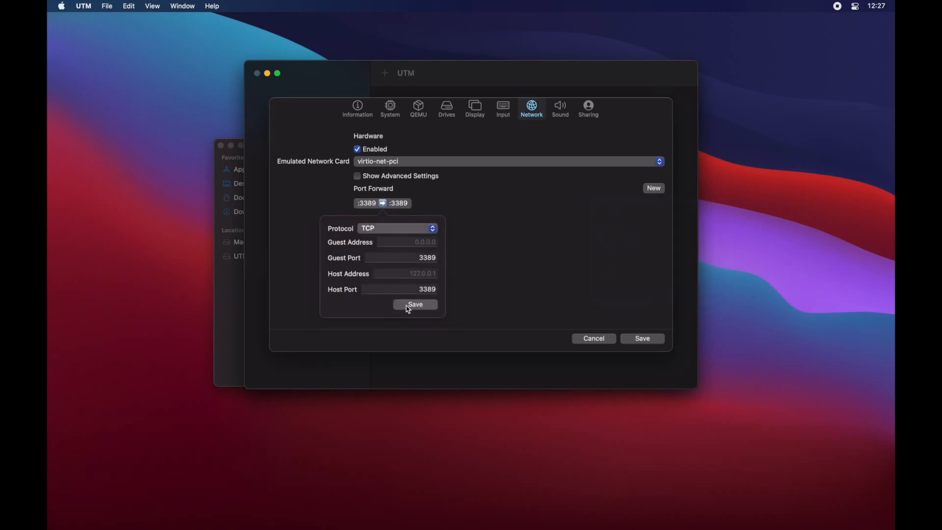
click(414, 304)
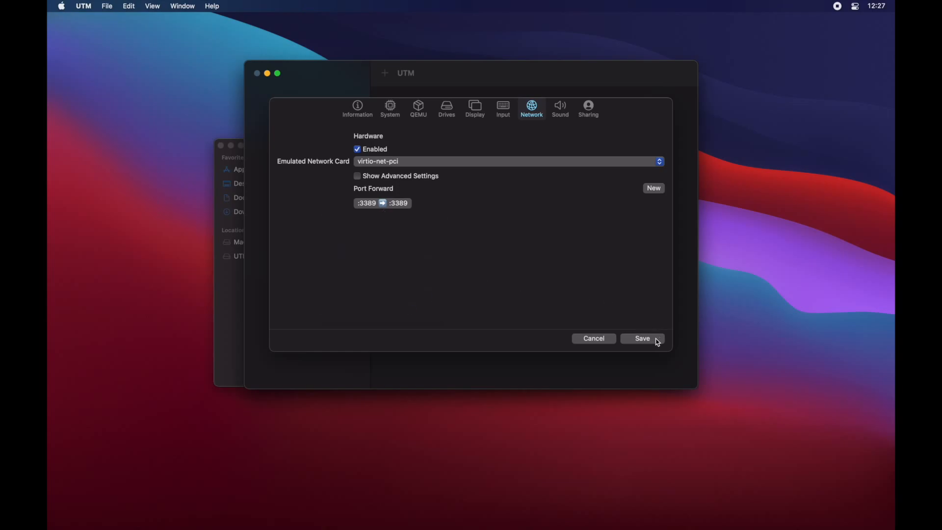
click(642, 338)
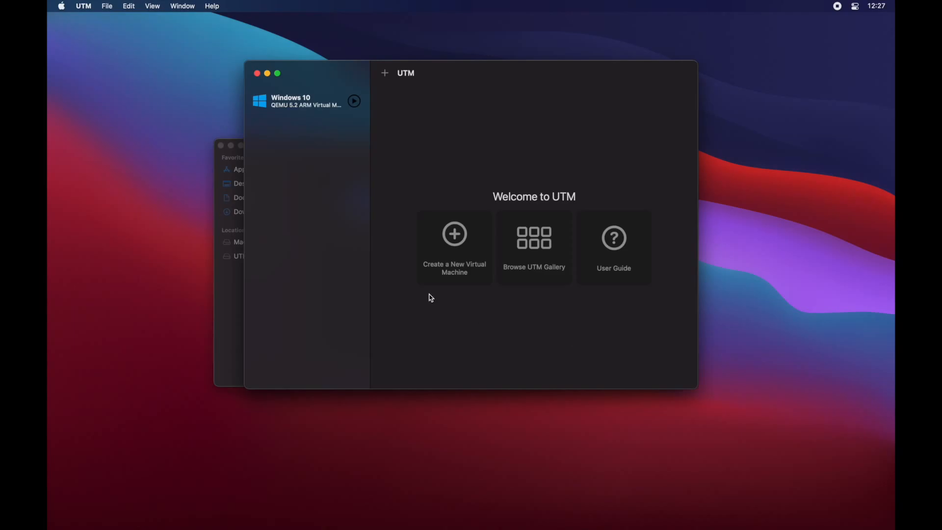
Mount virtio-win-arm64-0.1.190-signed.iso from Downloads on the Windows 10 VM's removable USB drive
click(306, 101)
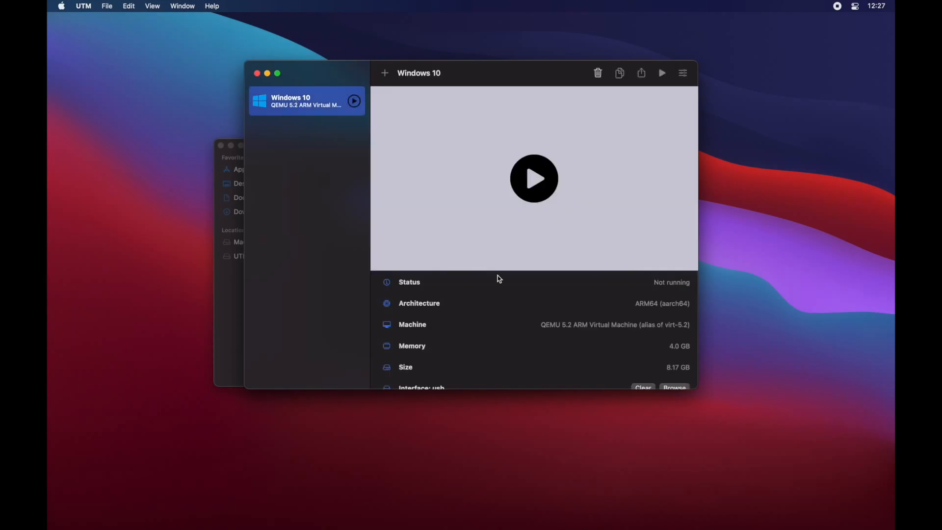
scroll(down, 3)
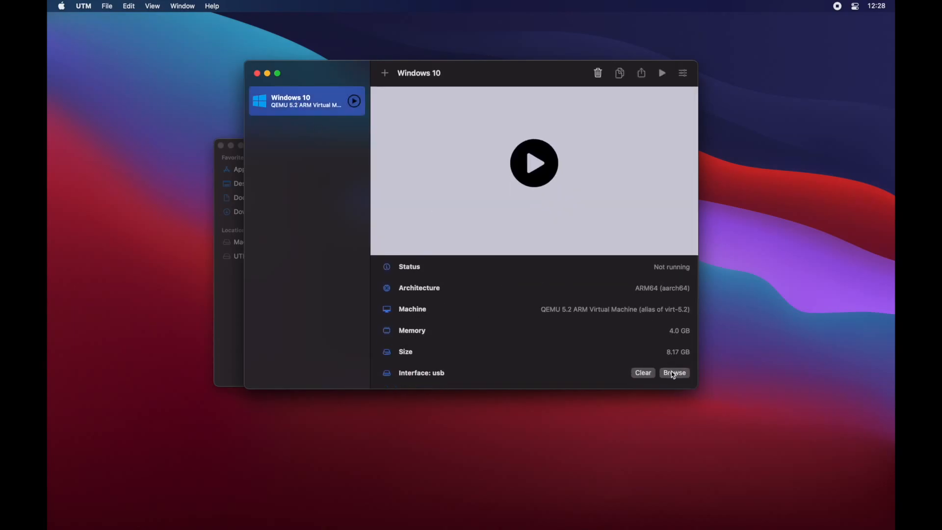
click(674, 373)
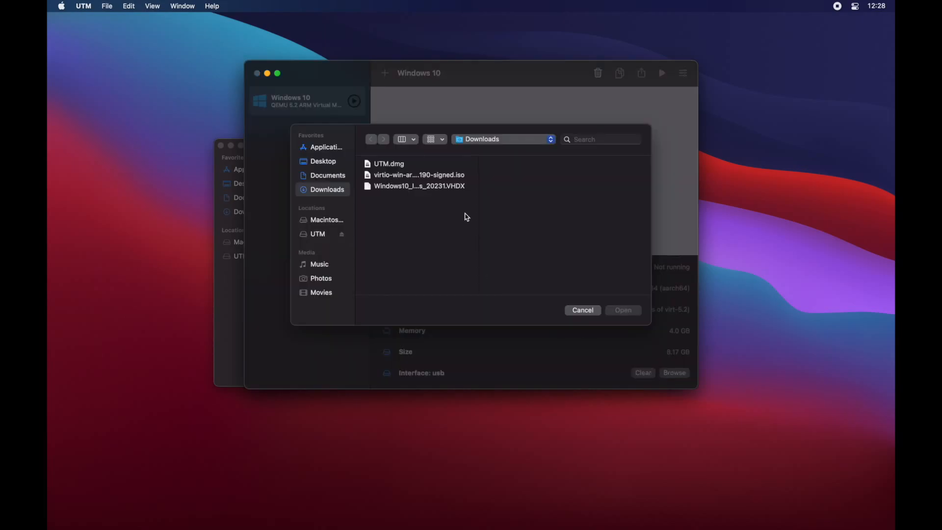
mouse_move(460, 176)
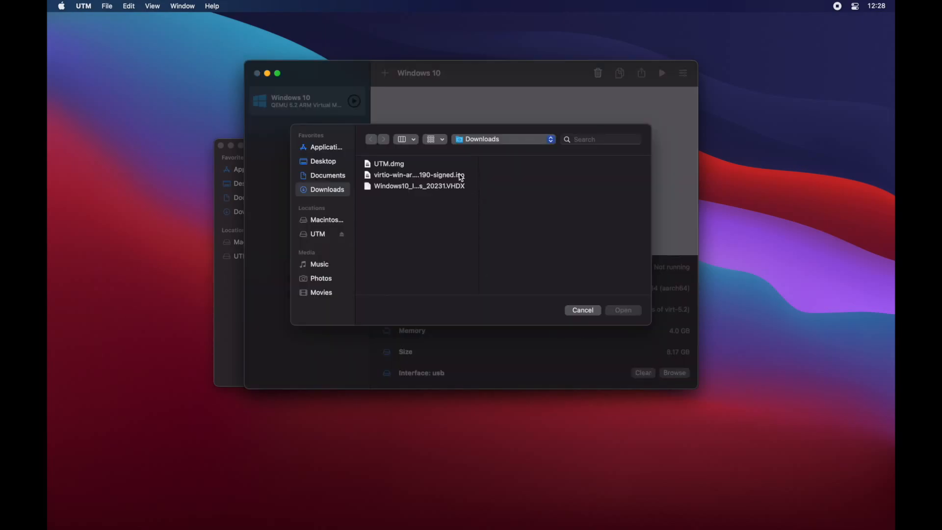
click(623, 310)
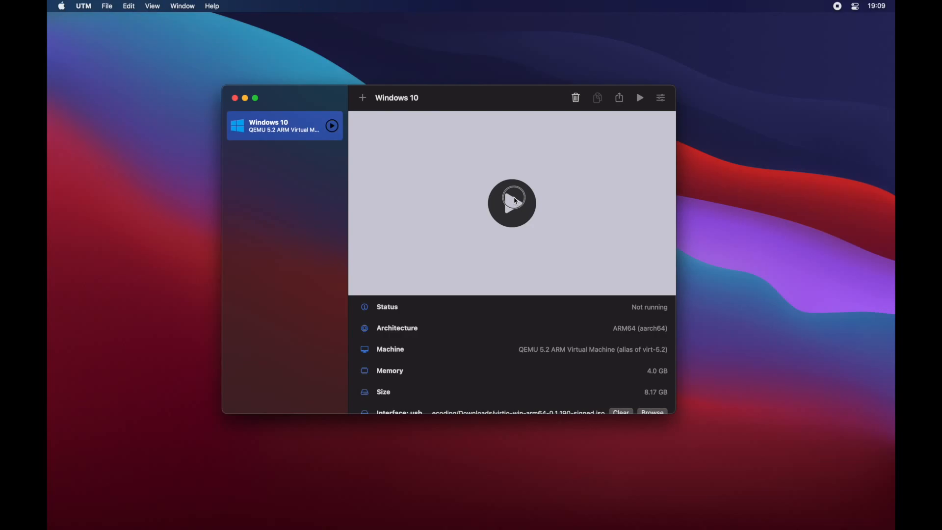
Start the Windows 10 VM, set the firmware's preferred resolution to 1024x768 and resume booting
click(512, 202)
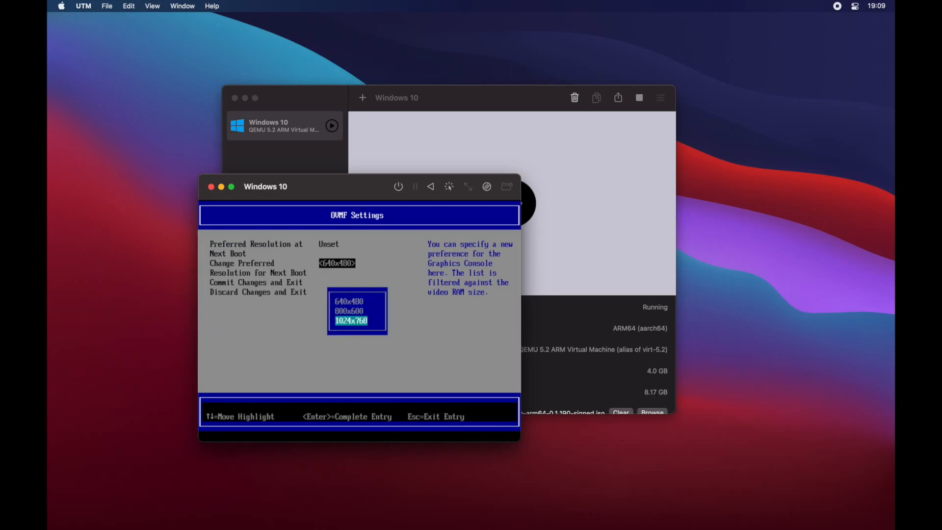
key(Return)
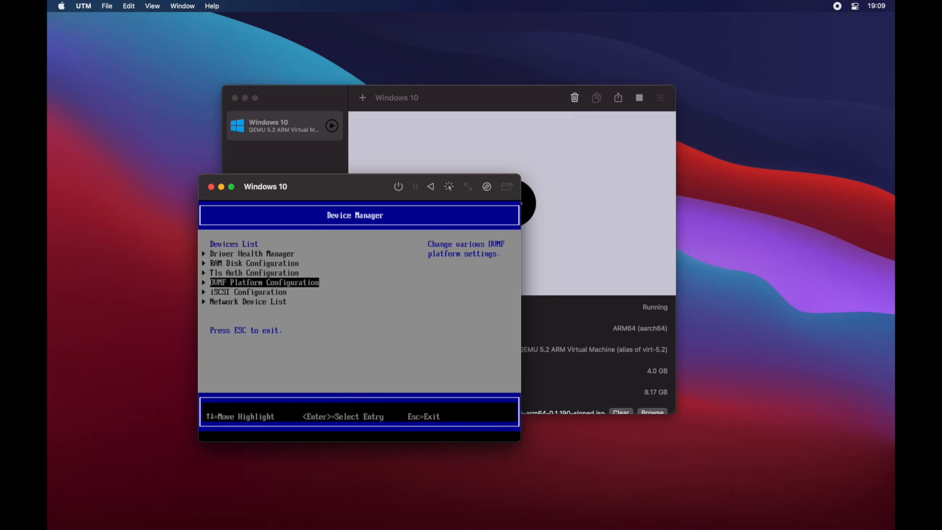
key(Escape)
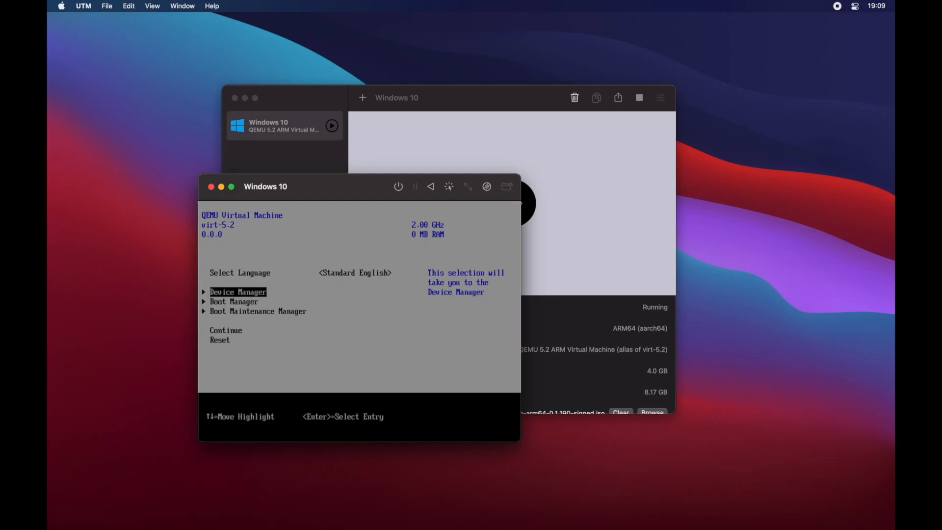
key(Escape)
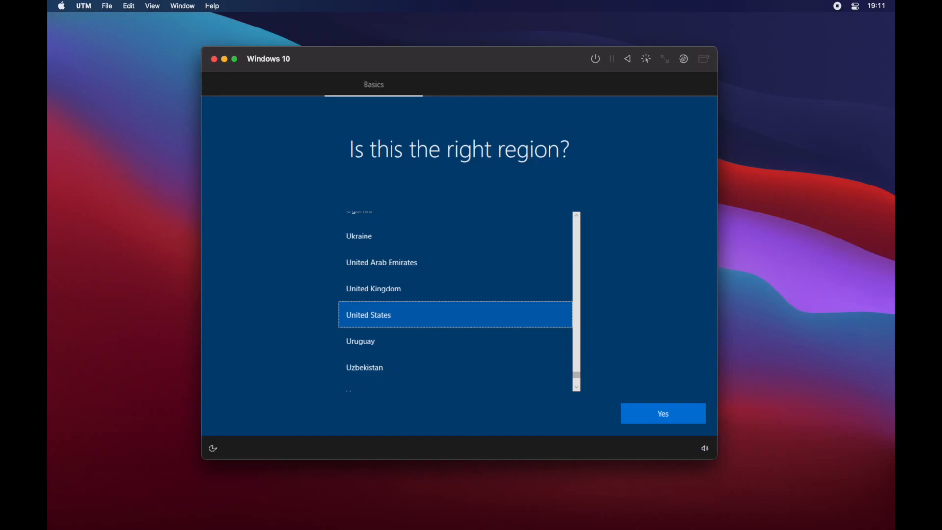
mouse_move(450, 351)
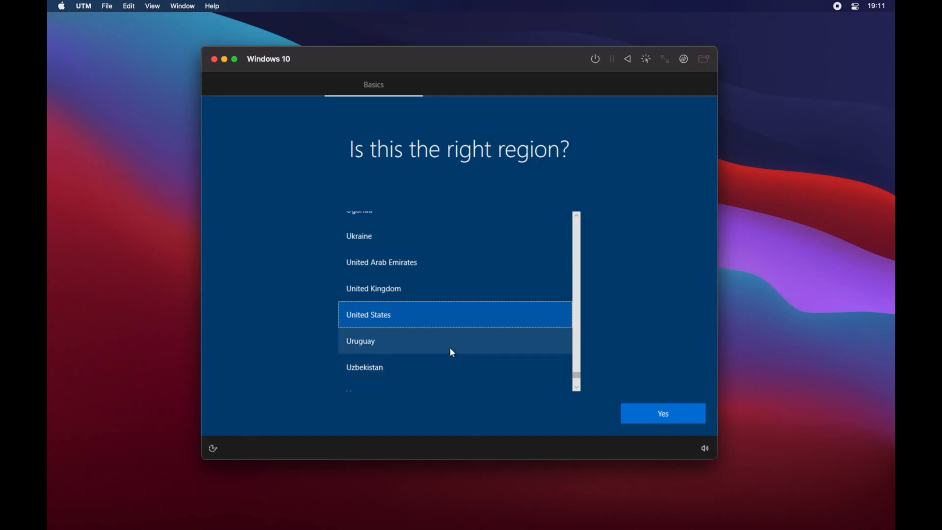
mouse_move(395, 329)
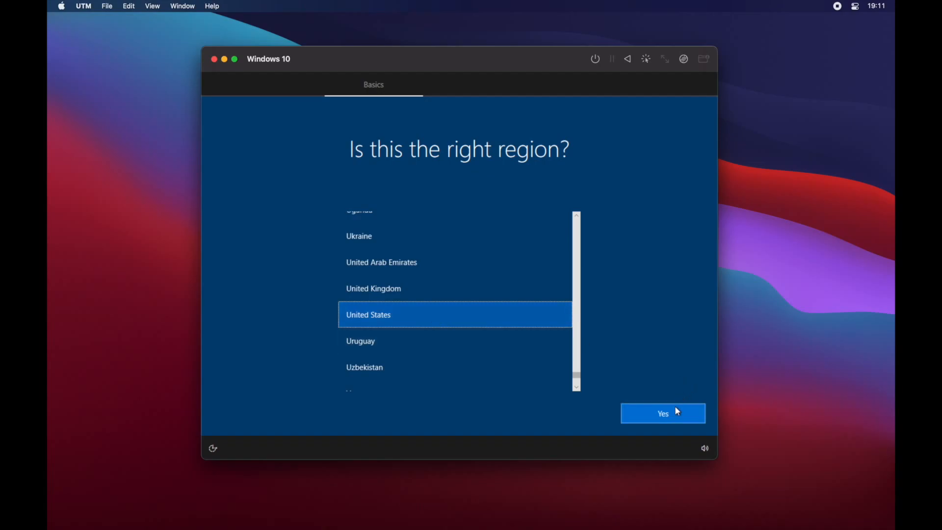
Confirm United States region and US keyboard, then skip the second keyboard layout
click(662, 413)
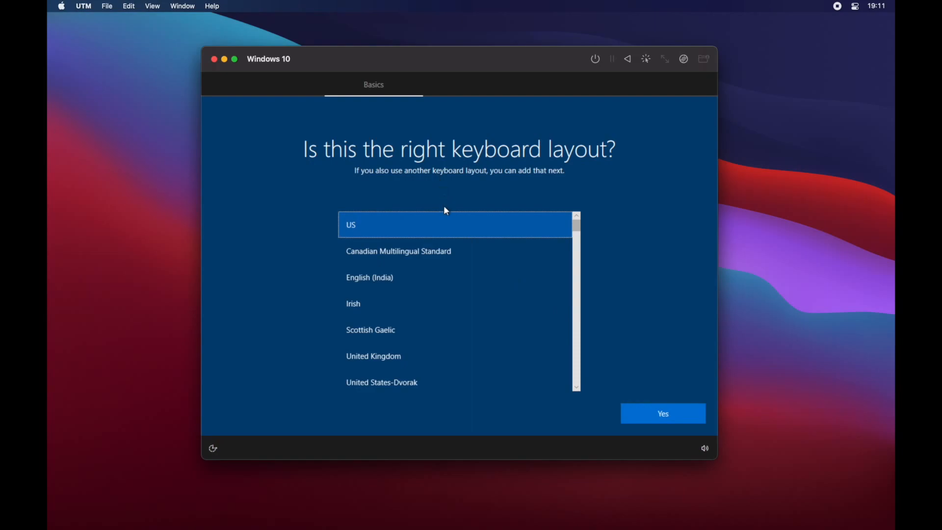
mouse_move(614, 313)
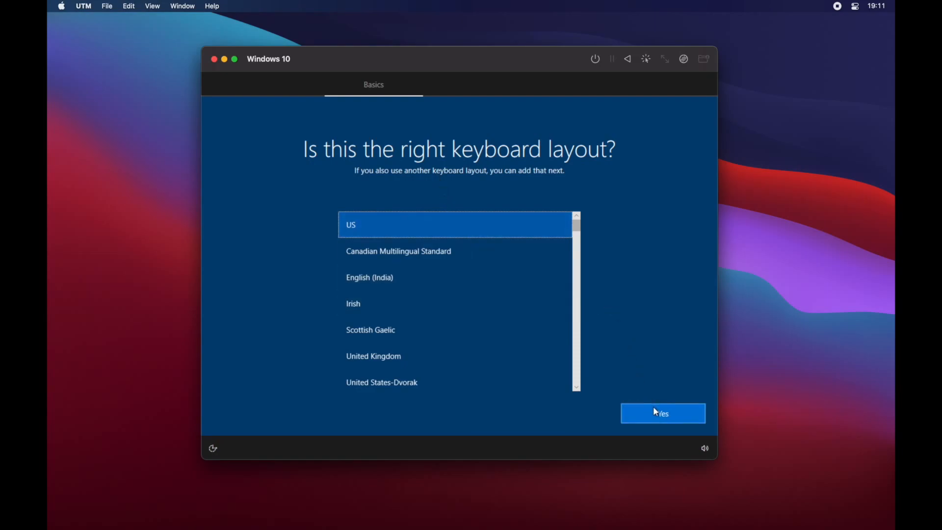
click(662, 413)
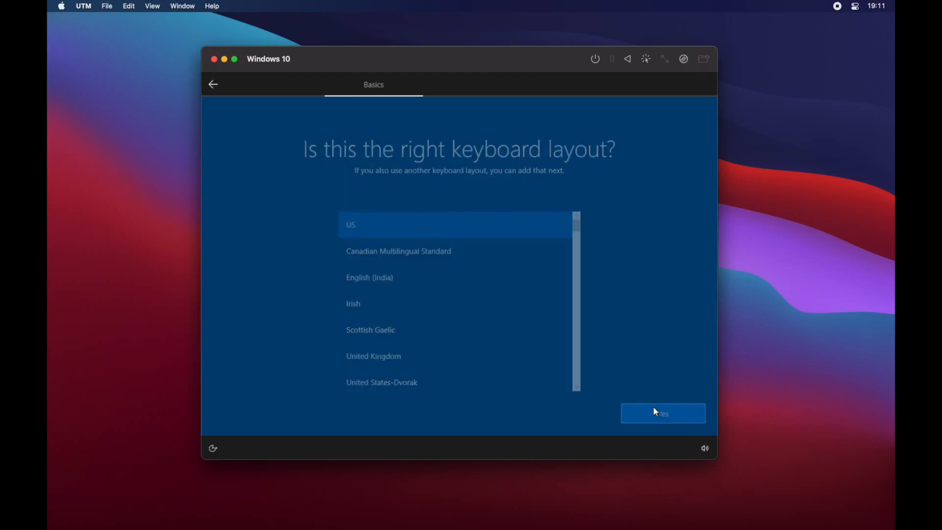
click(663, 413)
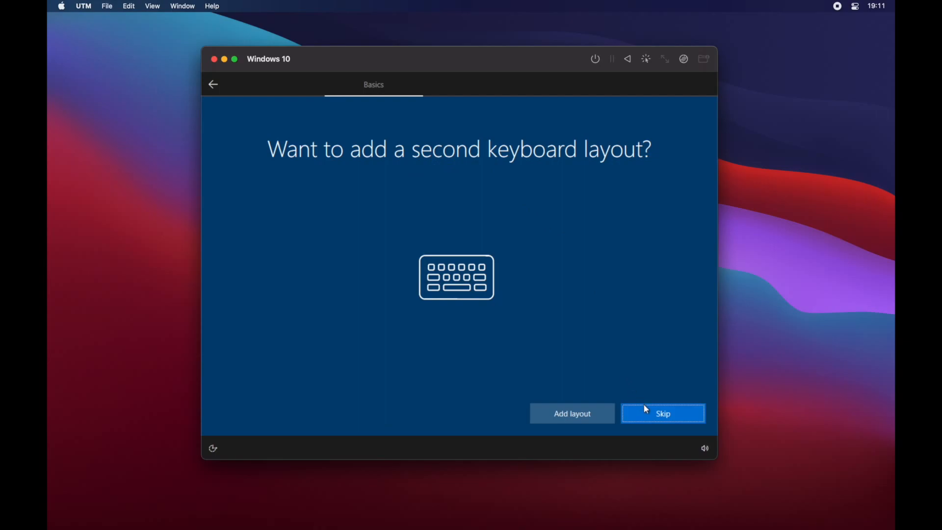
click(662, 413)
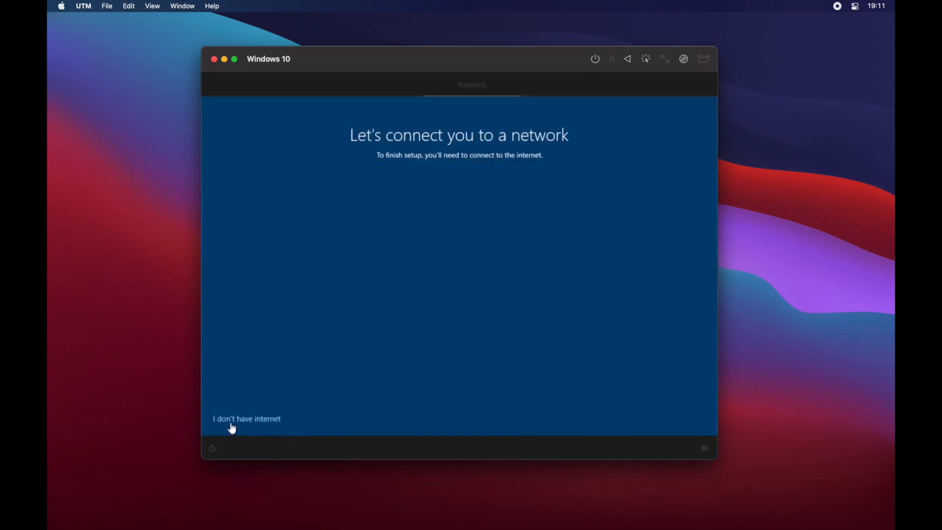
mouse_move(272, 424)
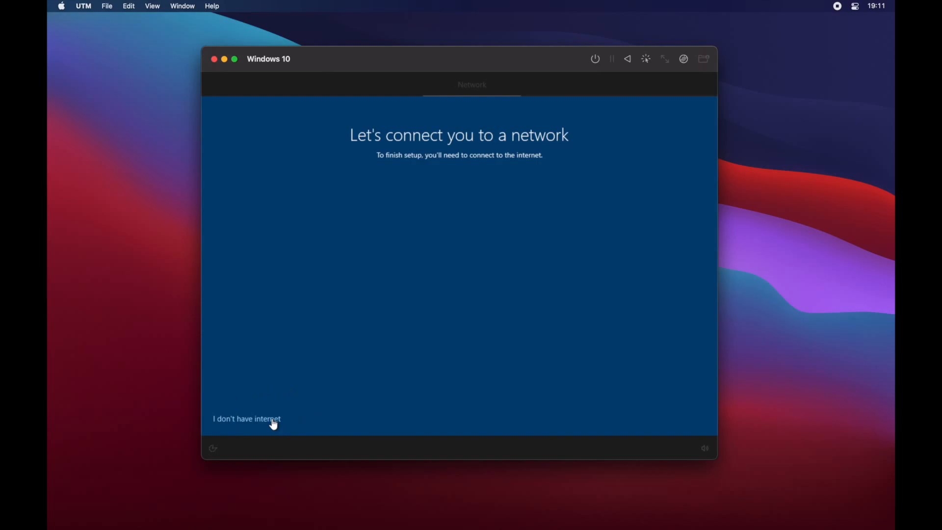
Choose 'I don't have internet' and continue with limited offline setup
click(247, 419)
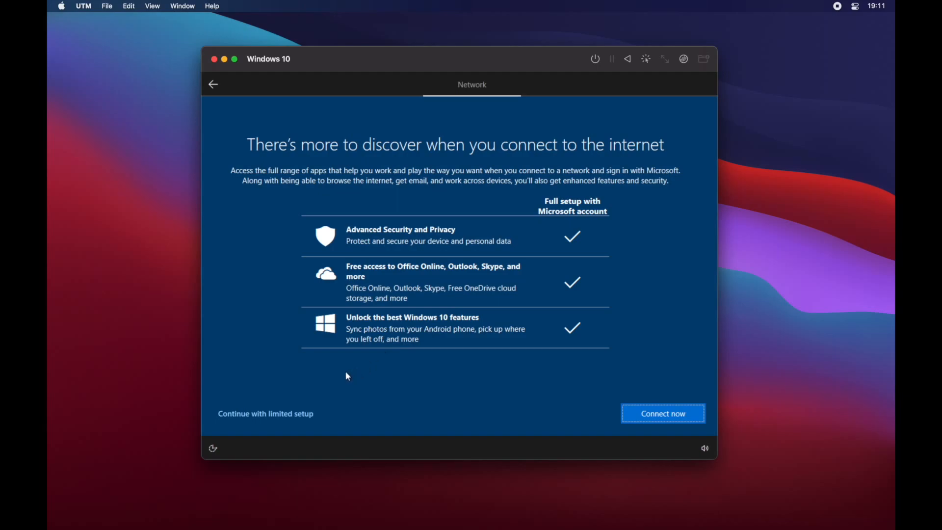
mouse_move(235, 389)
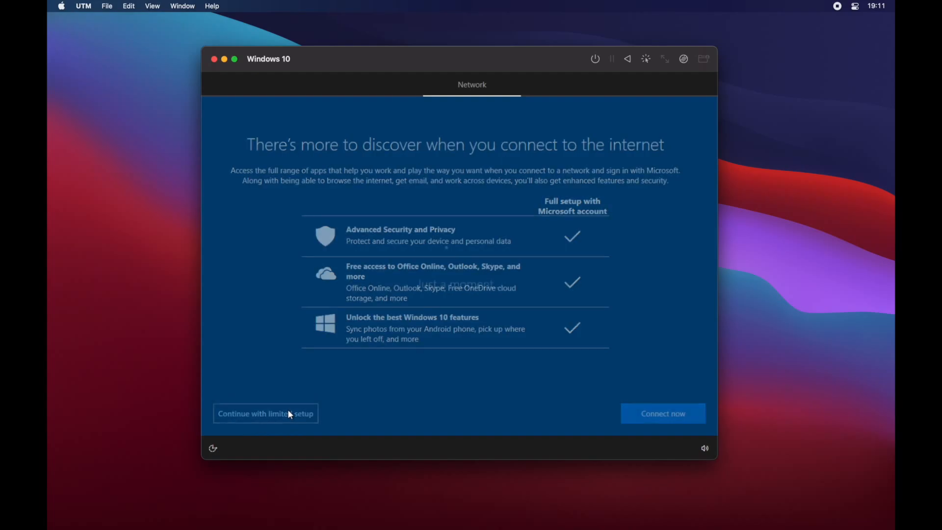
click(265, 413)
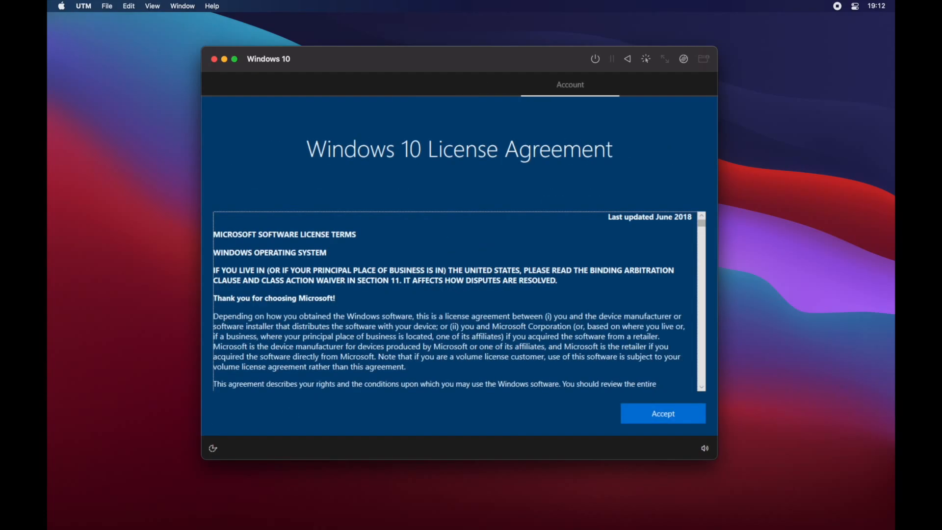
mouse_move(662, 413)
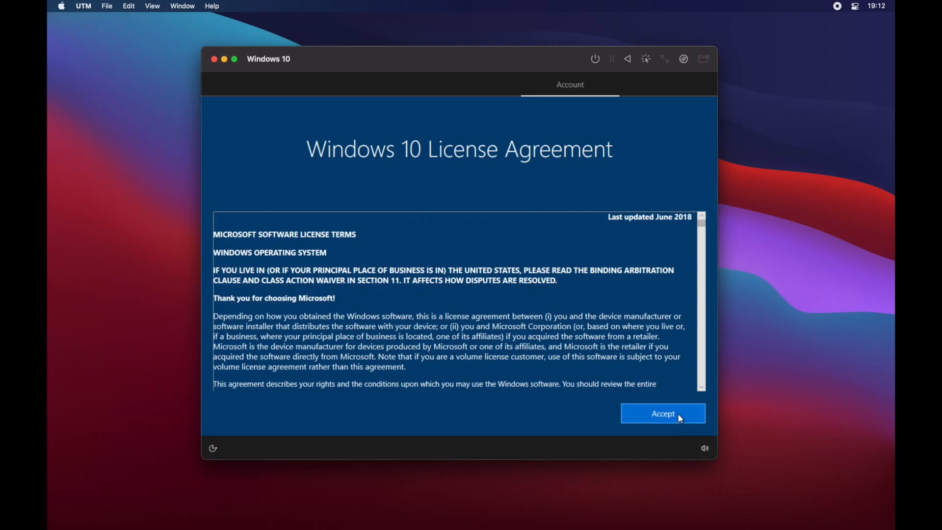
Accept the license and create local account 'User' with a confirmed password
click(662, 413)
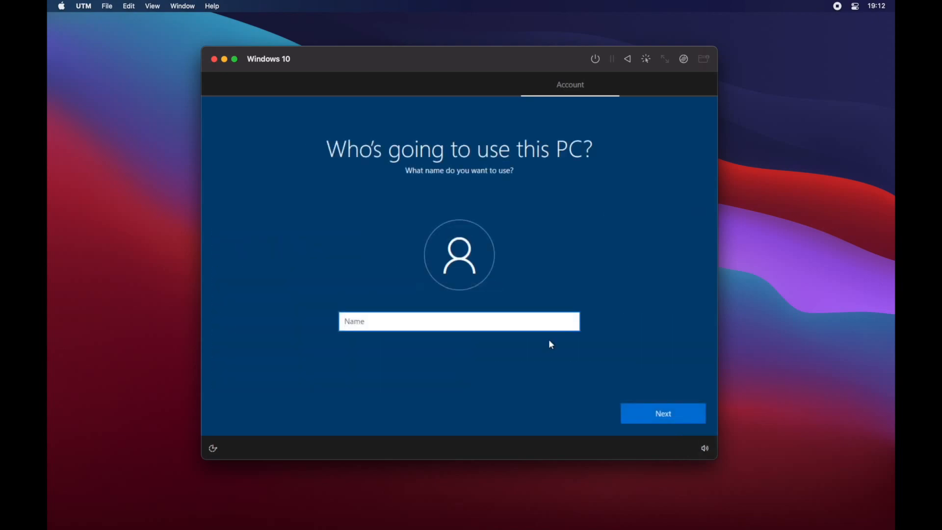
click(459, 321)
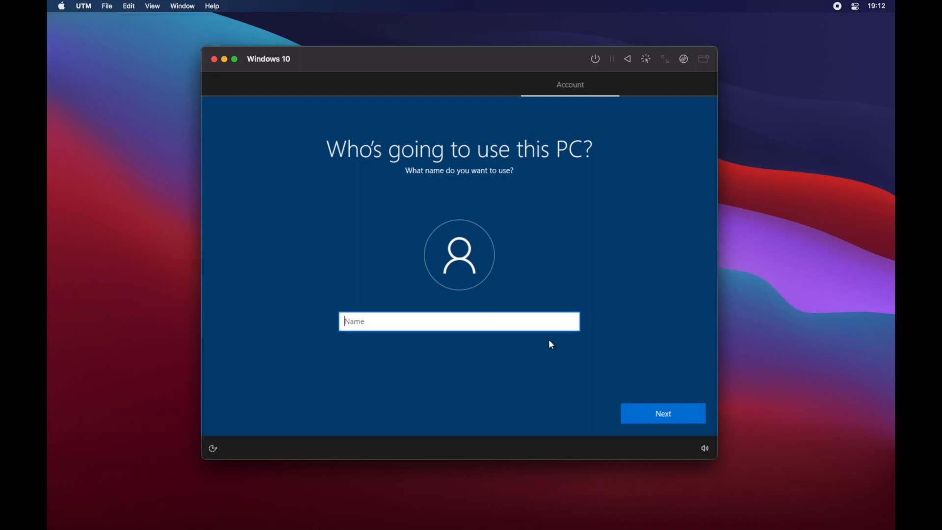
text(User)
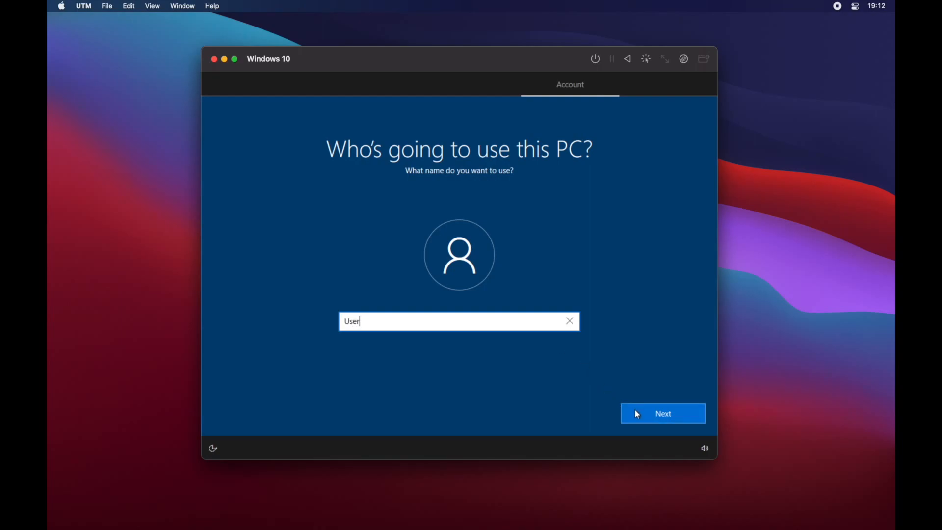
click(663, 413)
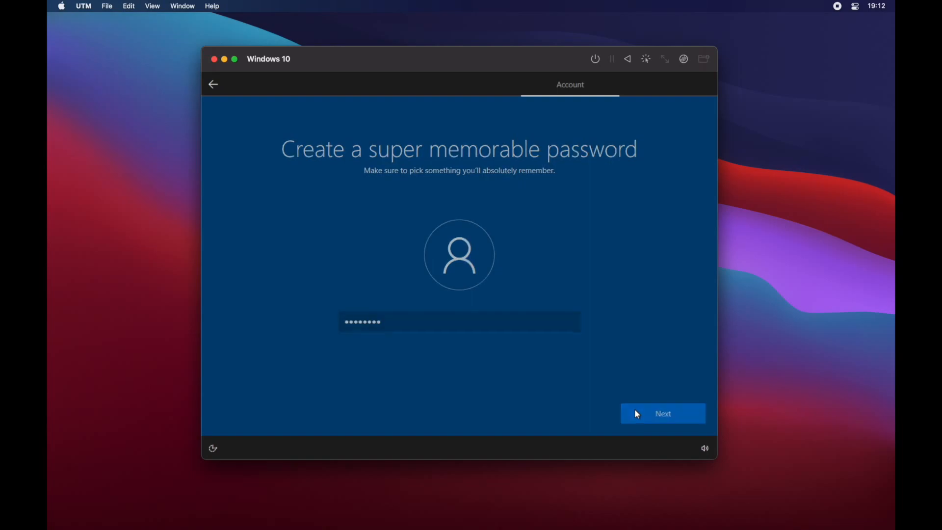
click(662, 413)
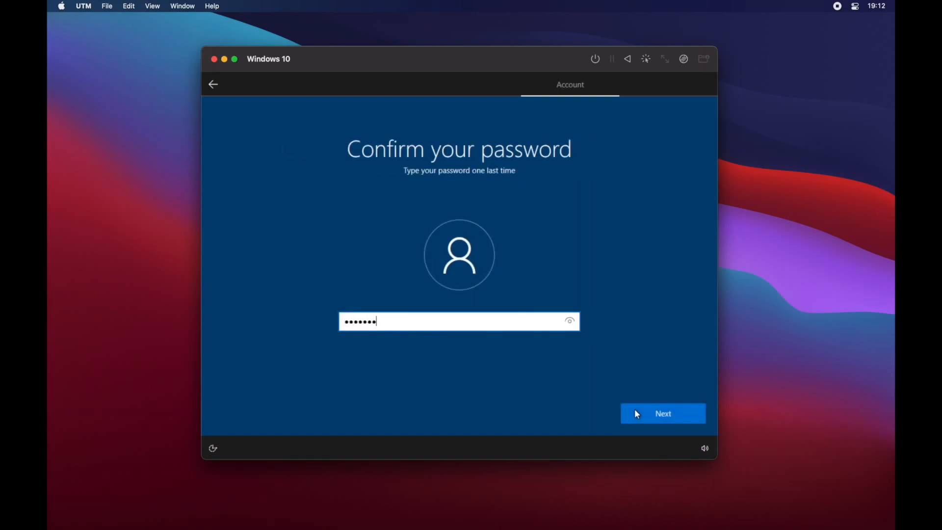
text(•)
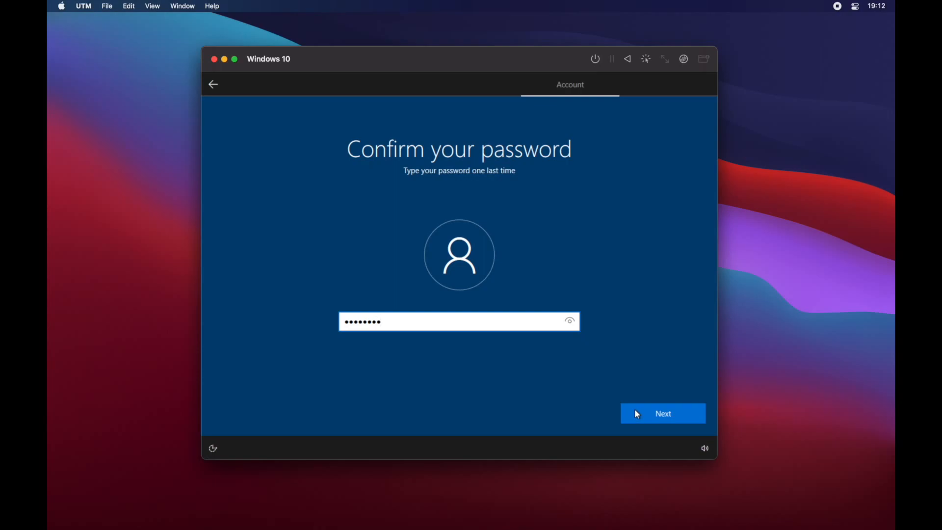
click(662, 413)
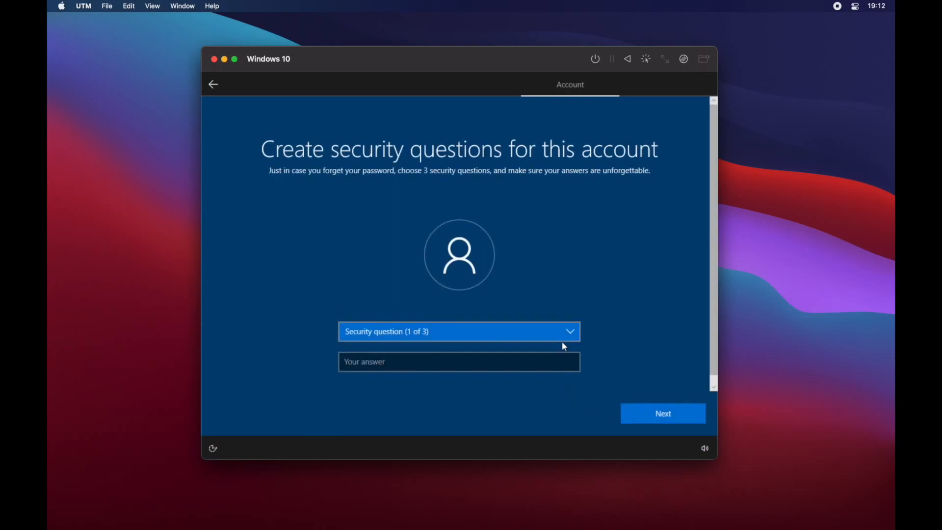
click(458, 331)
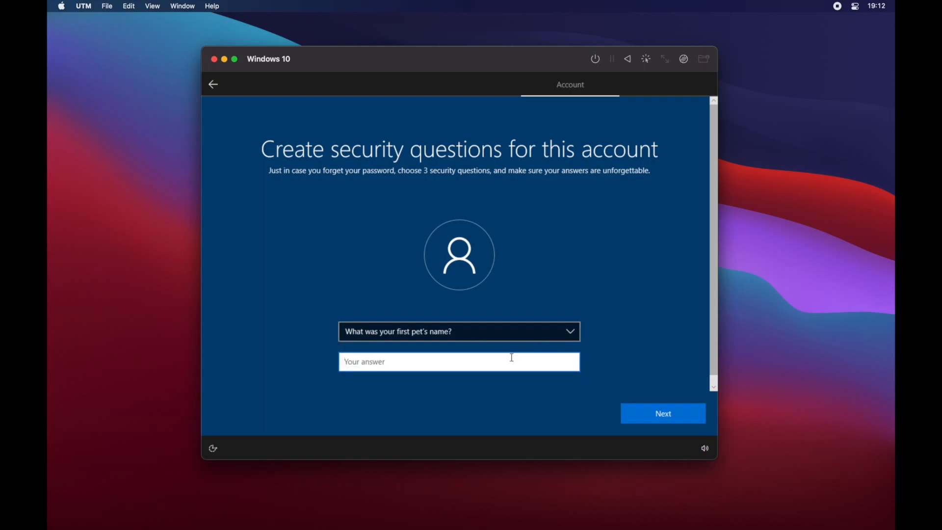
click(460, 331)
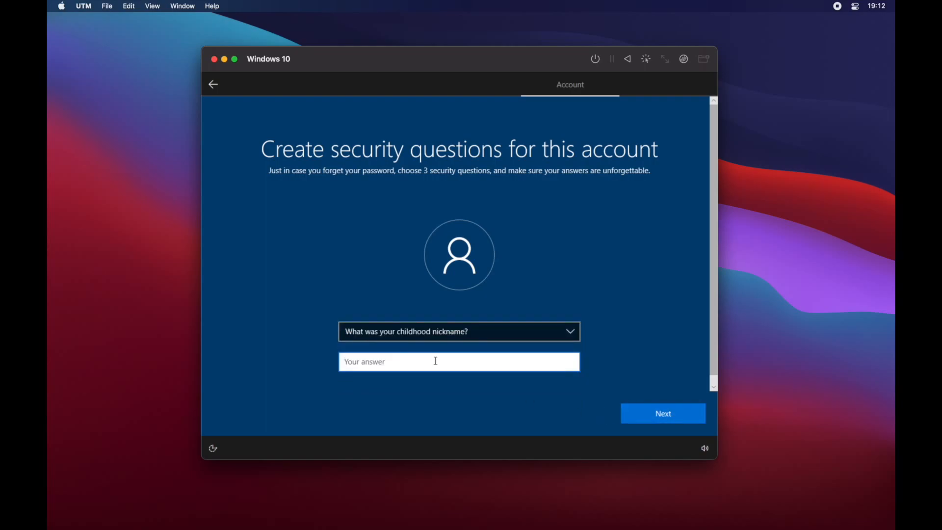
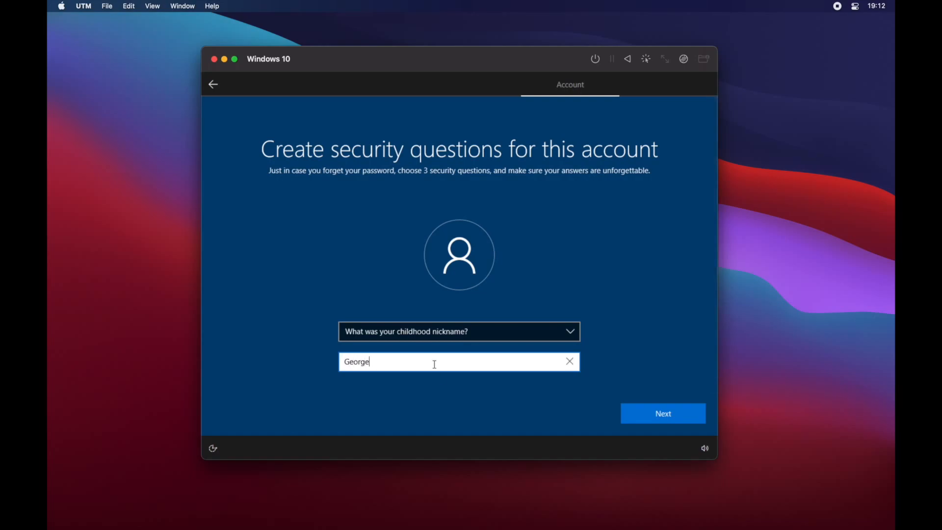
click(458, 331)
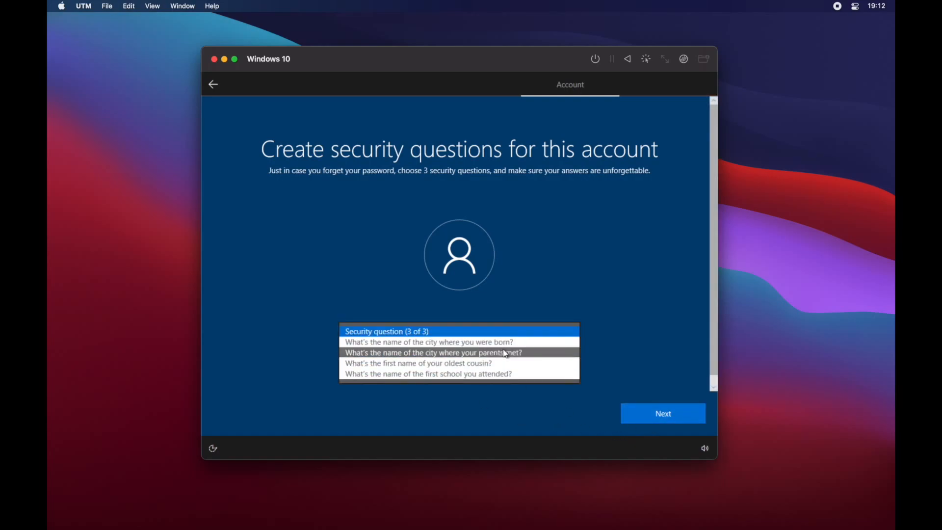
click(419, 363)
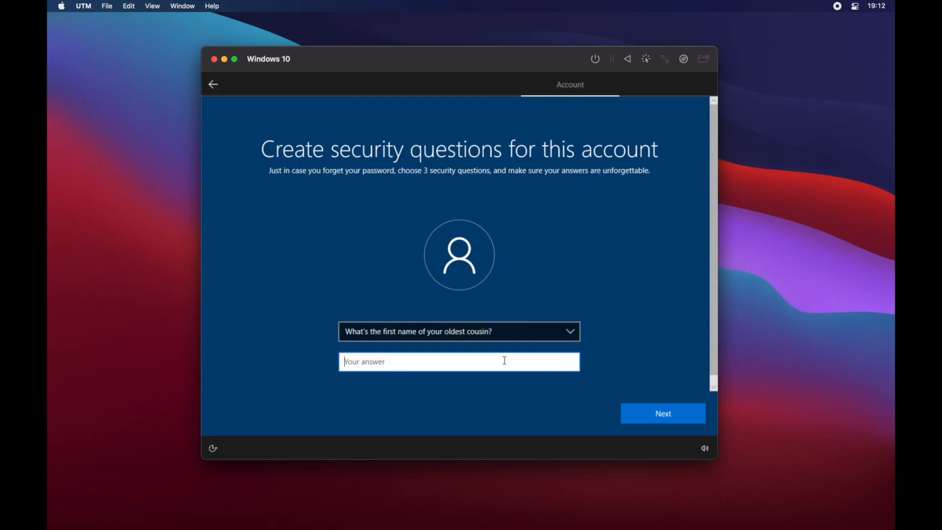
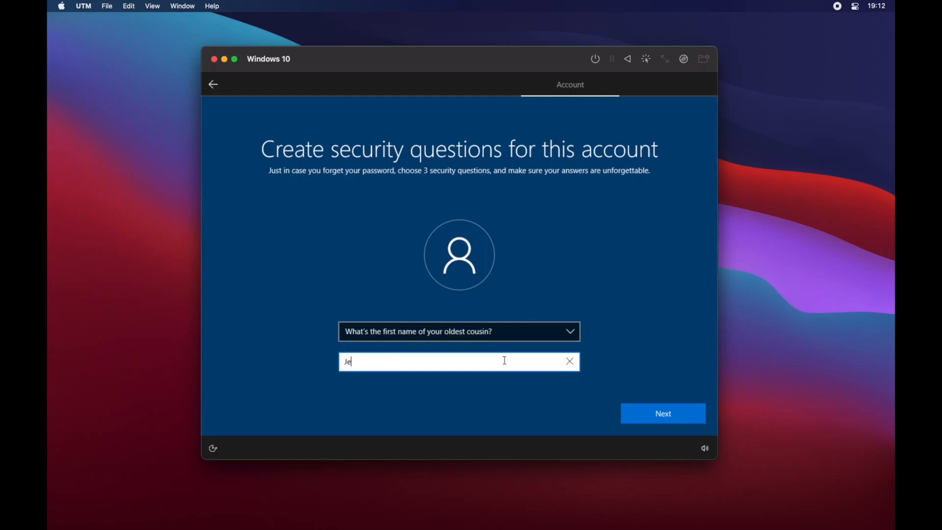
click(662, 413)
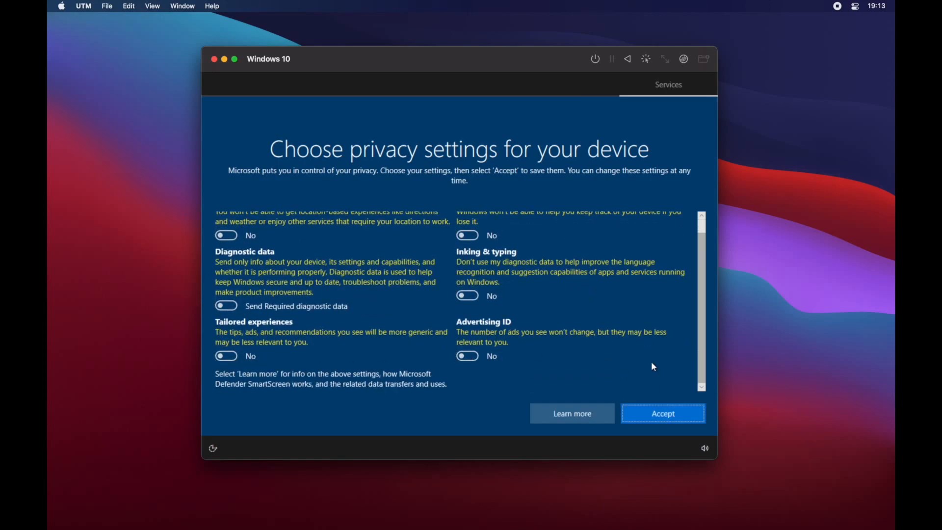
Accept the privacy settings and decline Cortana to reach the Windows desktop
click(662, 413)
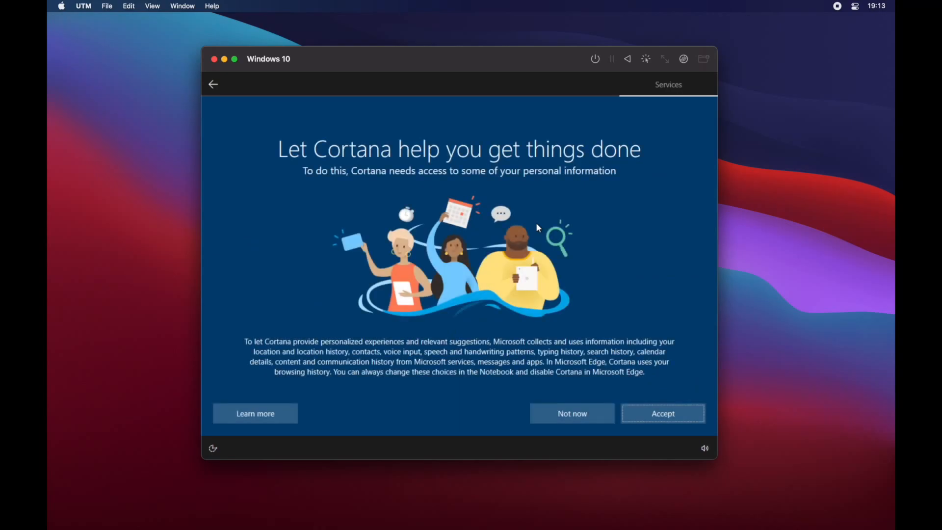
mouse_move(571, 413)
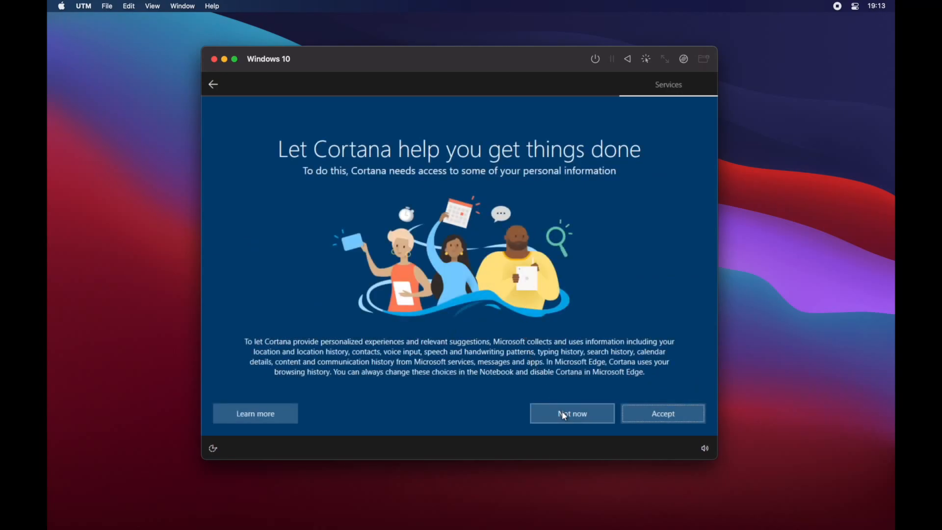
click(571, 413)
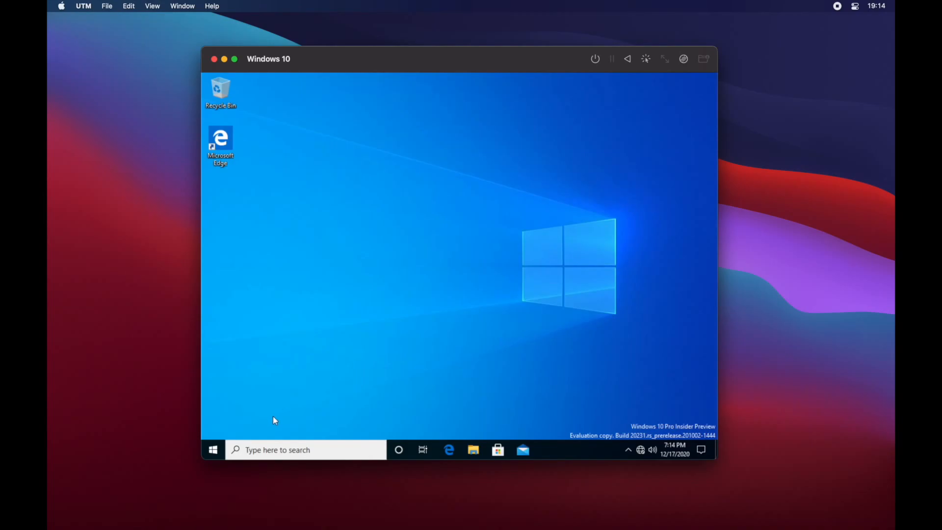
mouse_move(272, 420)
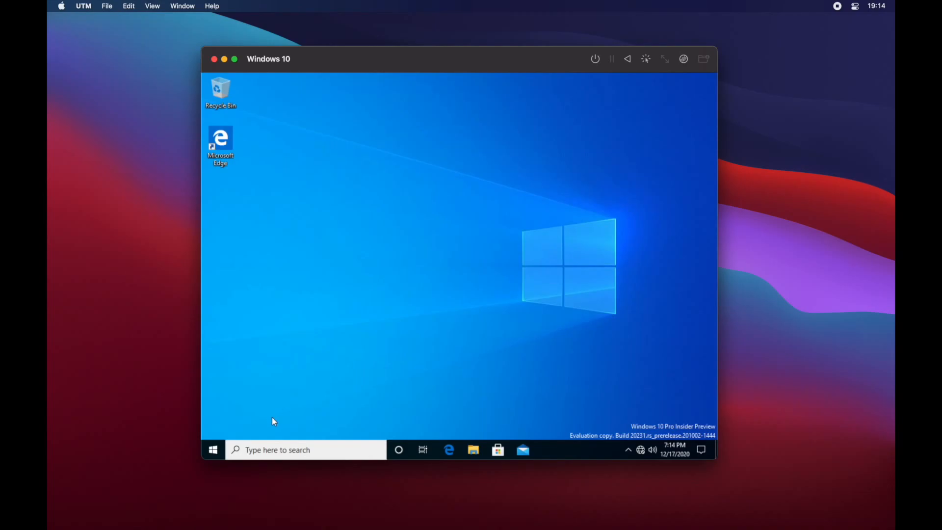
Go to Windows Settings > Update & Security and pause updates for 7 days
click(213, 449)
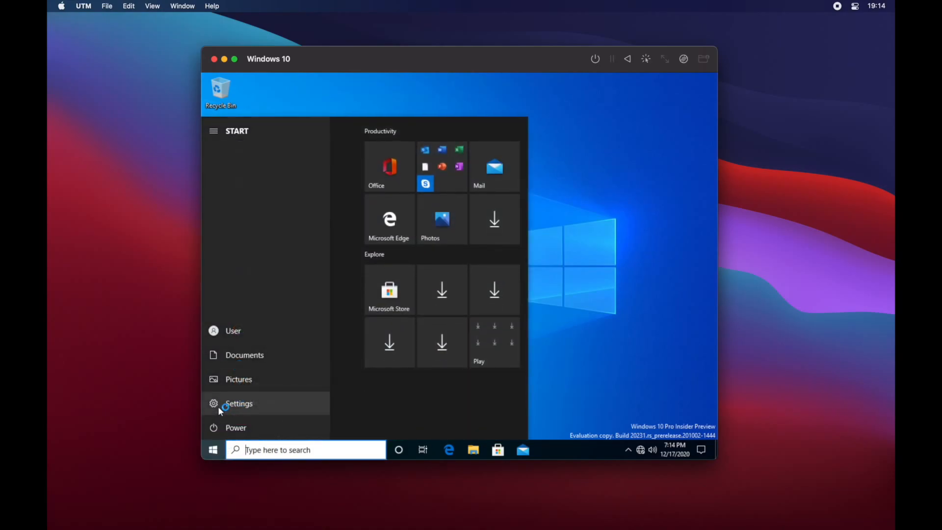
click(237, 403)
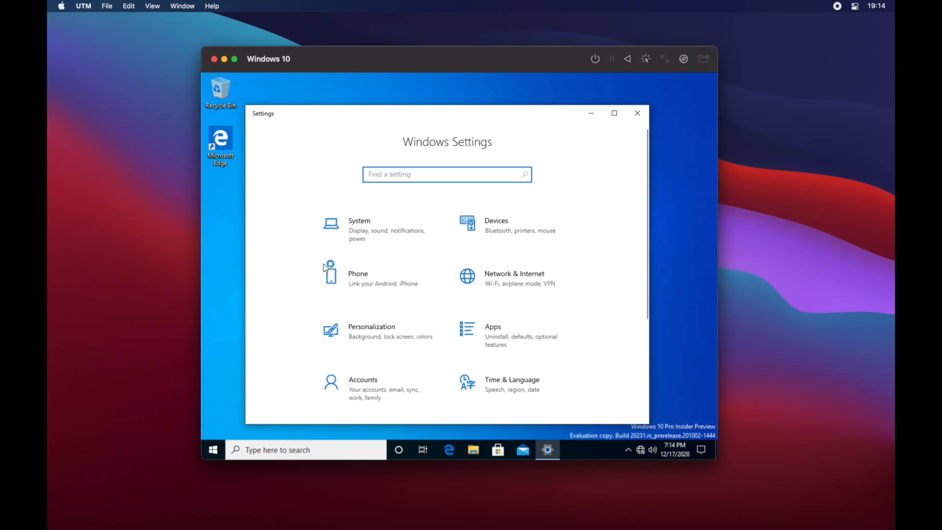
mouse_move(614, 113)
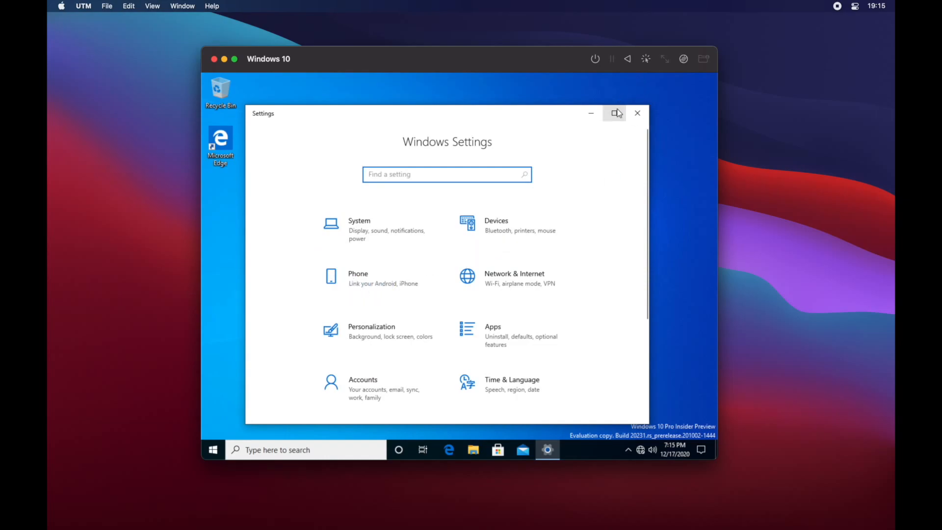
click(615, 113)
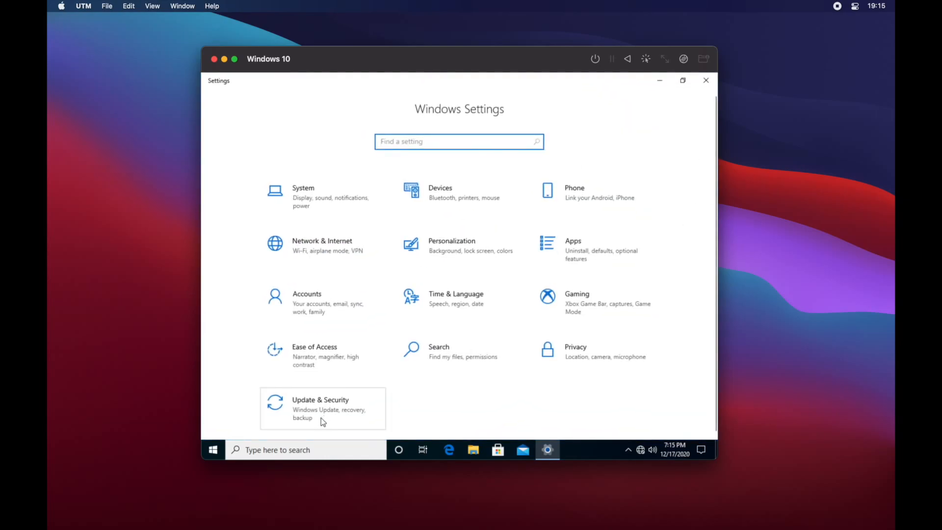
click(323, 408)
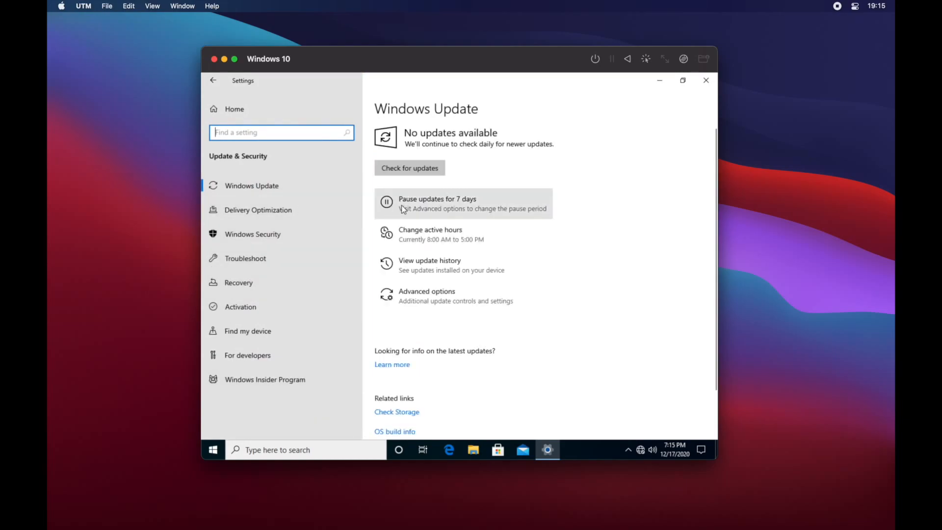
click(437, 203)
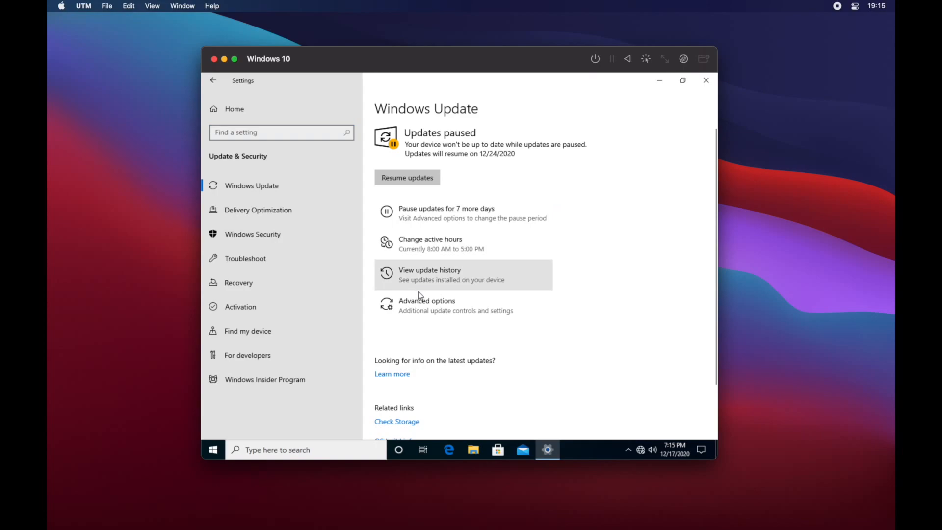
In Advanced options, set Pause until to December 24, 2020
click(427, 305)
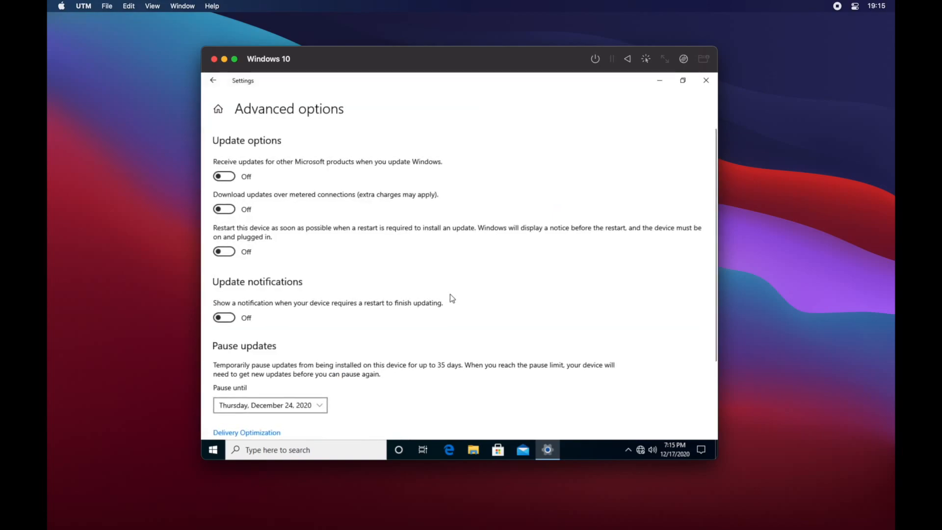
click(268, 405)
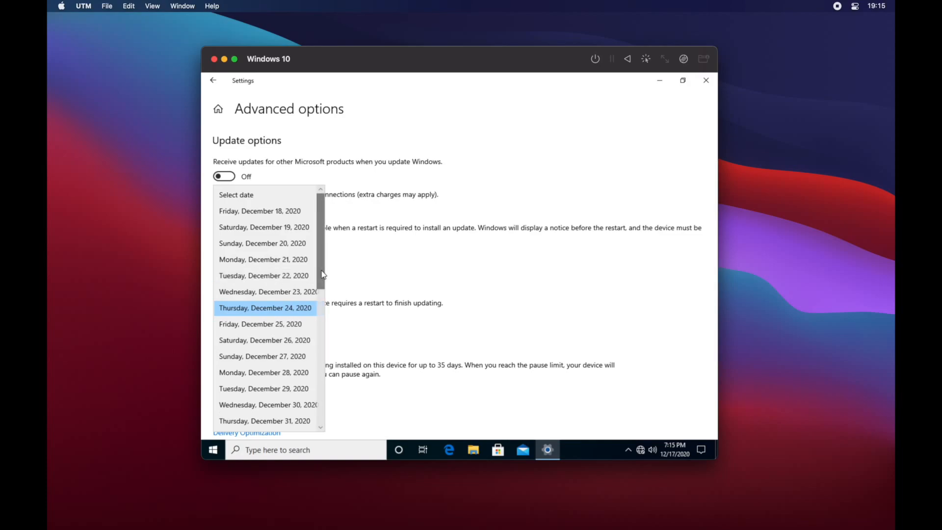
scroll(down, 3)
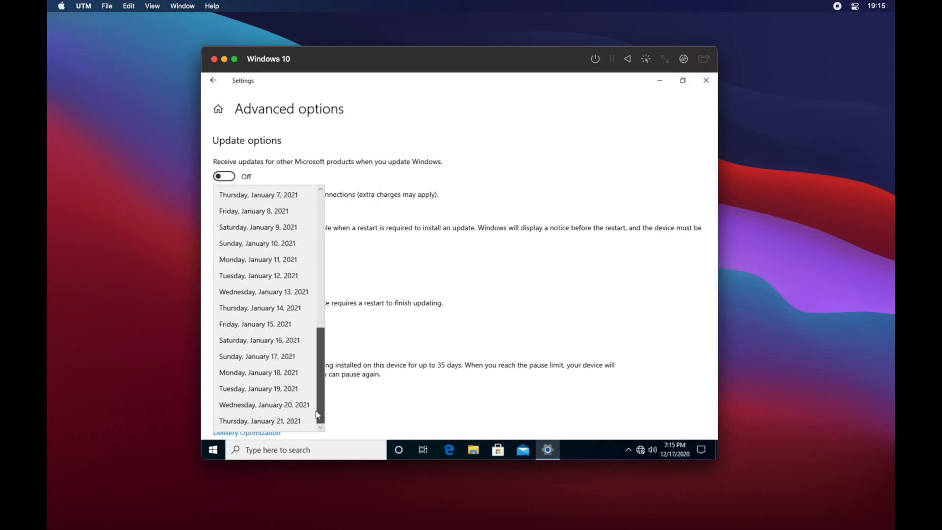
click(259, 421)
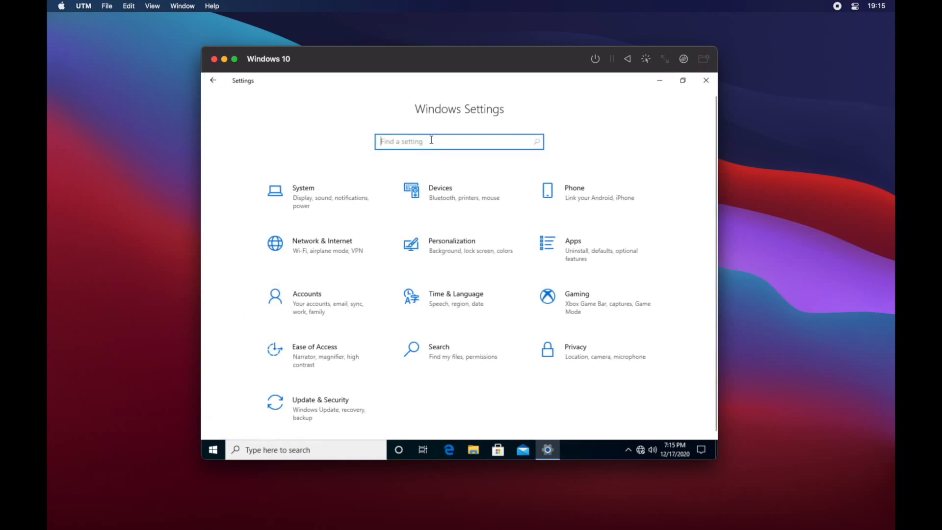
Find Remote Desktop settings via search and enable Remote Desktop, confirming the prompt
text(remote)
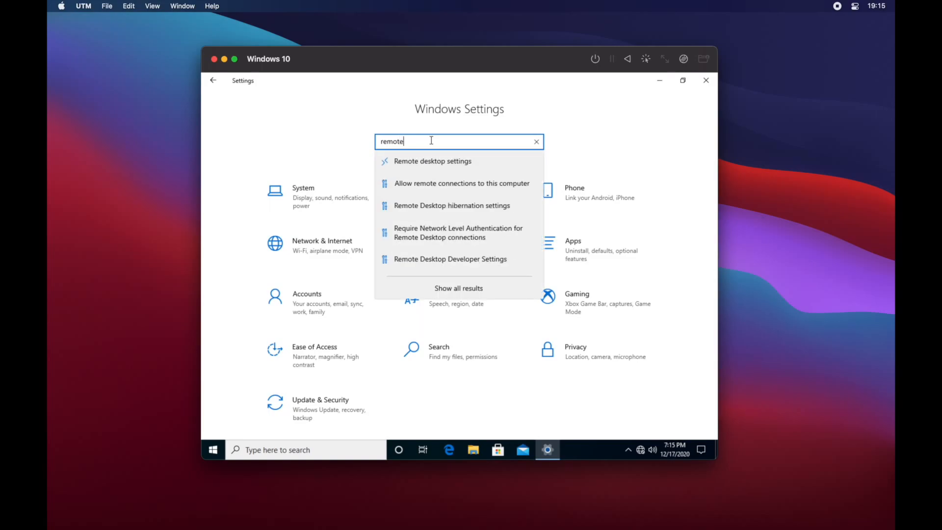
click(432, 161)
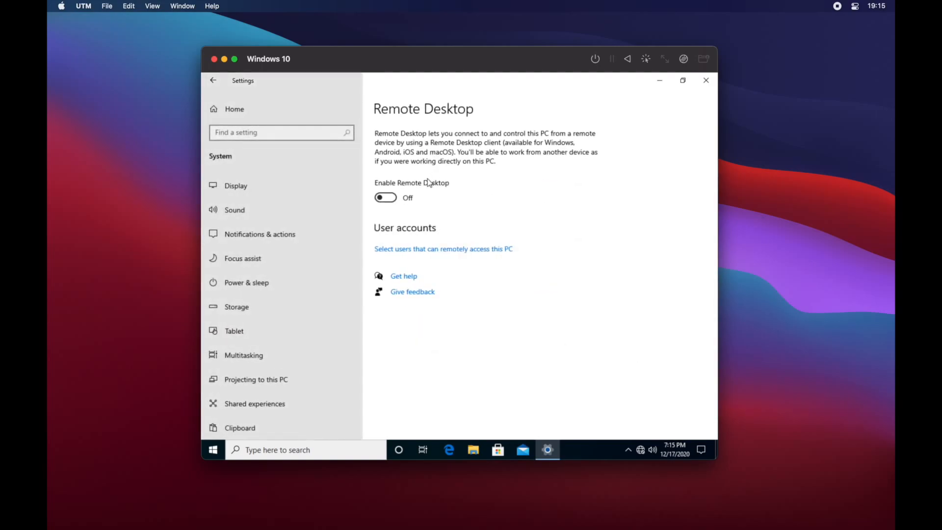
click(384, 197)
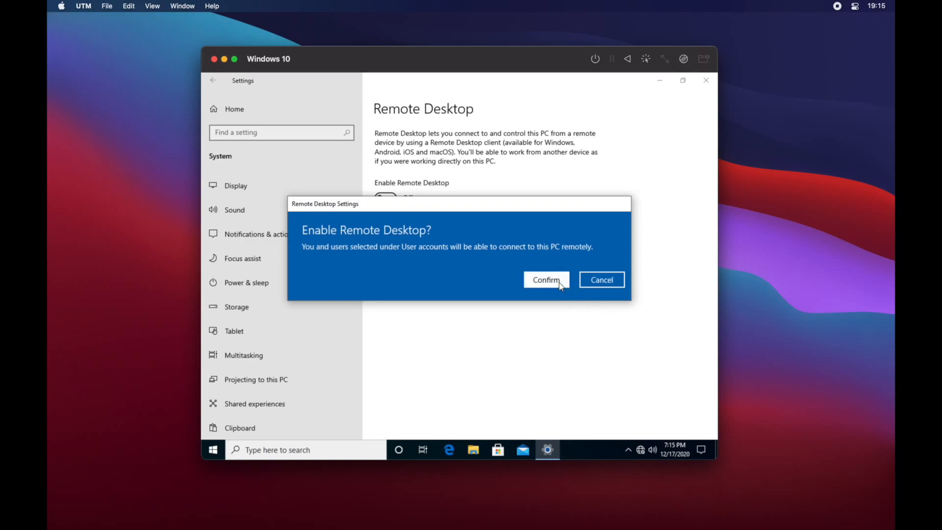
click(546, 280)
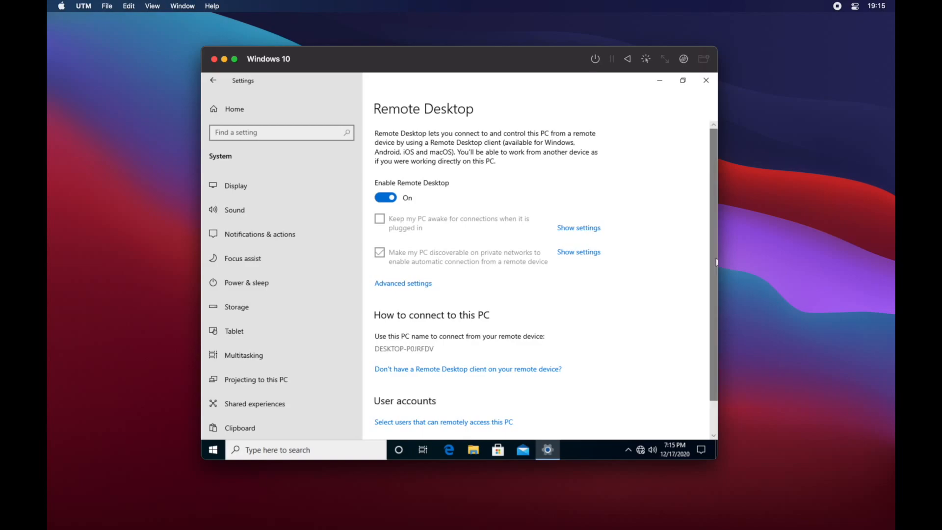
scroll(down, 3)
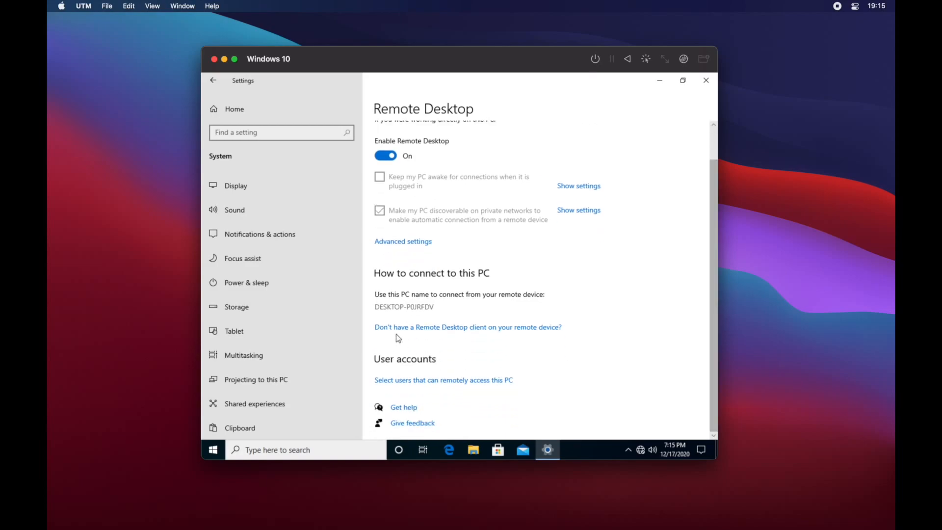
Grant the User account remote access via Select users, then close Settings
click(442, 380)
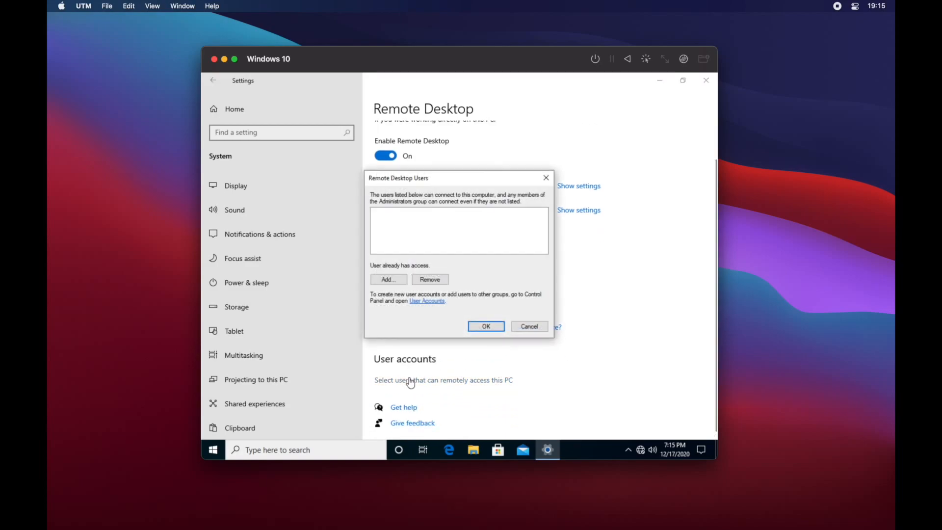
click(387, 279)
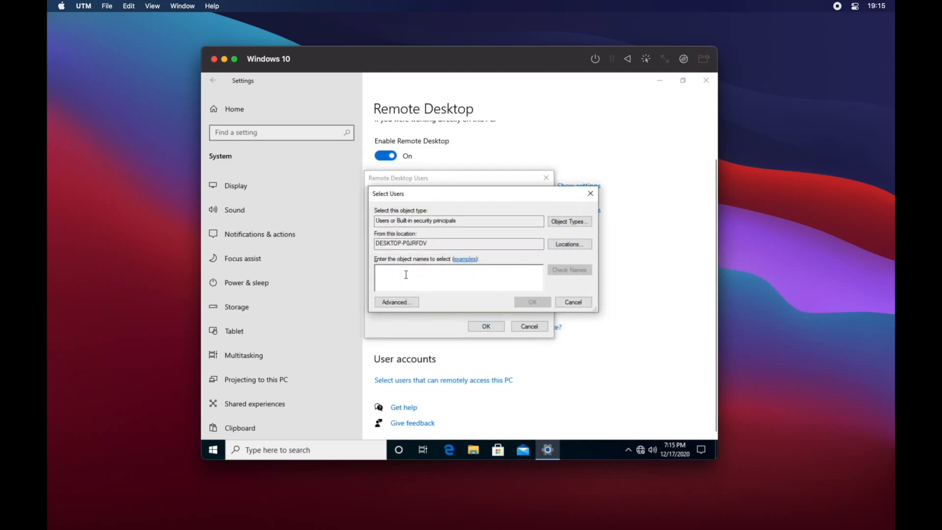
text(User)
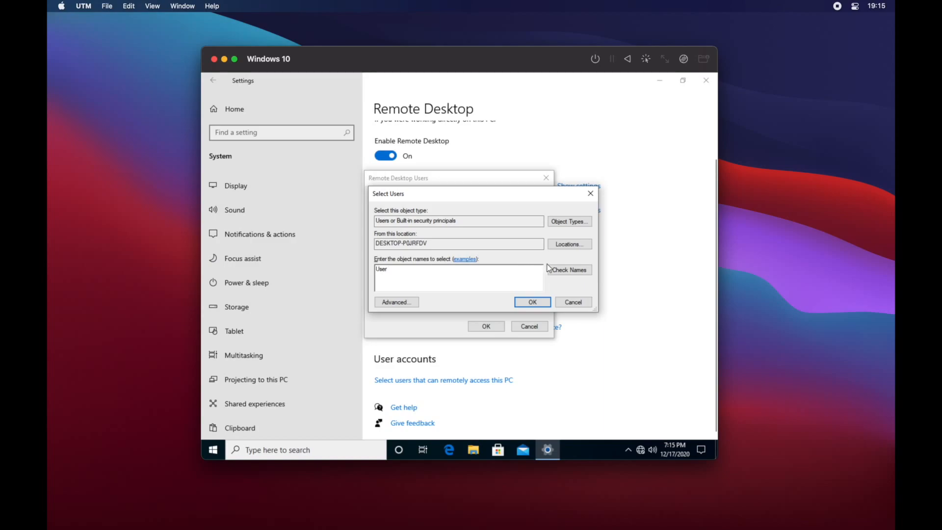
click(568, 269)
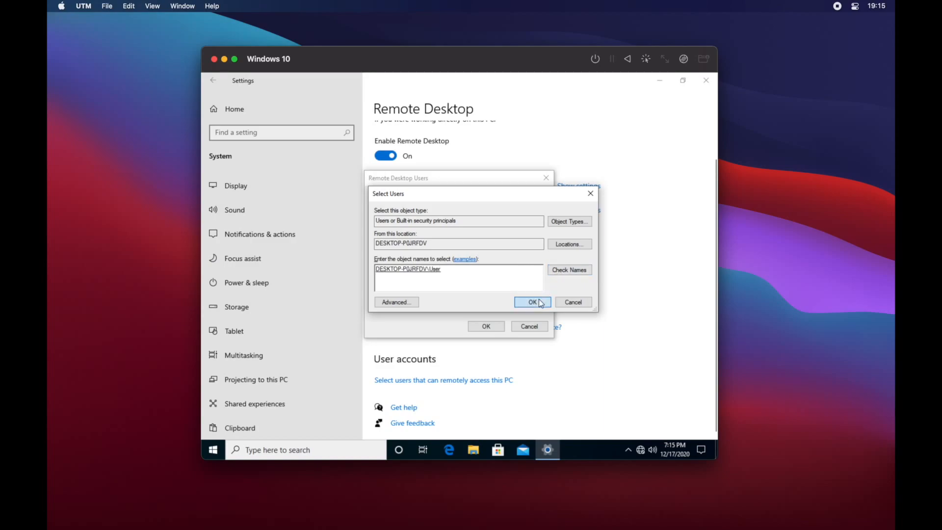
click(531, 302)
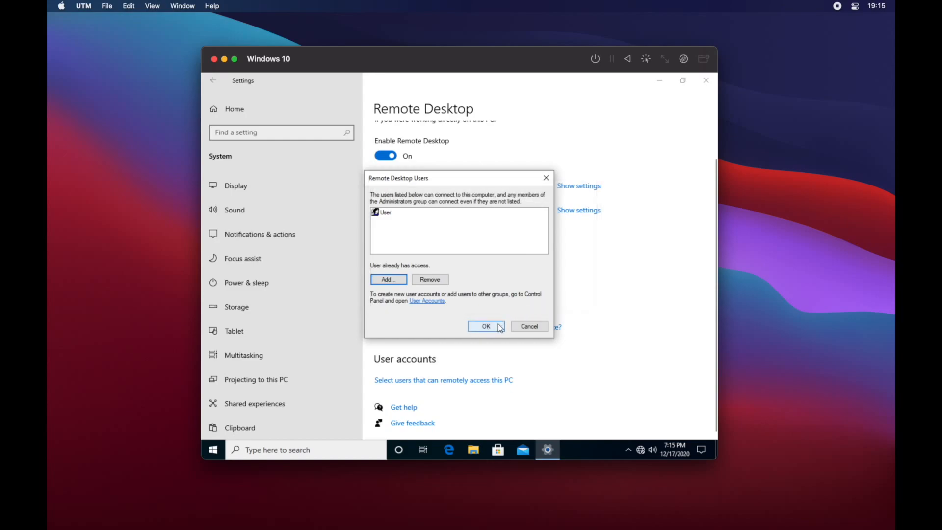
click(486, 325)
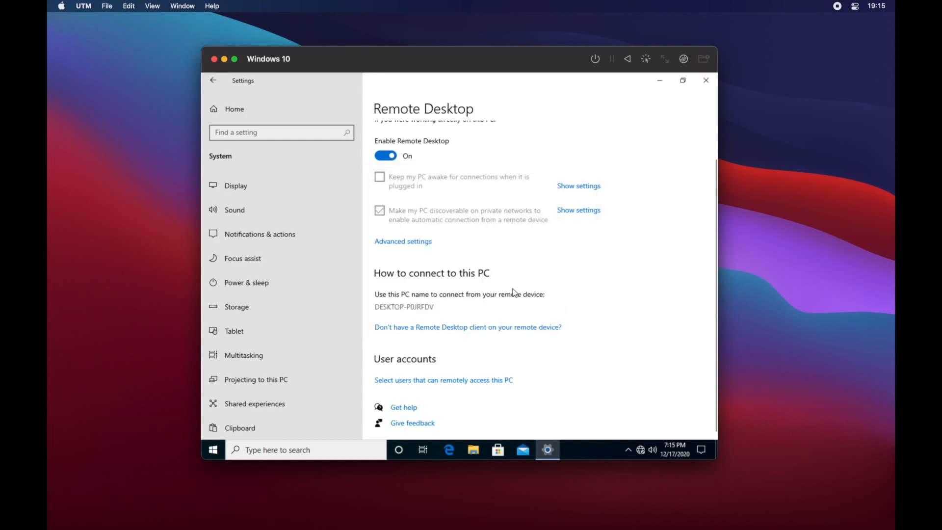
mouse_move(683, 79)
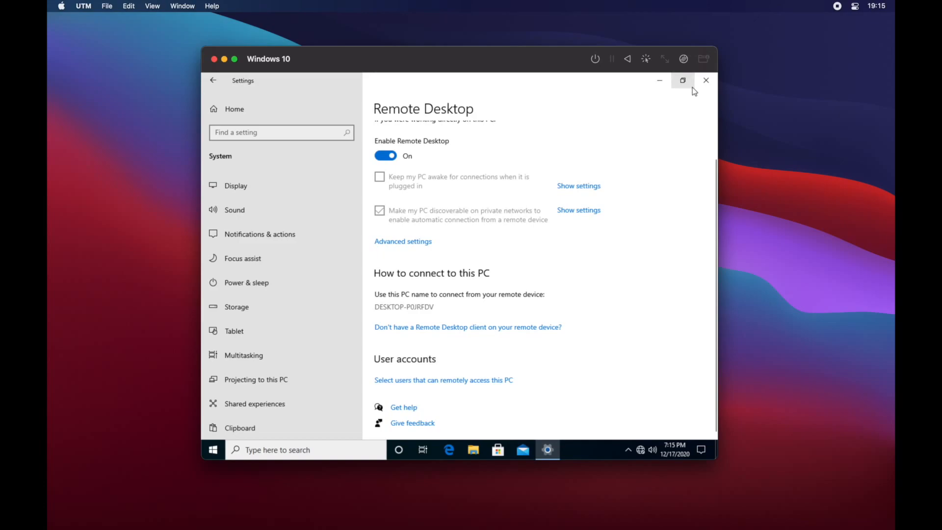
click(706, 80)
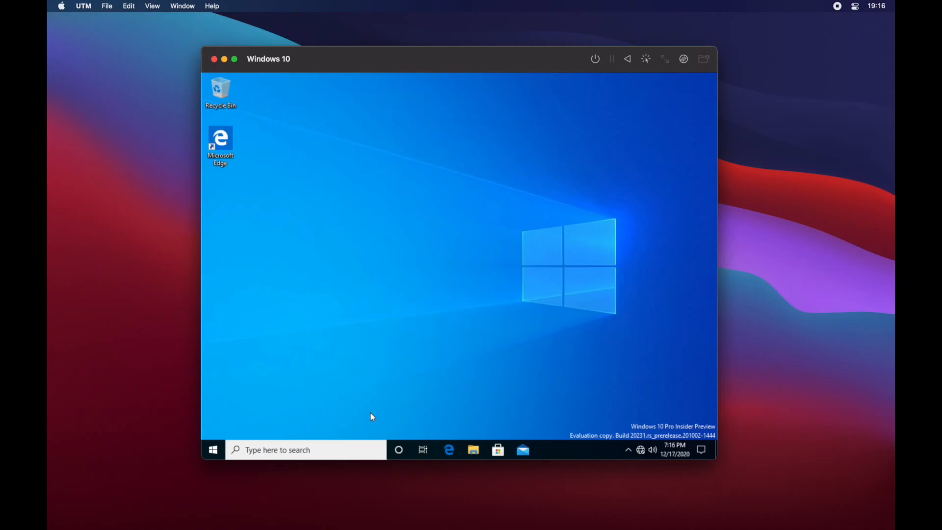
mouse_move(473, 449)
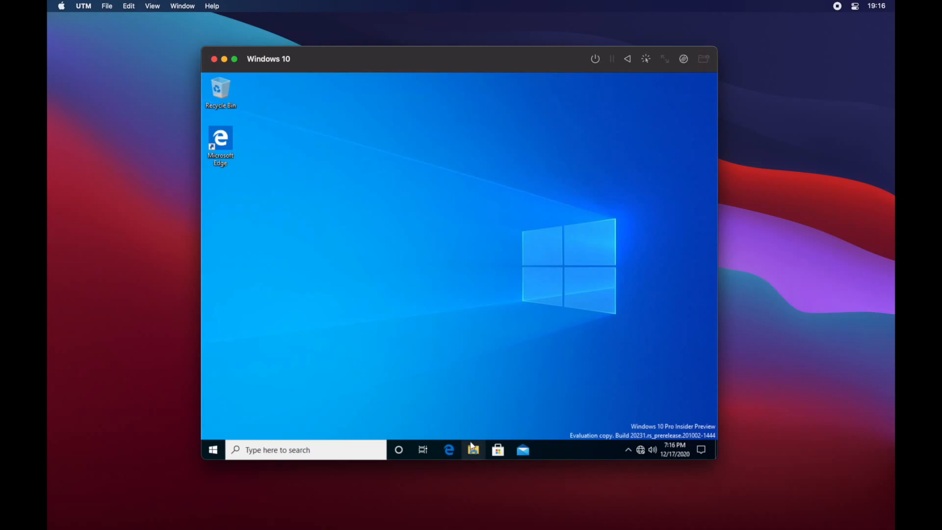
Browse to the VirtIO CD Drive (D:) and install the netkvm.inf network driver
click(473, 449)
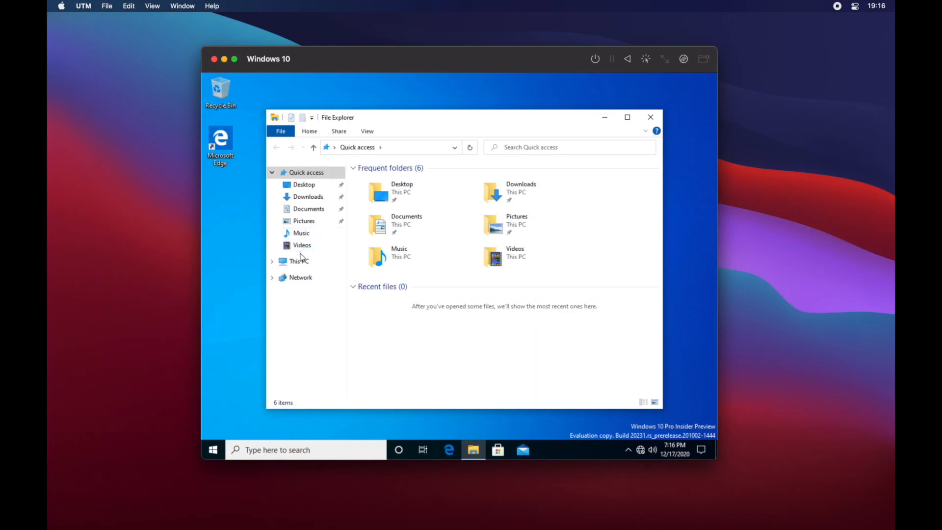
click(299, 261)
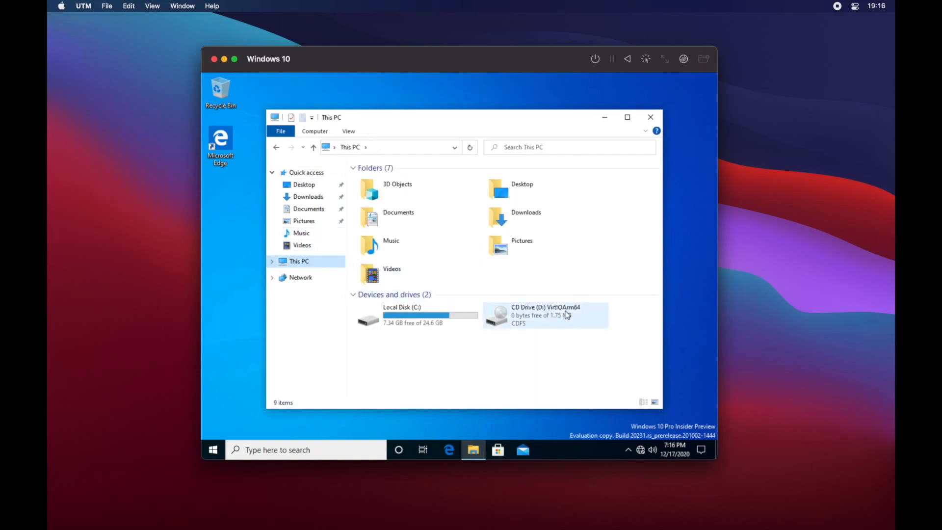
double_click(545, 314)
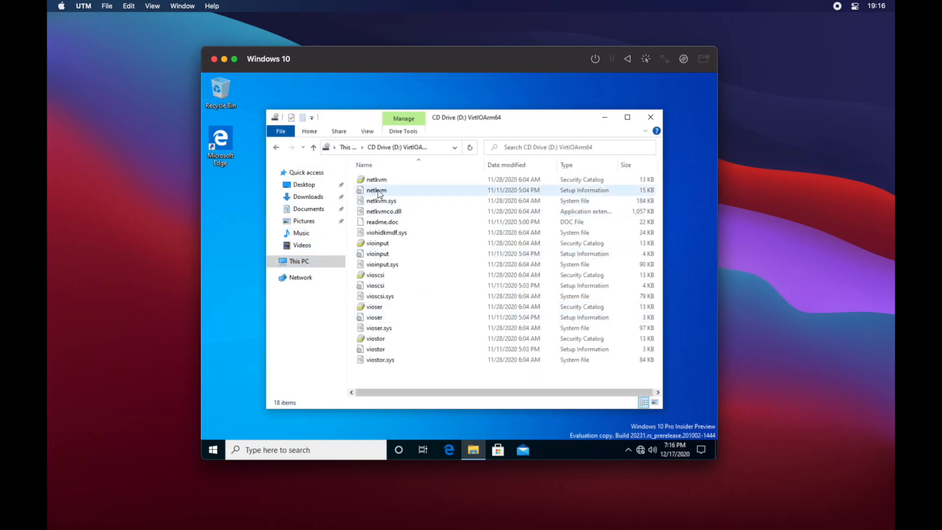
right_click(376, 190)
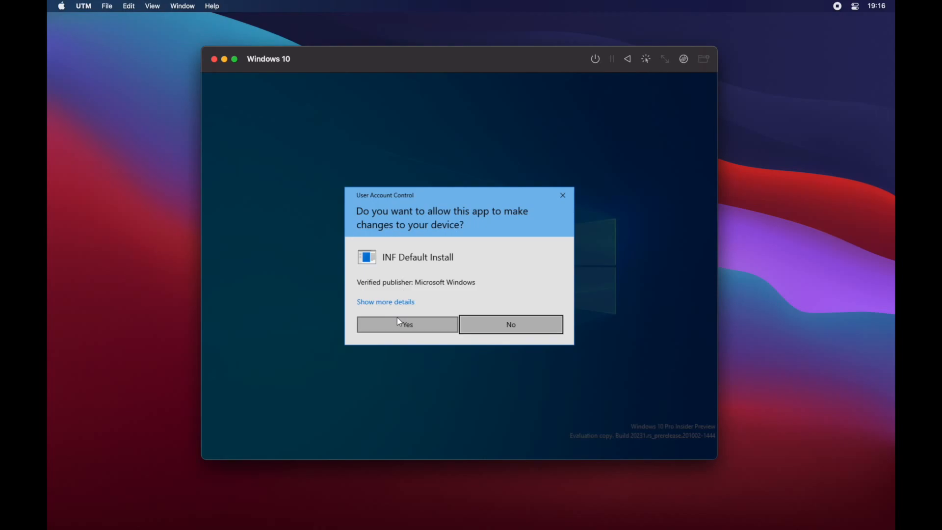
Approve the UAC prompt, allow network discovery, and launch Edge
click(406, 324)
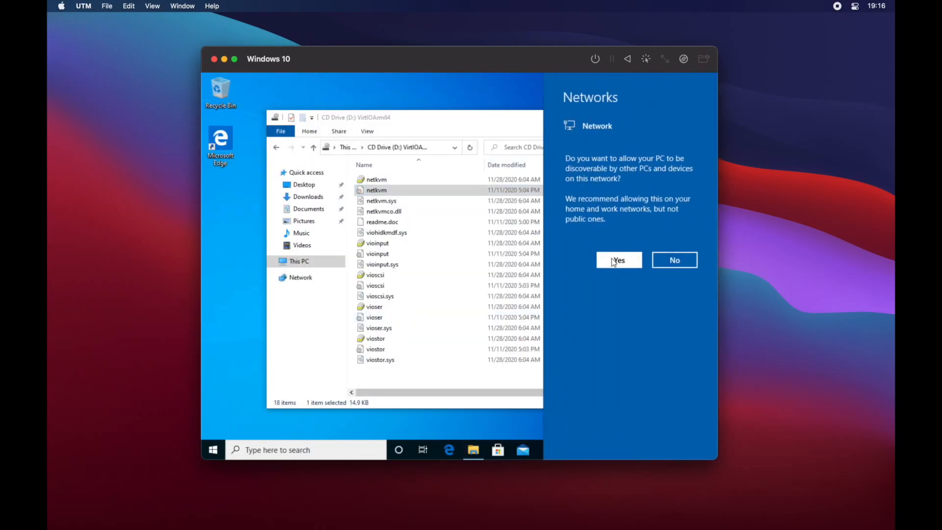
click(618, 259)
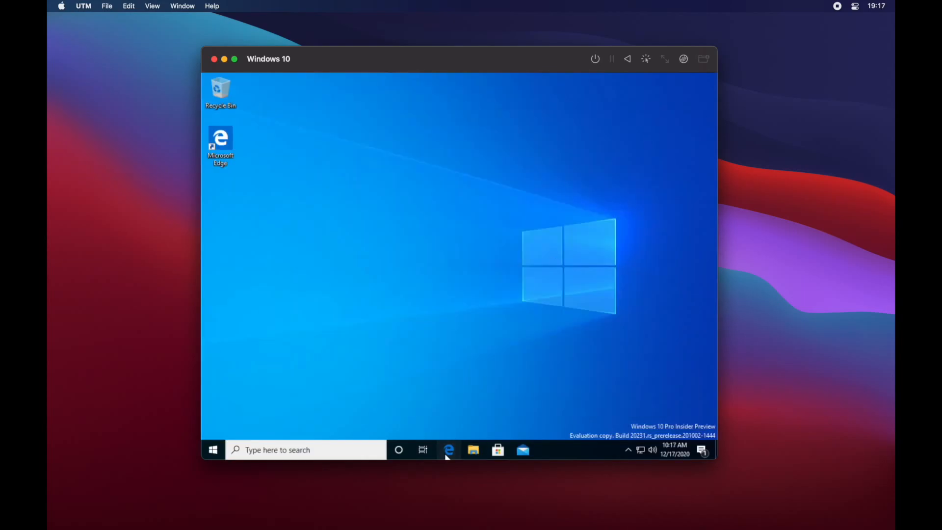
click(448, 449)
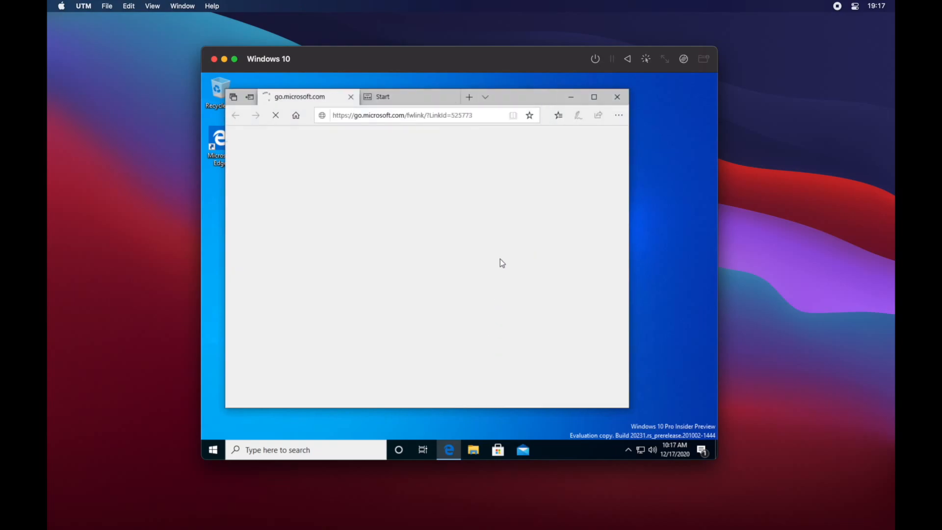
mouse_move(507, 196)
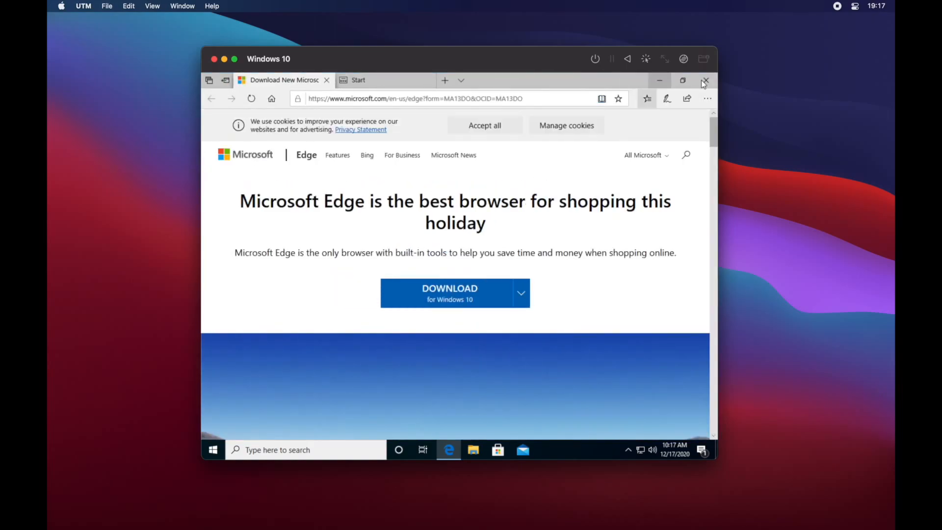
mouse_move(228, 443)
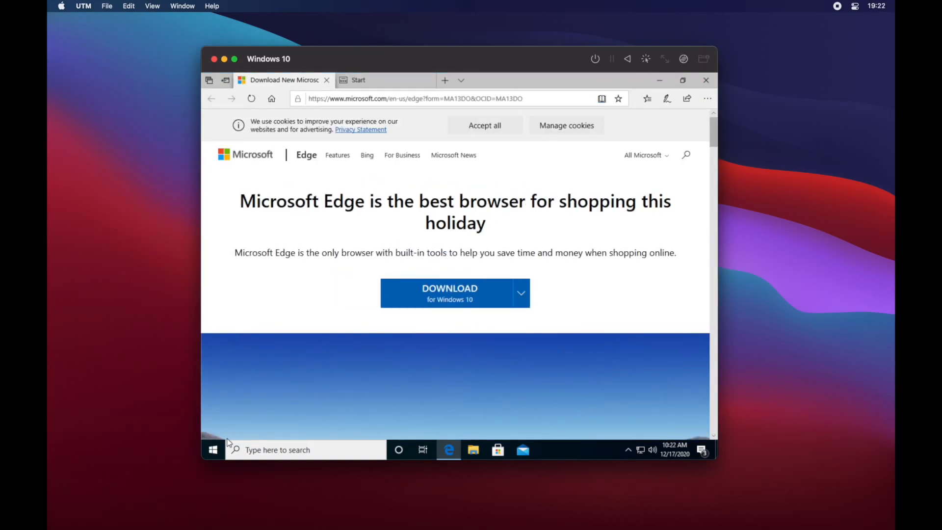
Show Settings > System > About with the VM's ARM64 processor and 4 GB RAM specs
click(213, 450)
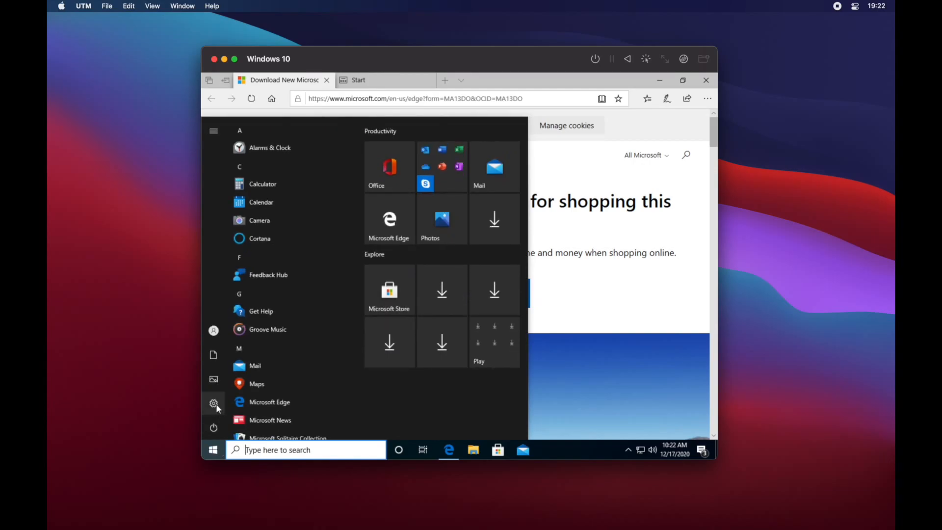
click(213, 404)
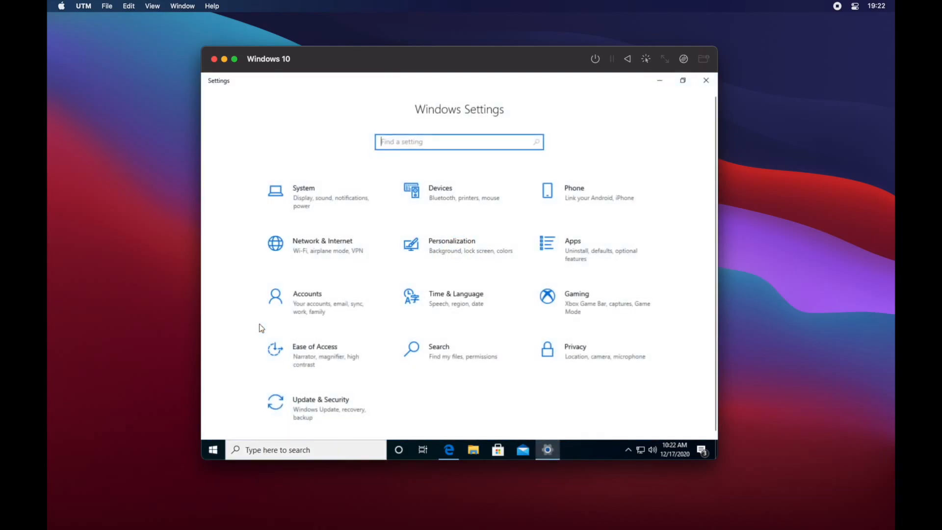
click(303, 187)
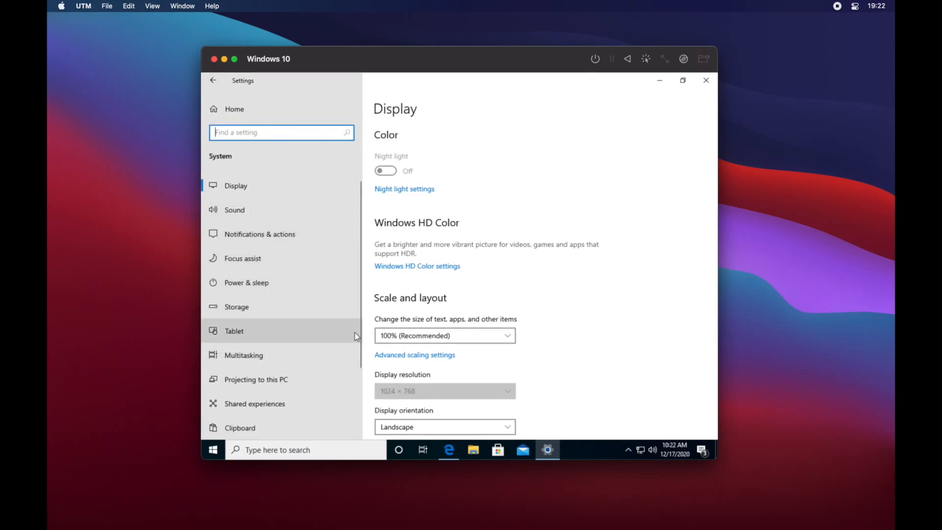
scroll(down, 3)
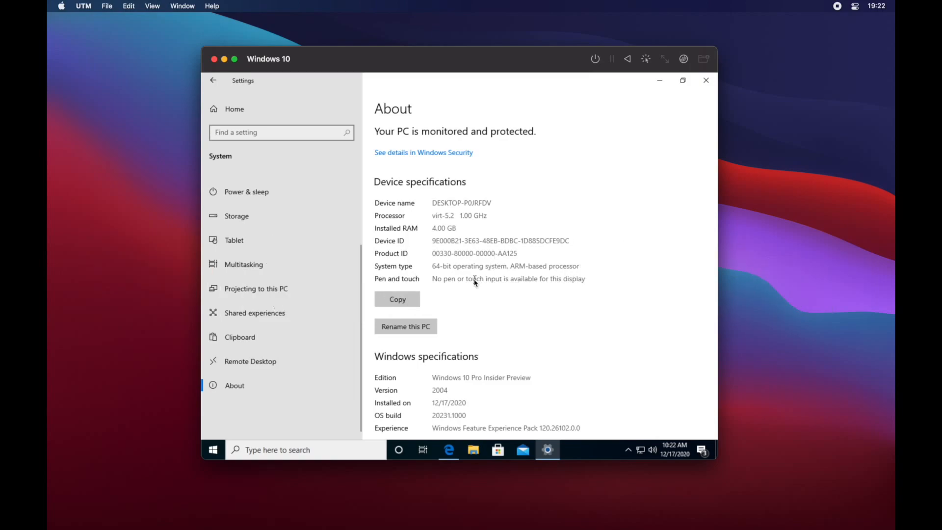
Launch Microsoft Remote Desktop Beta via Spotlight and add a saved PC named localhost
key(cmd+space)
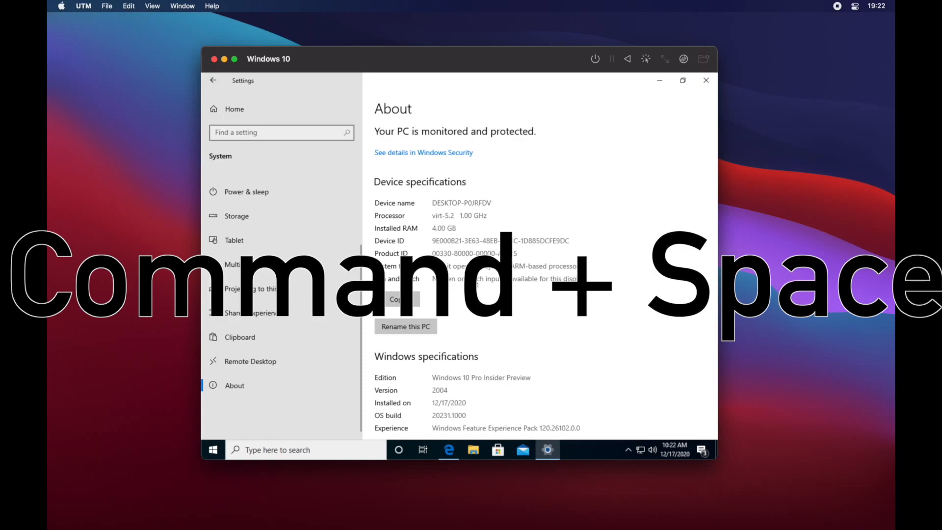
key(cmd+space)
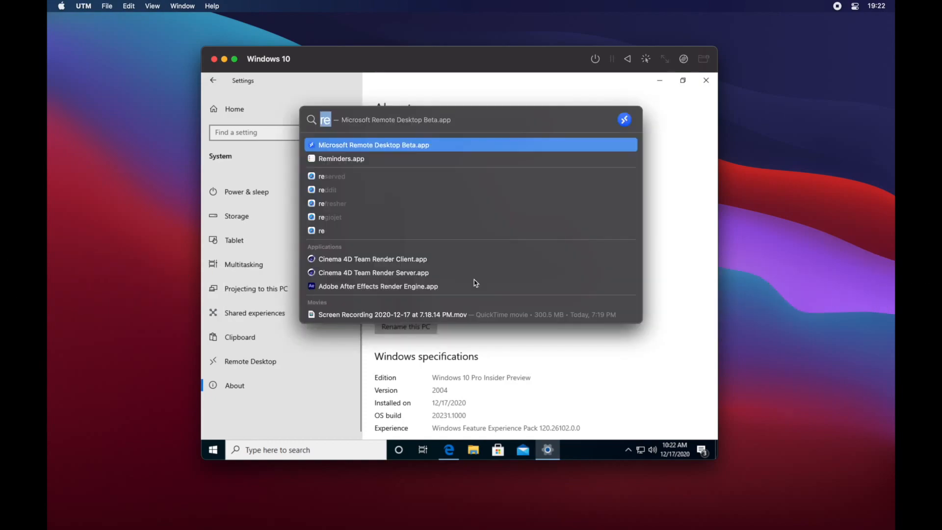
key(Escape)
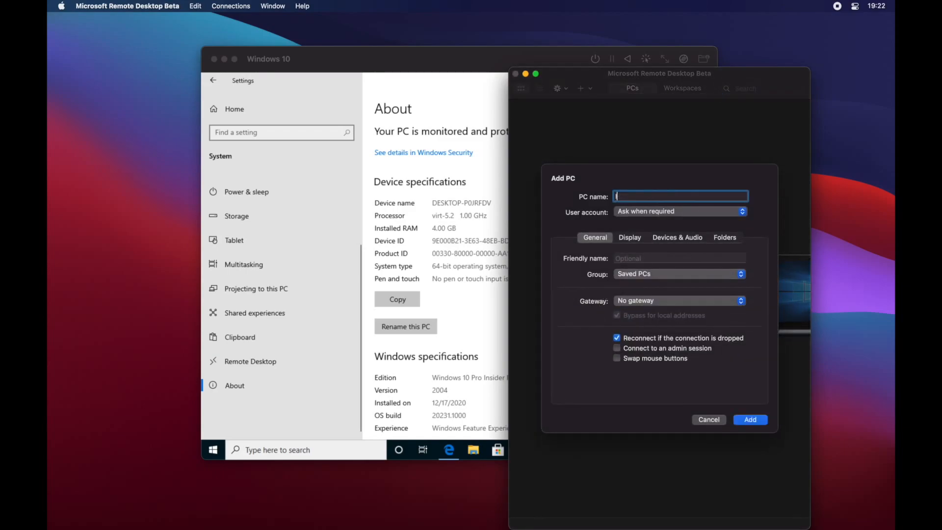
text(localhost)
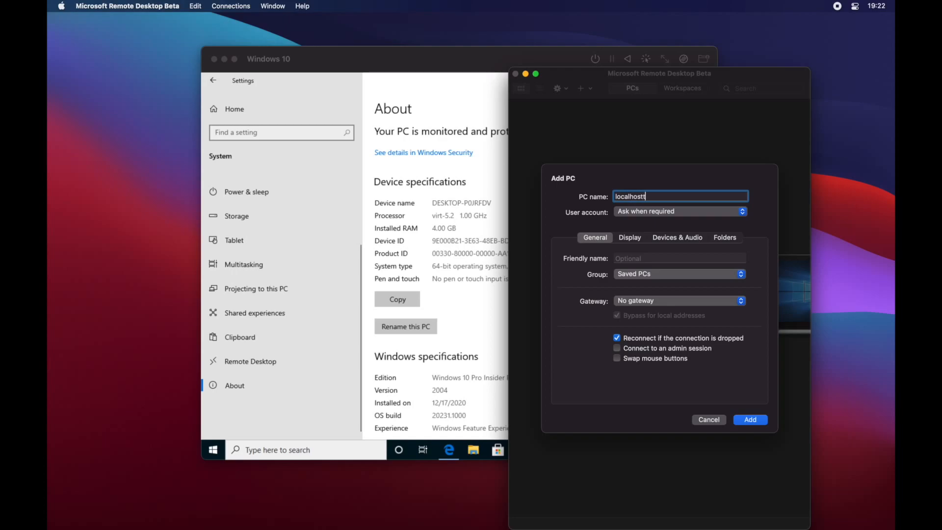
click(749, 418)
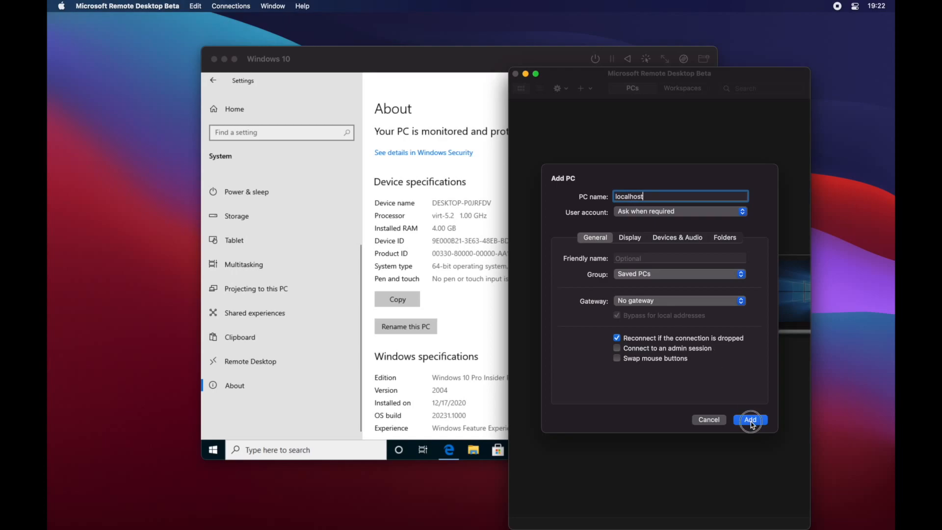
Connect to localhost as User with the password, accepting the unverified certificate
click(750, 419)
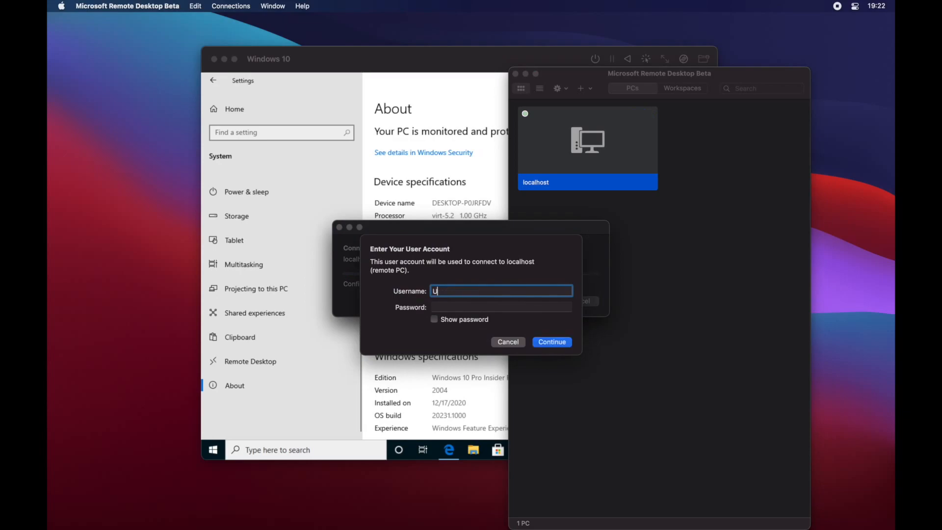
text(ser)
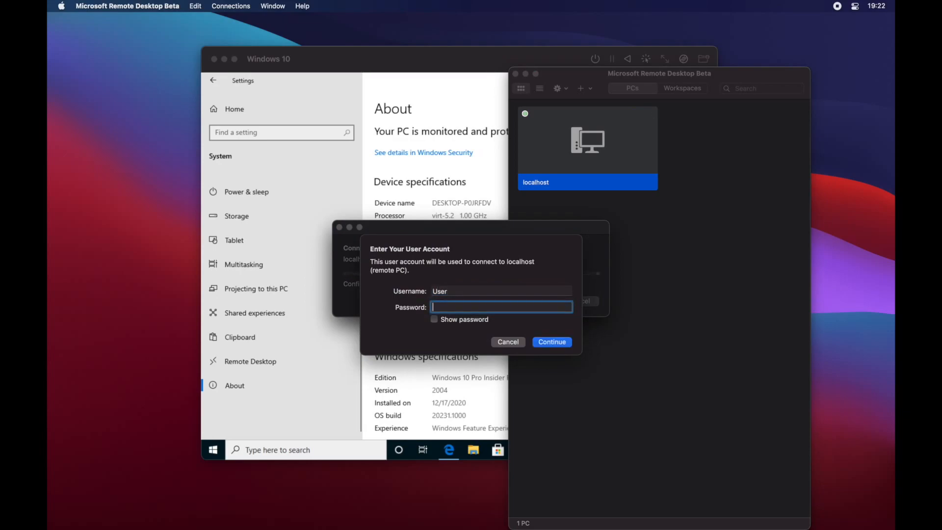
text(password)
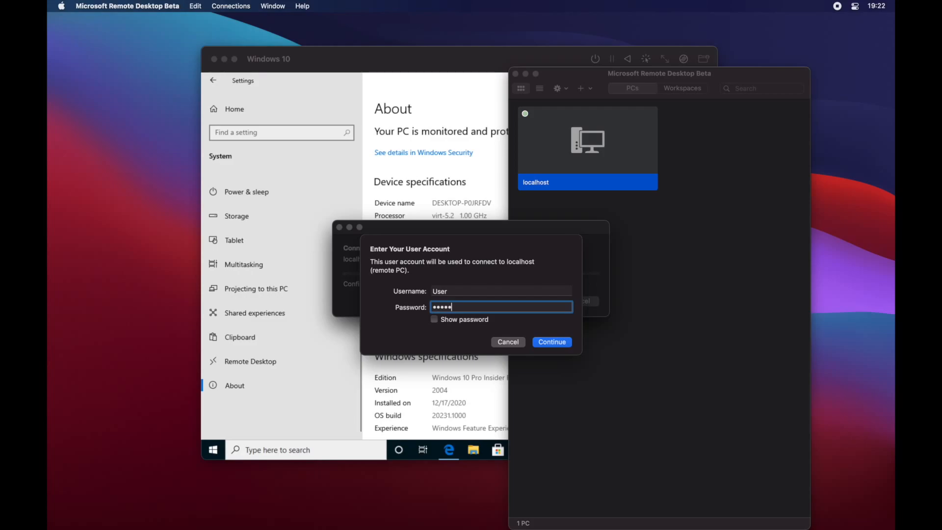
click(551, 341)
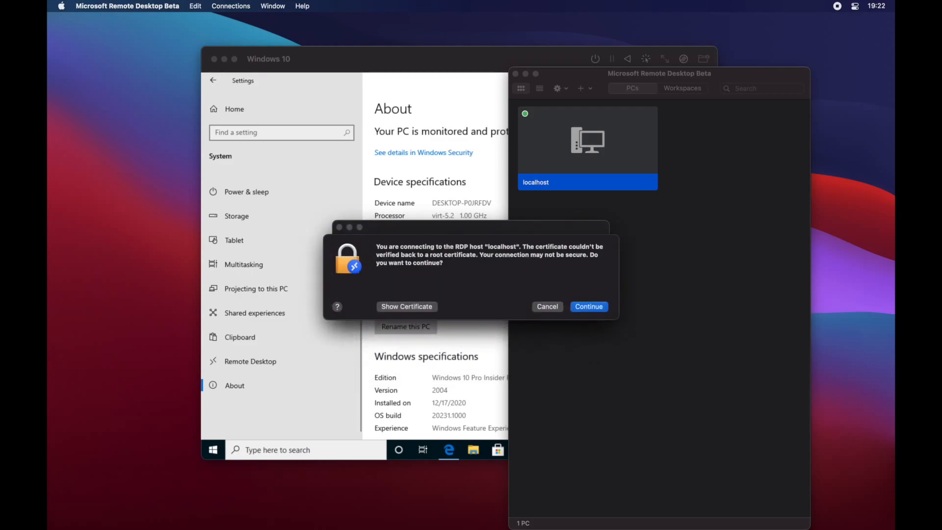
click(587, 306)
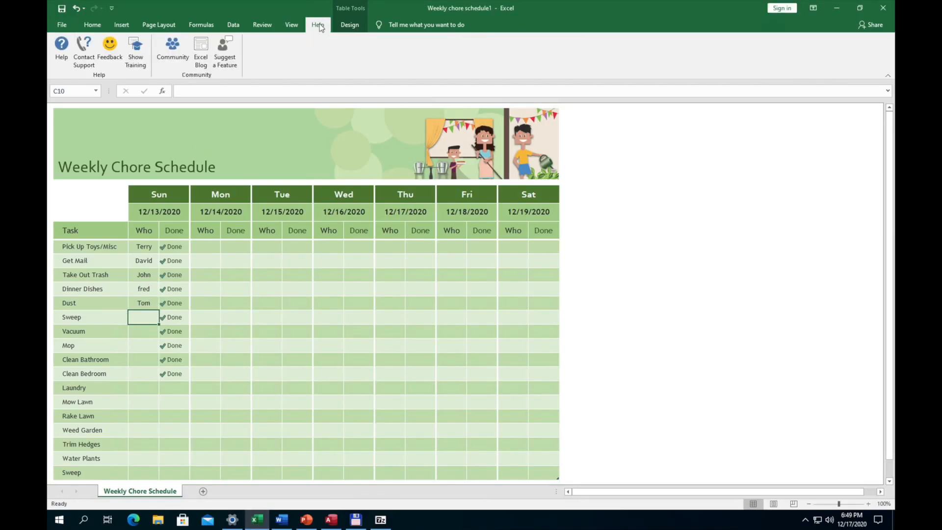
Switch through Word, Access/Total Commander and 7-Zip's help menu, then launch Edge from the taskbar
click(167, 443)
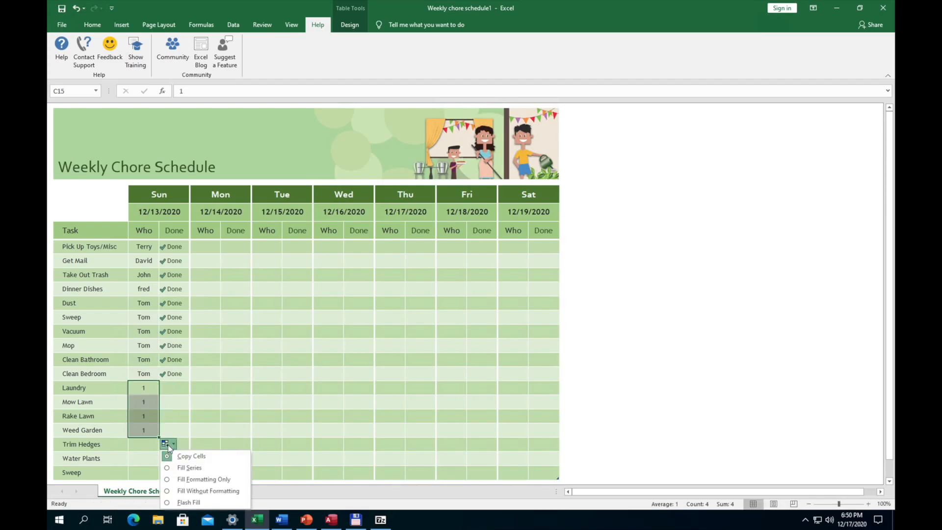
click(280, 520)
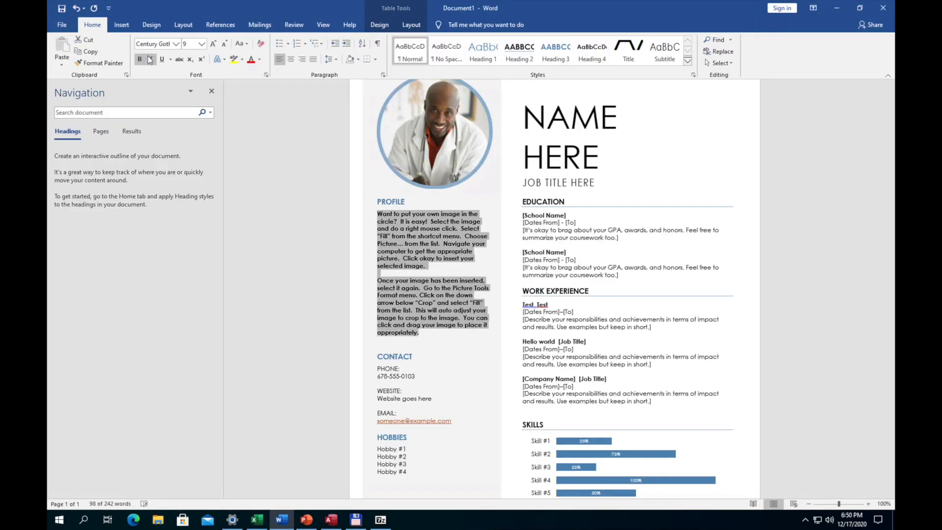
click(306, 520)
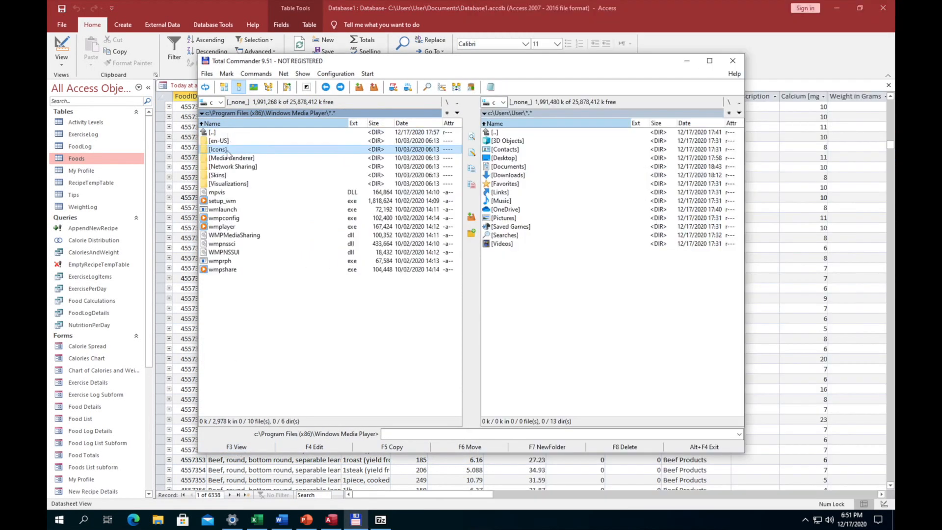
click(269, 125)
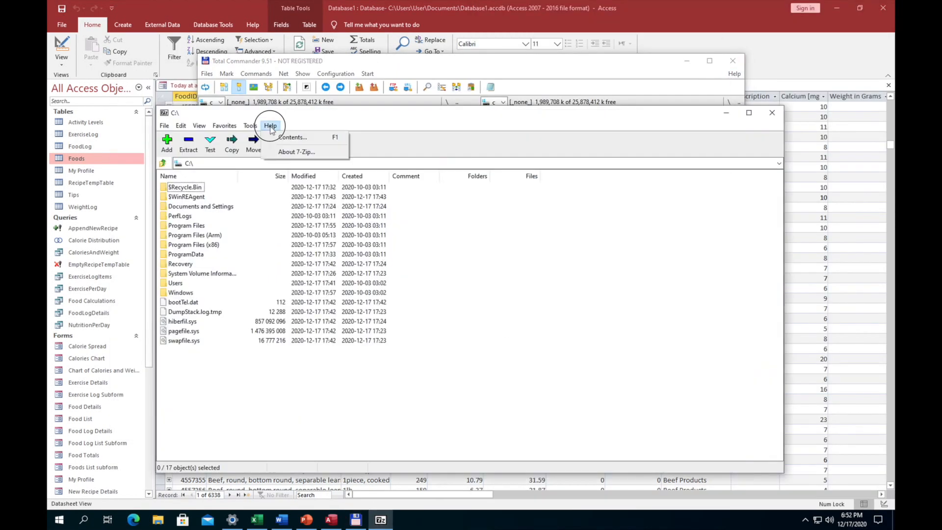
click(133, 520)
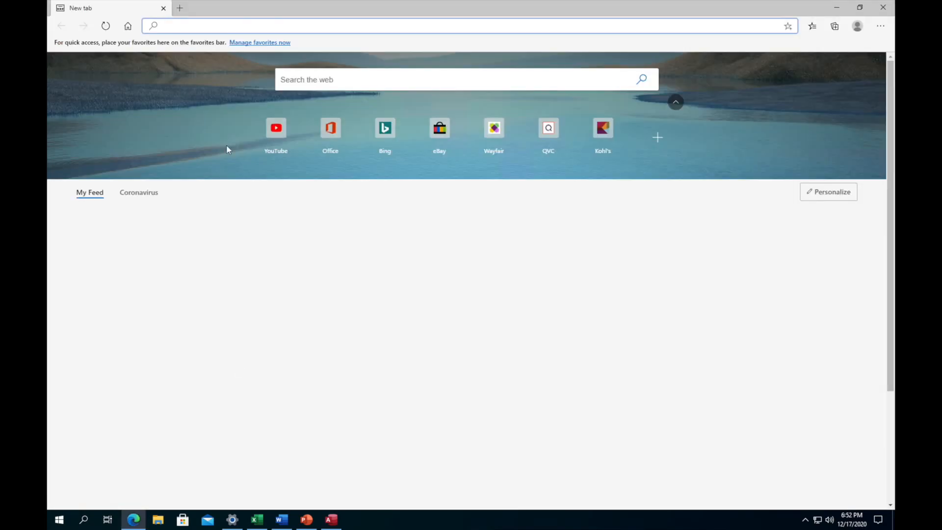
Search YouTube for '4k' and play the COSTA RICA IN 4K 60fps HDR video full screen
click(275, 127)
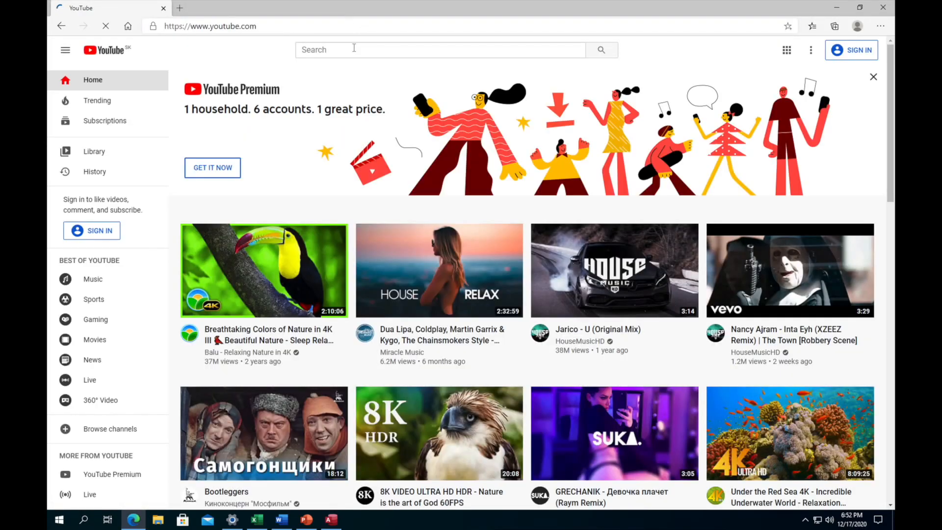
text(4k)
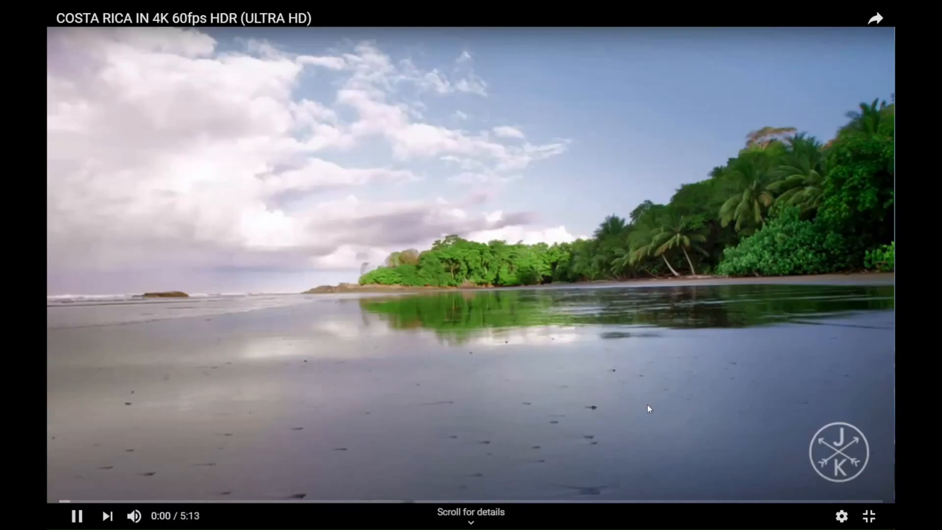
click(842, 515)
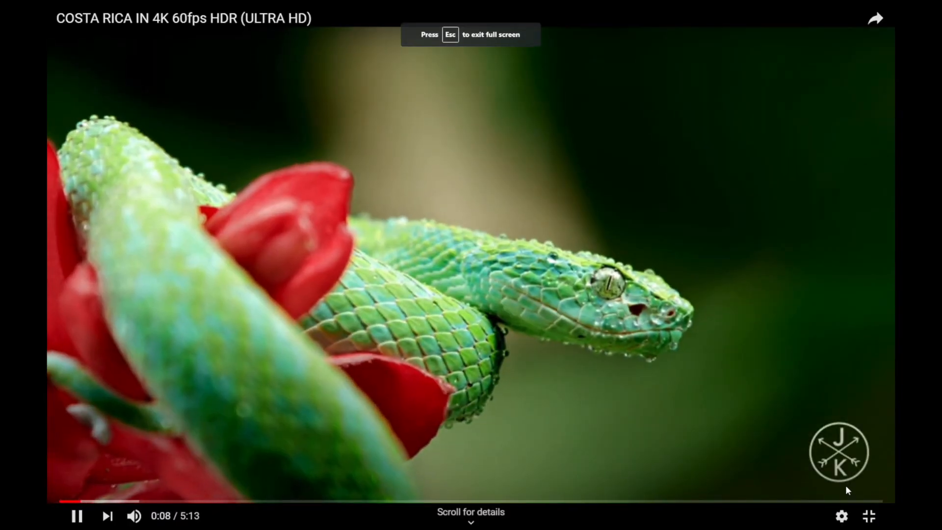
click(840, 515)
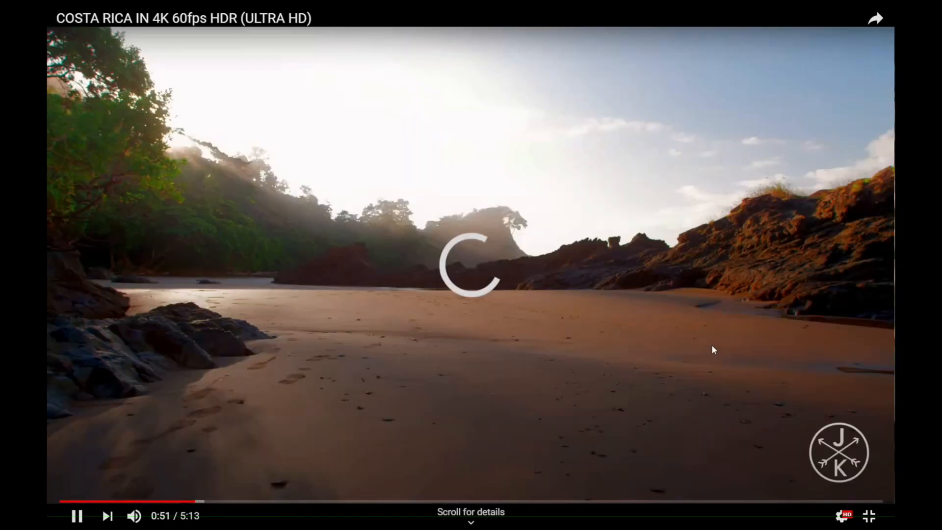
click(843, 515)
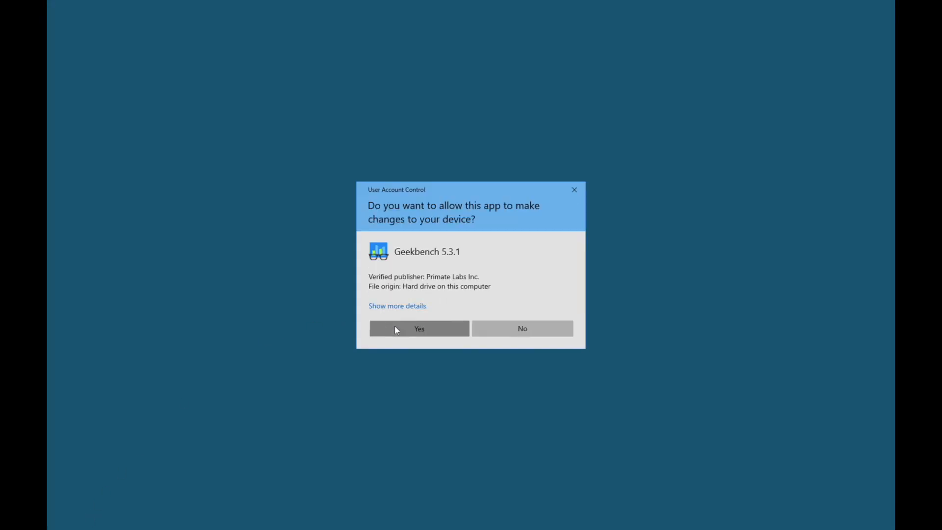
Allow Geekbench, skip the tryout notice, run the CPU benchmark and view the 1454/1471 score page
click(419, 328)
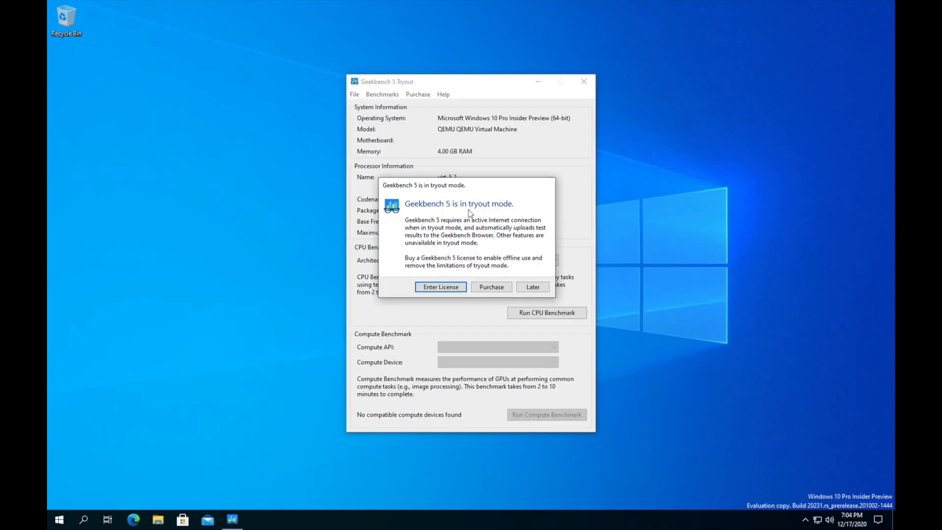
click(532, 287)
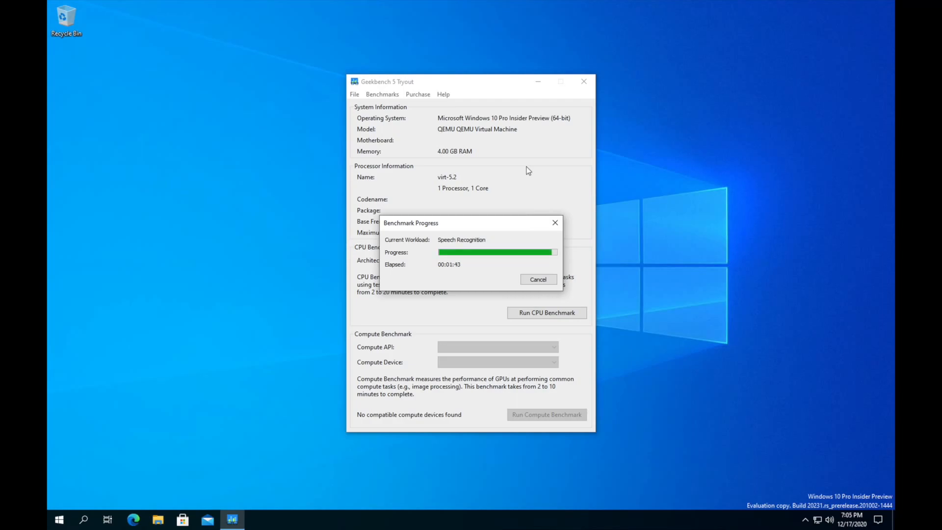
click(537, 278)
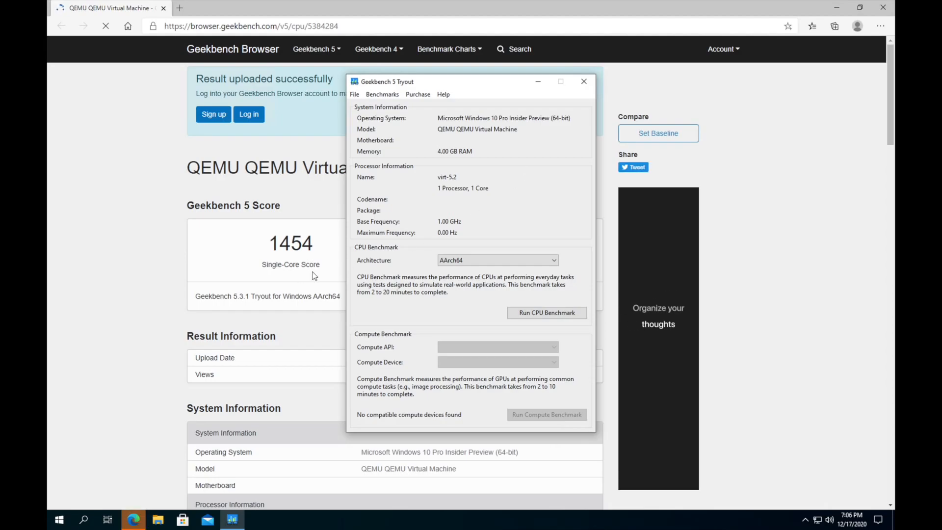
click(582, 81)
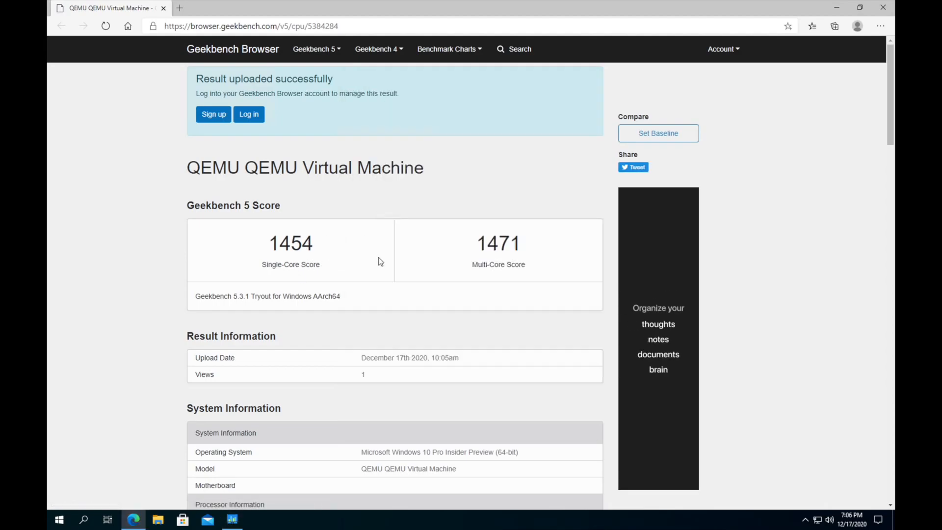
Play a little Spider and Klondike, then return to the collection home screen
click(406, 520)
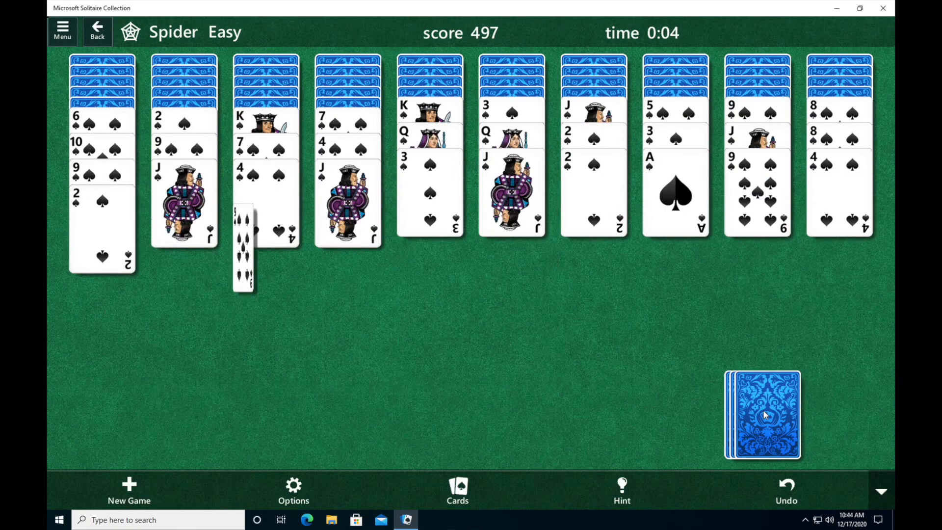
click(761, 414)
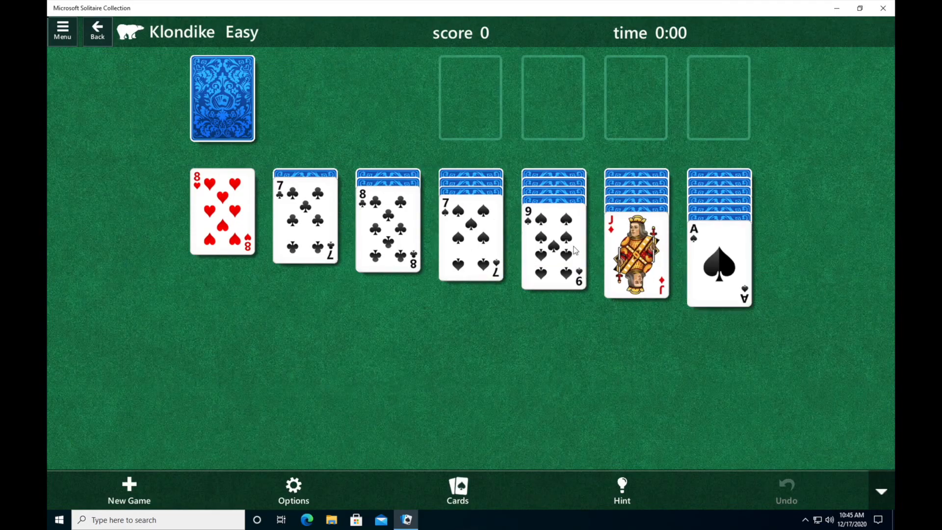
click(98, 32)
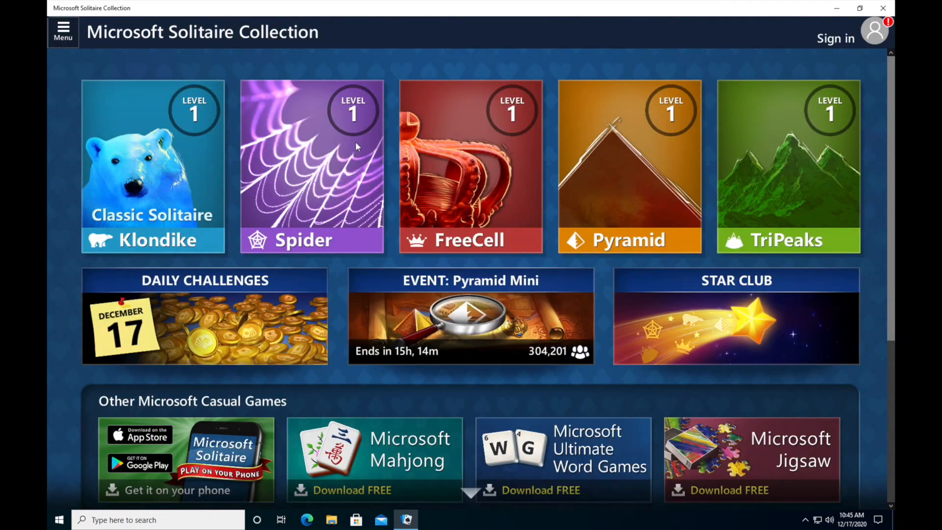
Browse TriPeaks card backs, return home and scroll to the other Microsoft casual games
click(470, 167)
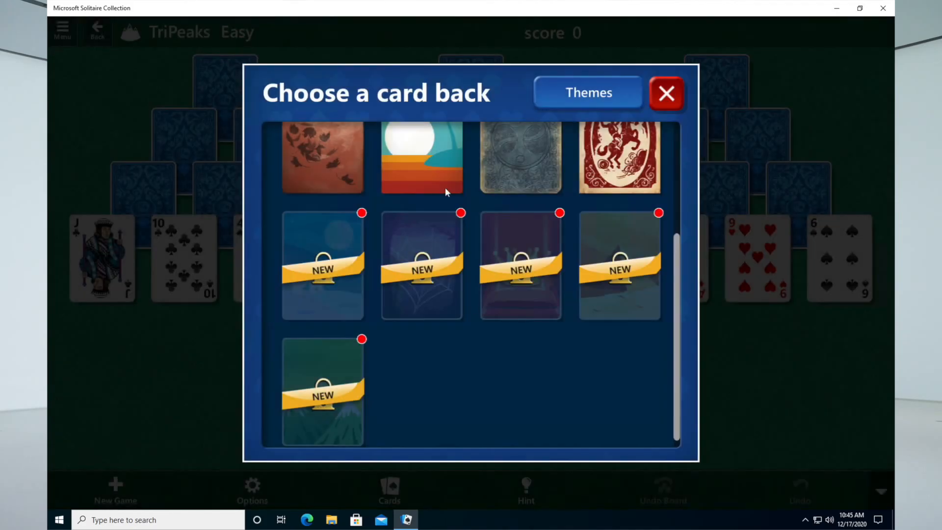
click(666, 93)
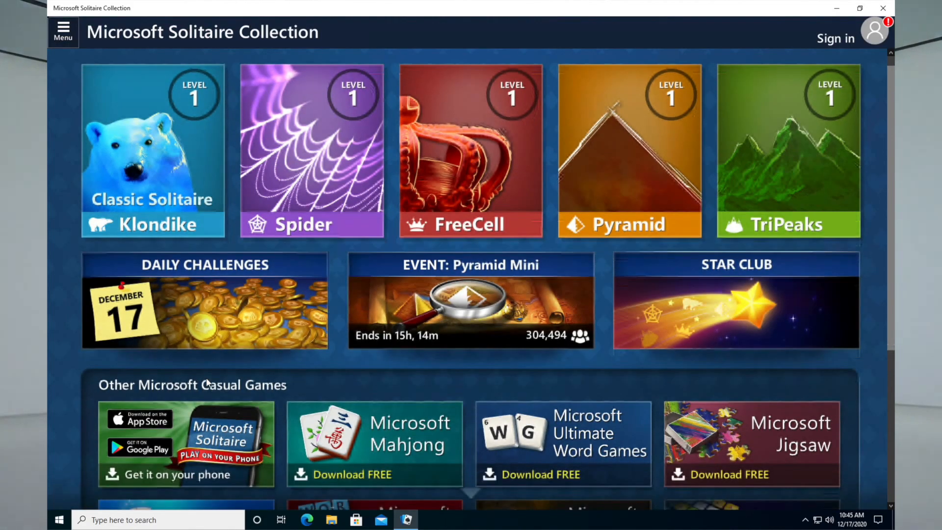
scroll(down, 3)
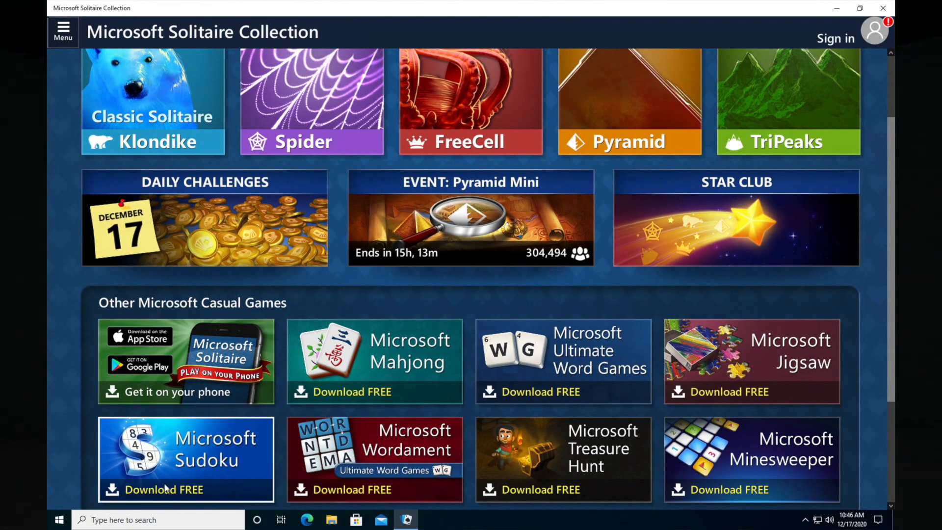
mouse_move(778, 459)
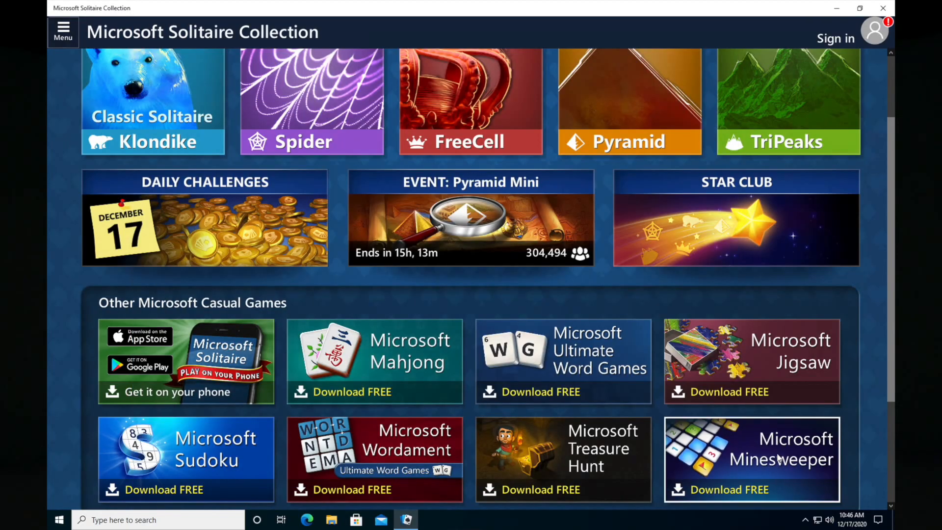